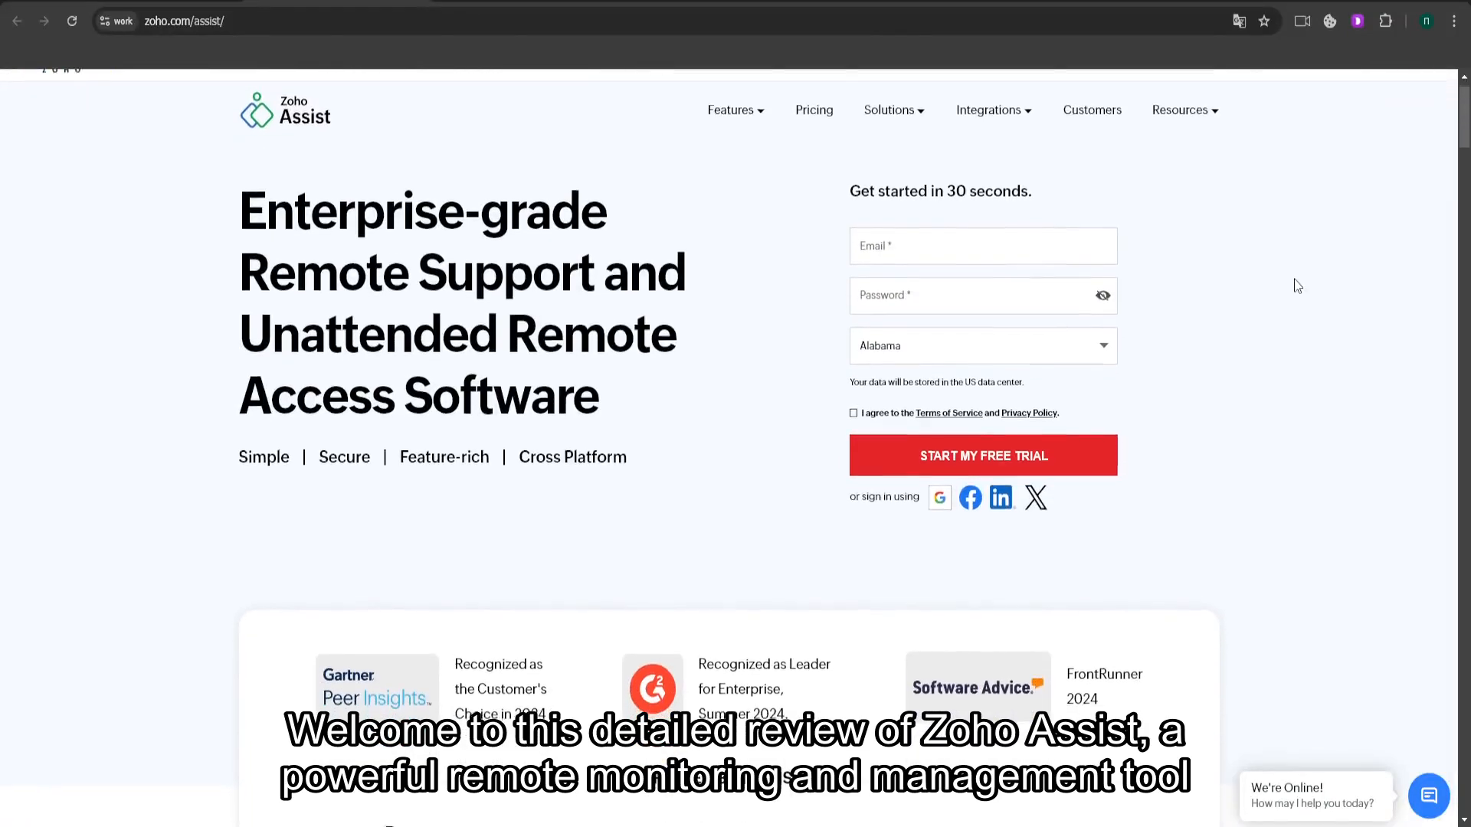
- Scroll the homepage past the awards, client logos and 'What is Zoho Assist?' to the three use-case cards
scroll("down", 3)
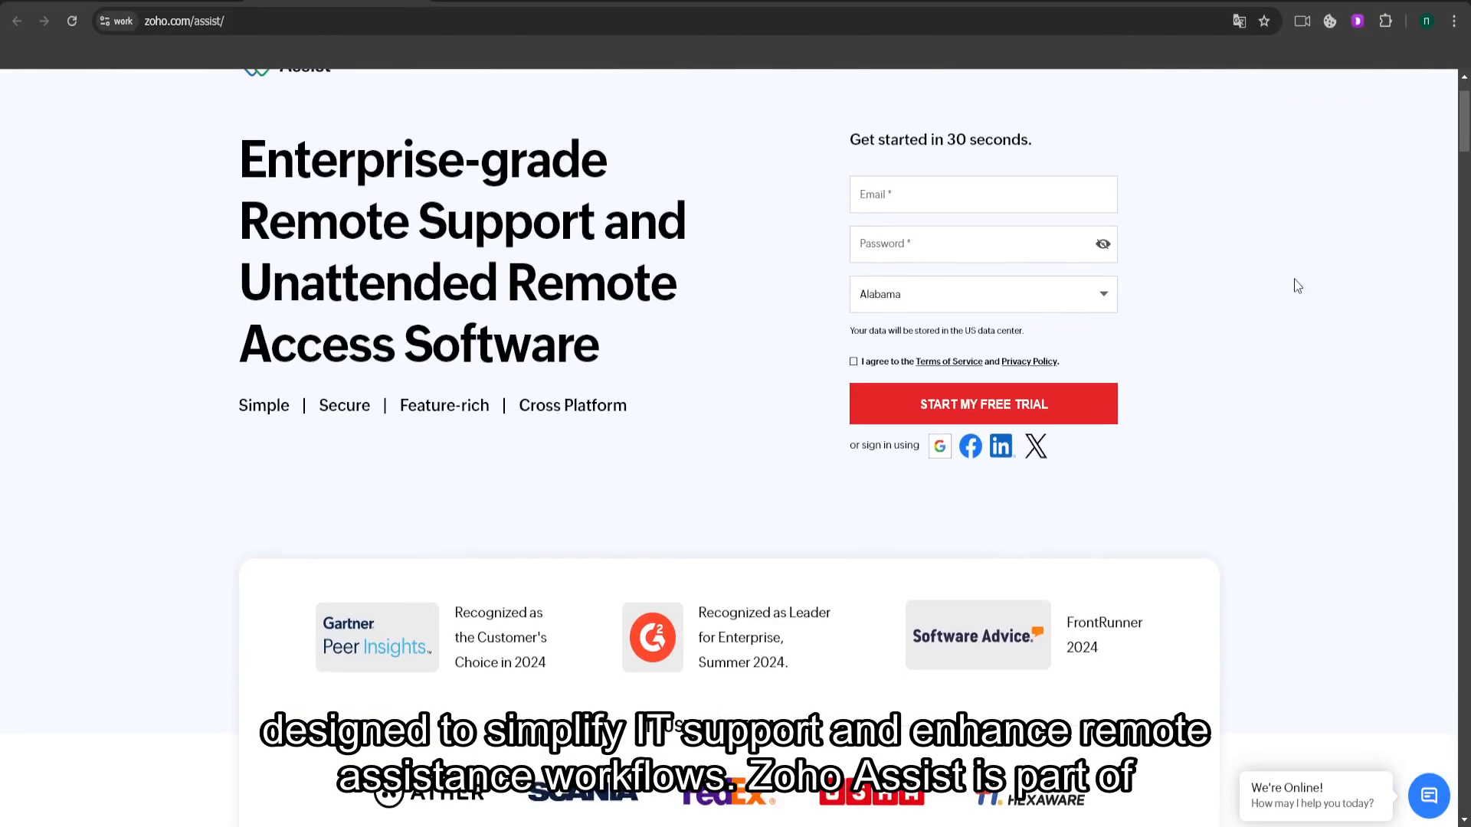
scroll("down", 3)
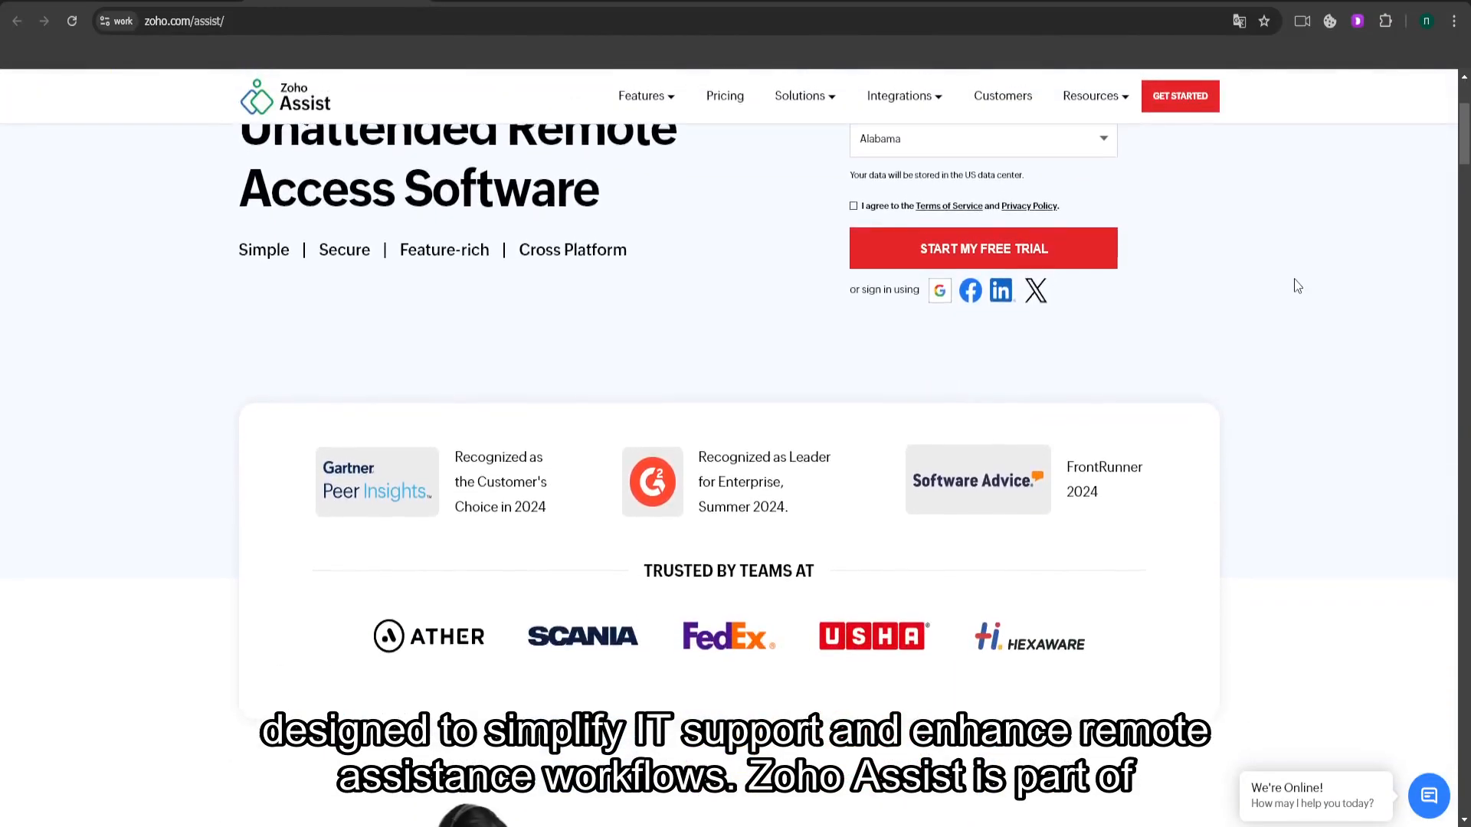
scroll("down", 3)
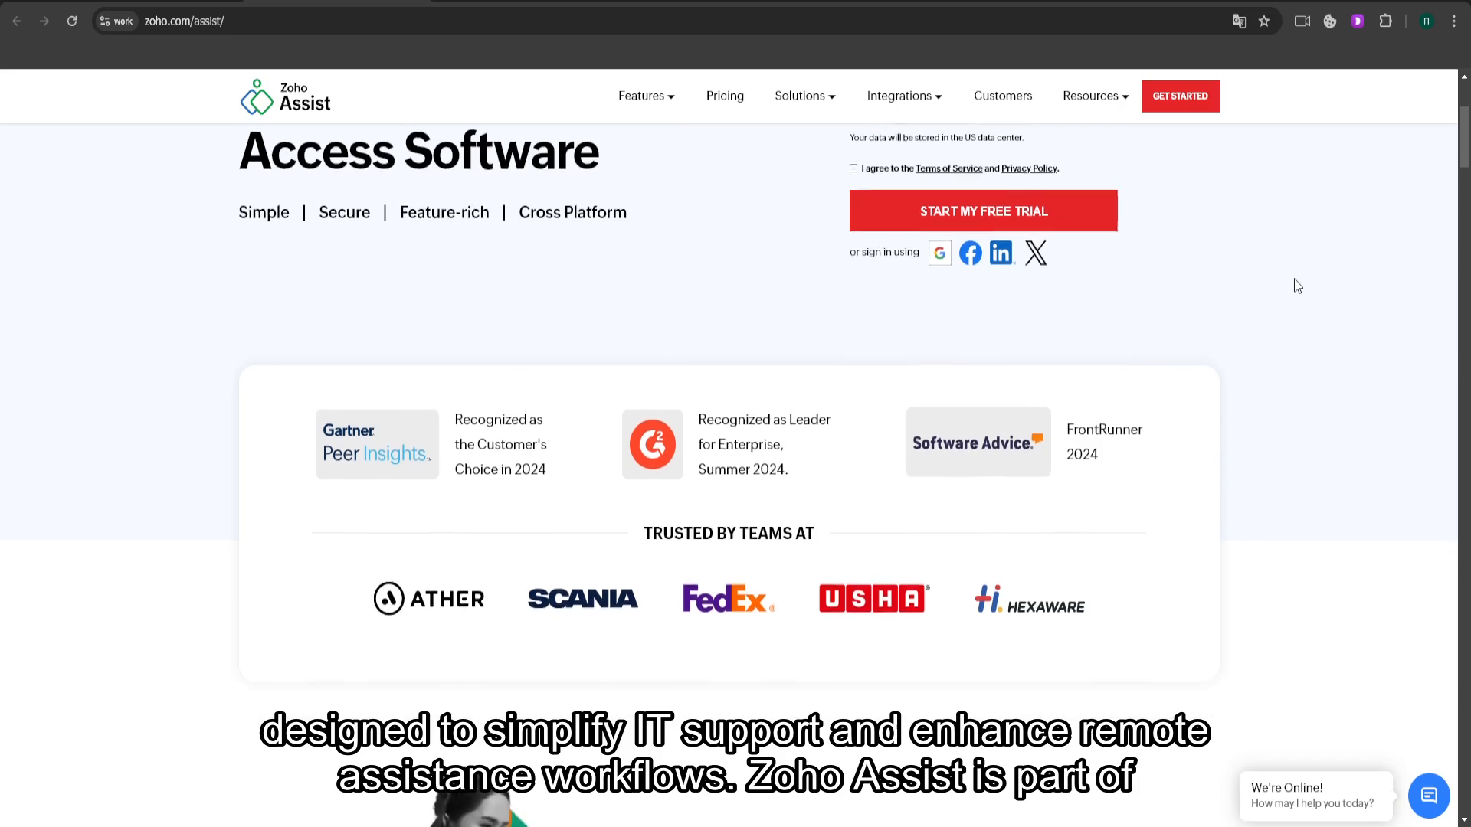
scroll("down", 3)
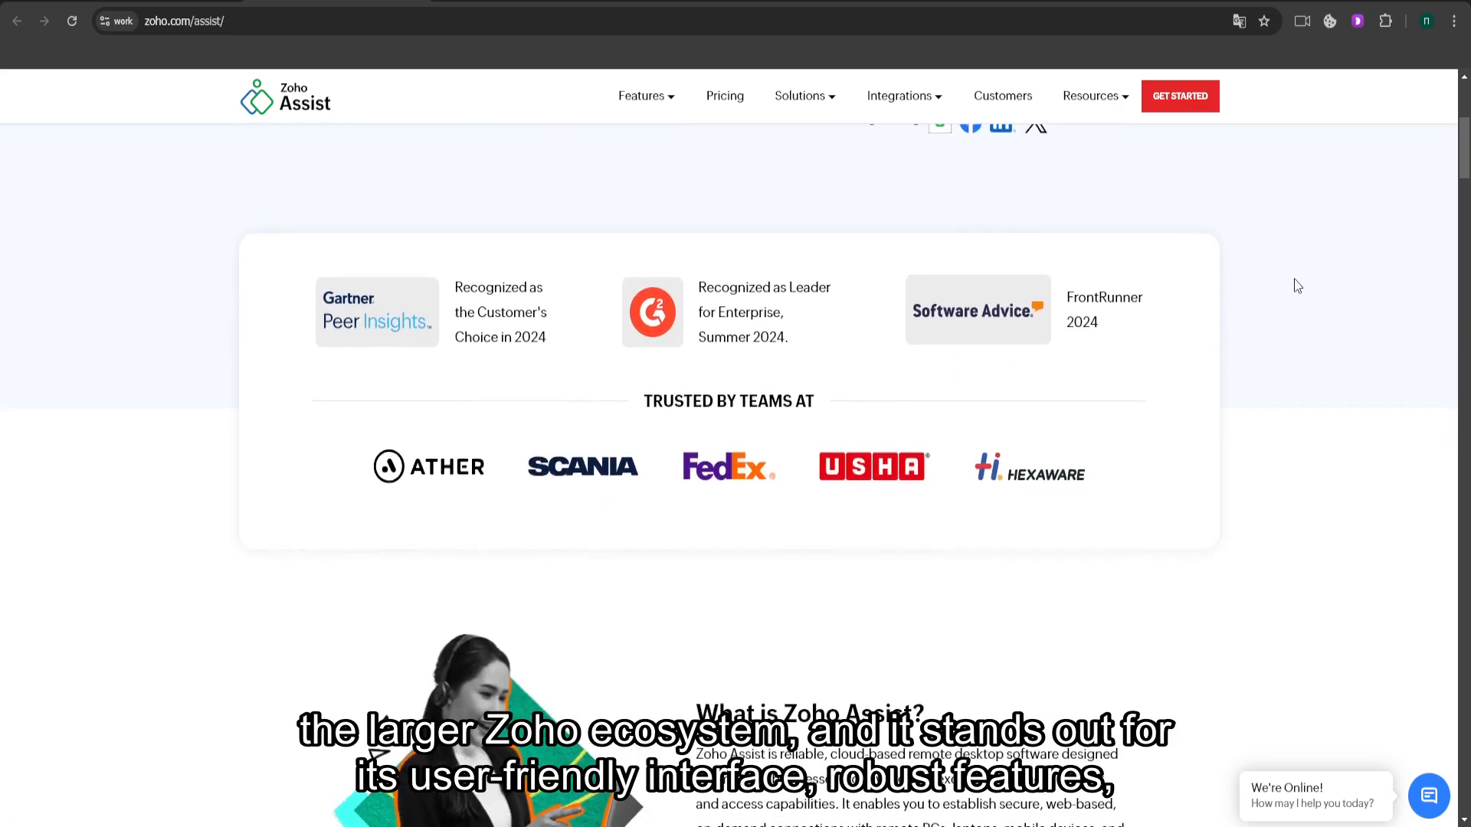
scroll("down", 3)
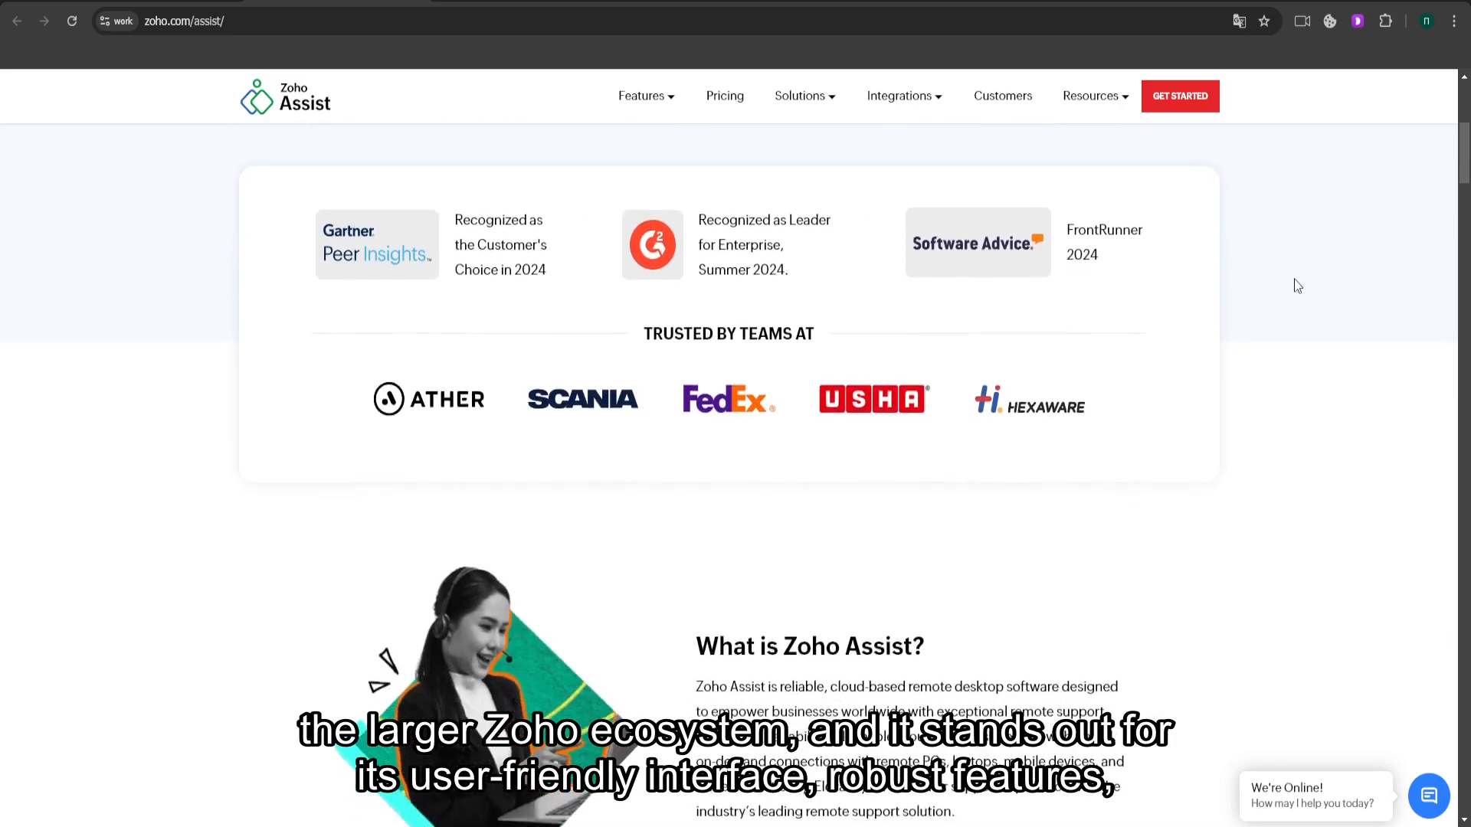
scroll("down", 3)
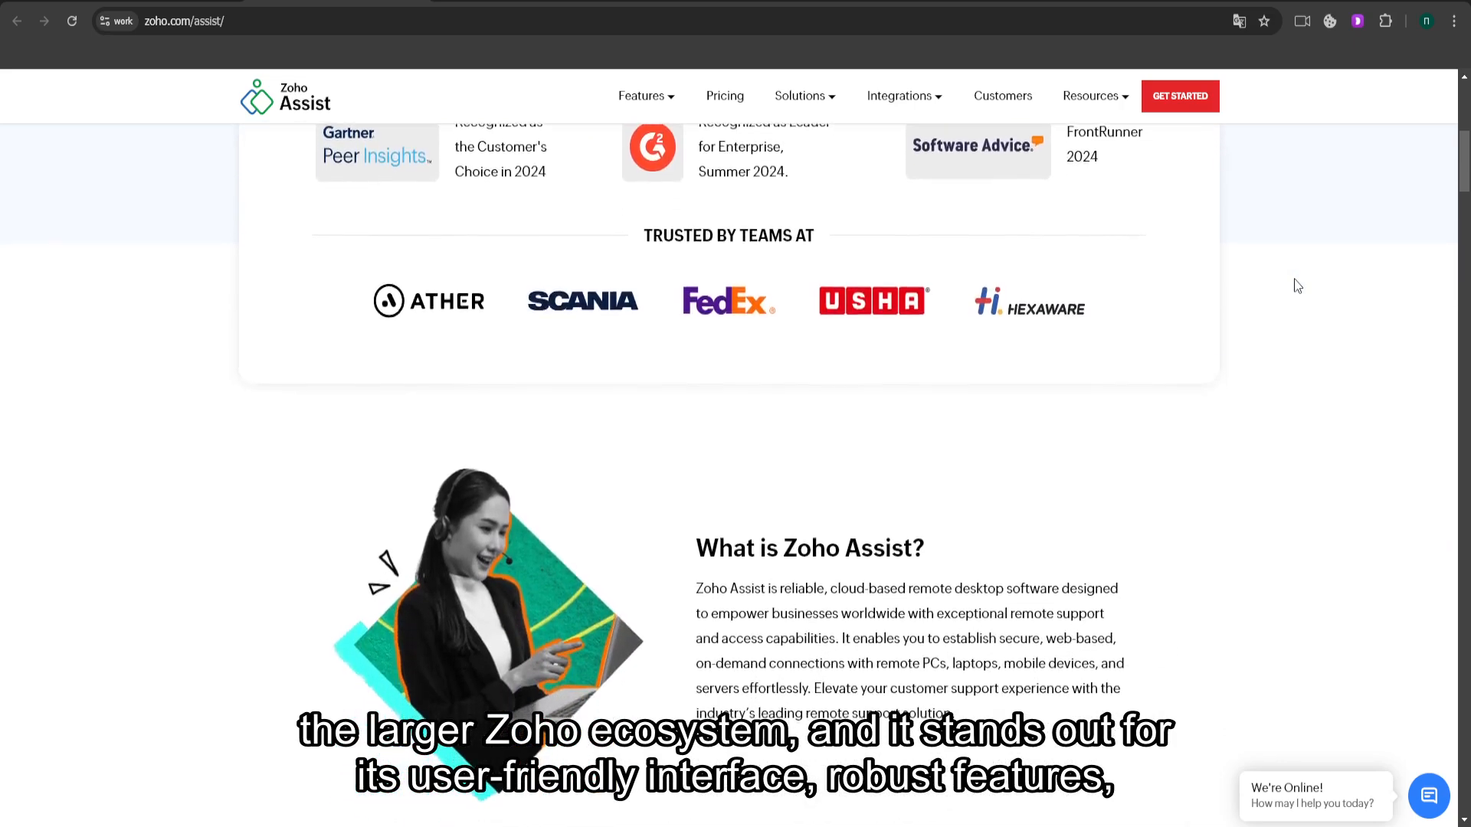
scroll("down", 3)
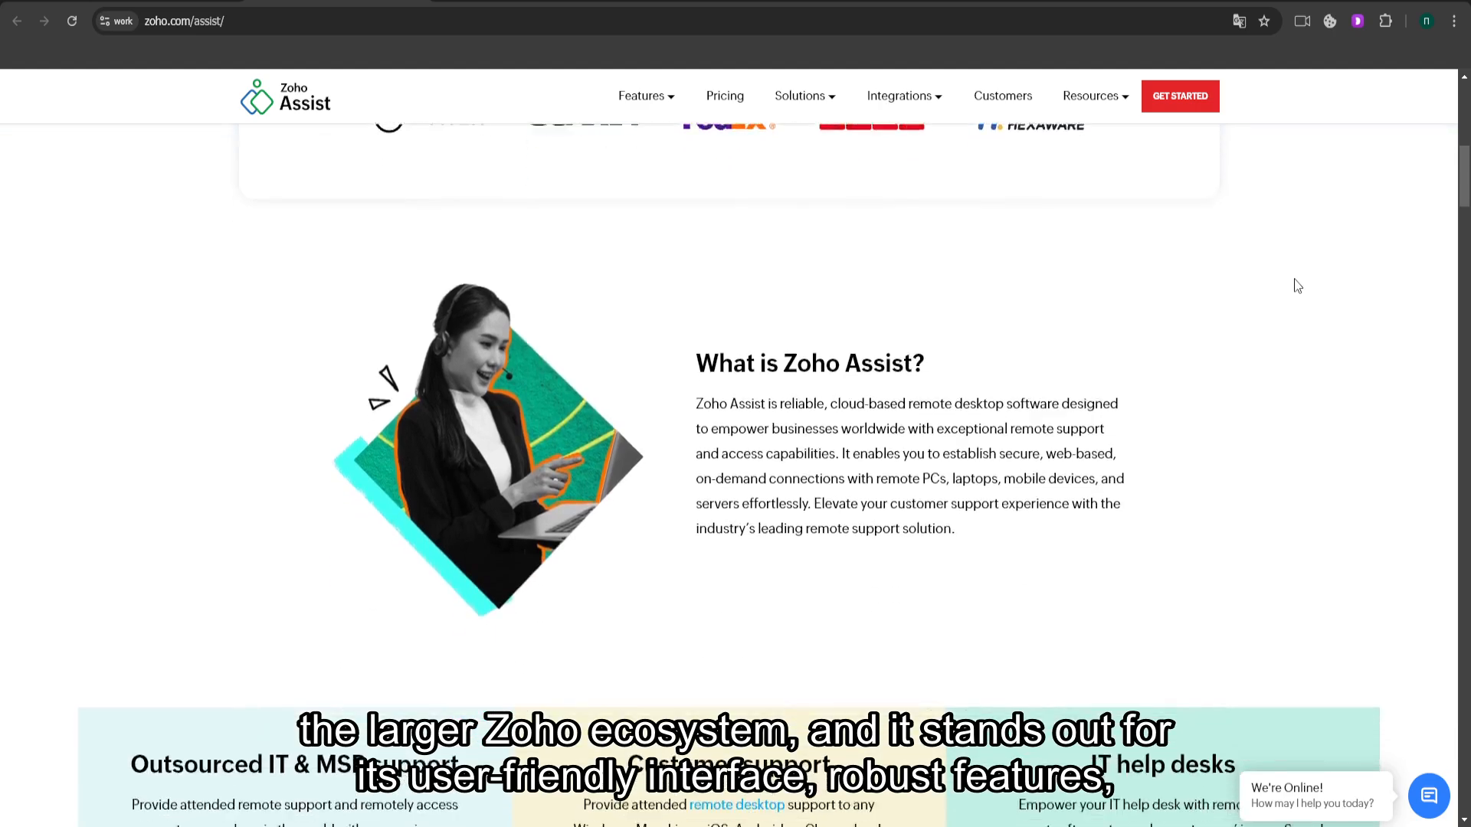
scroll("down", 3)
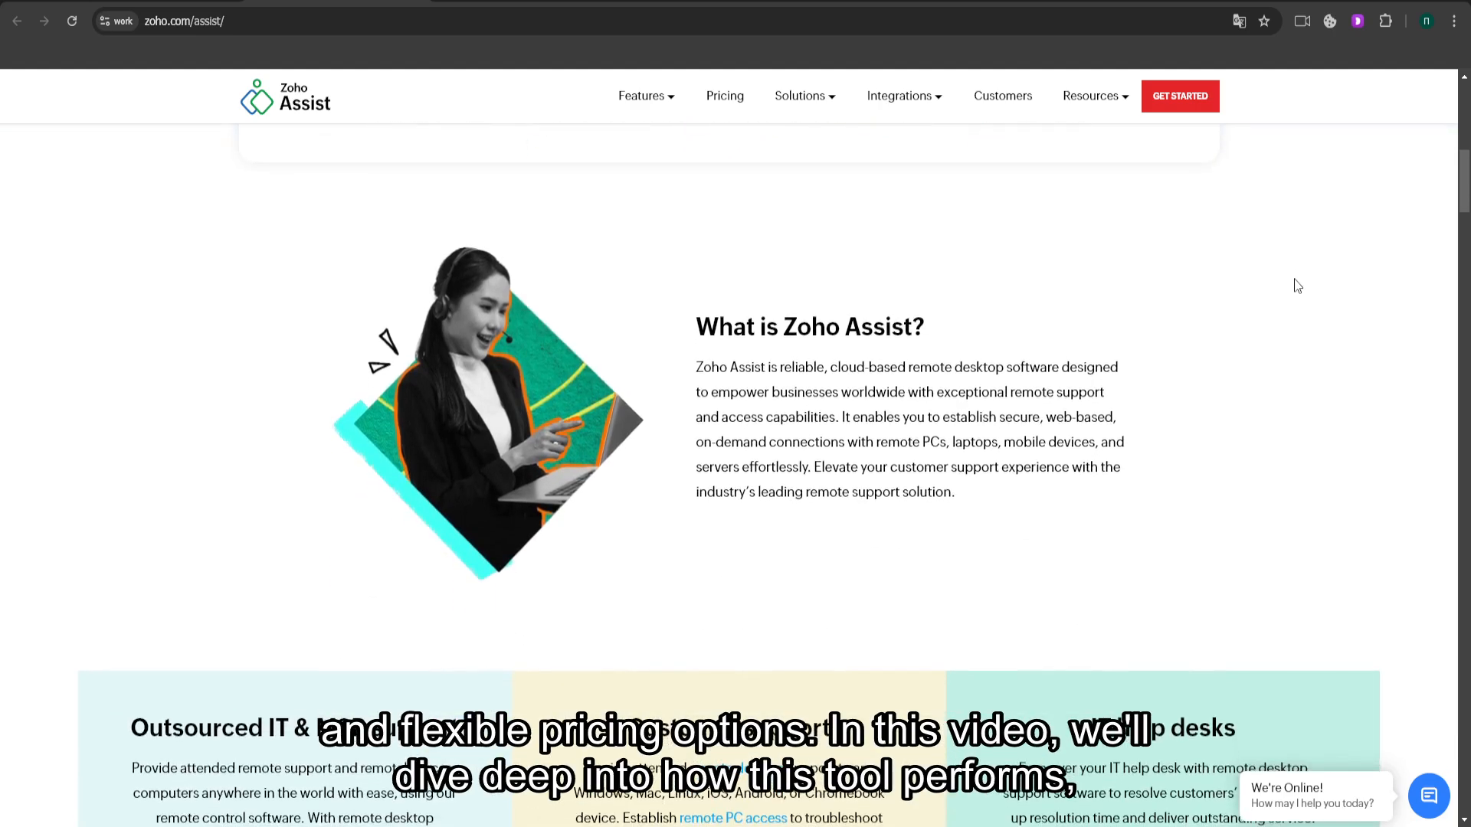
scroll("down", 3)
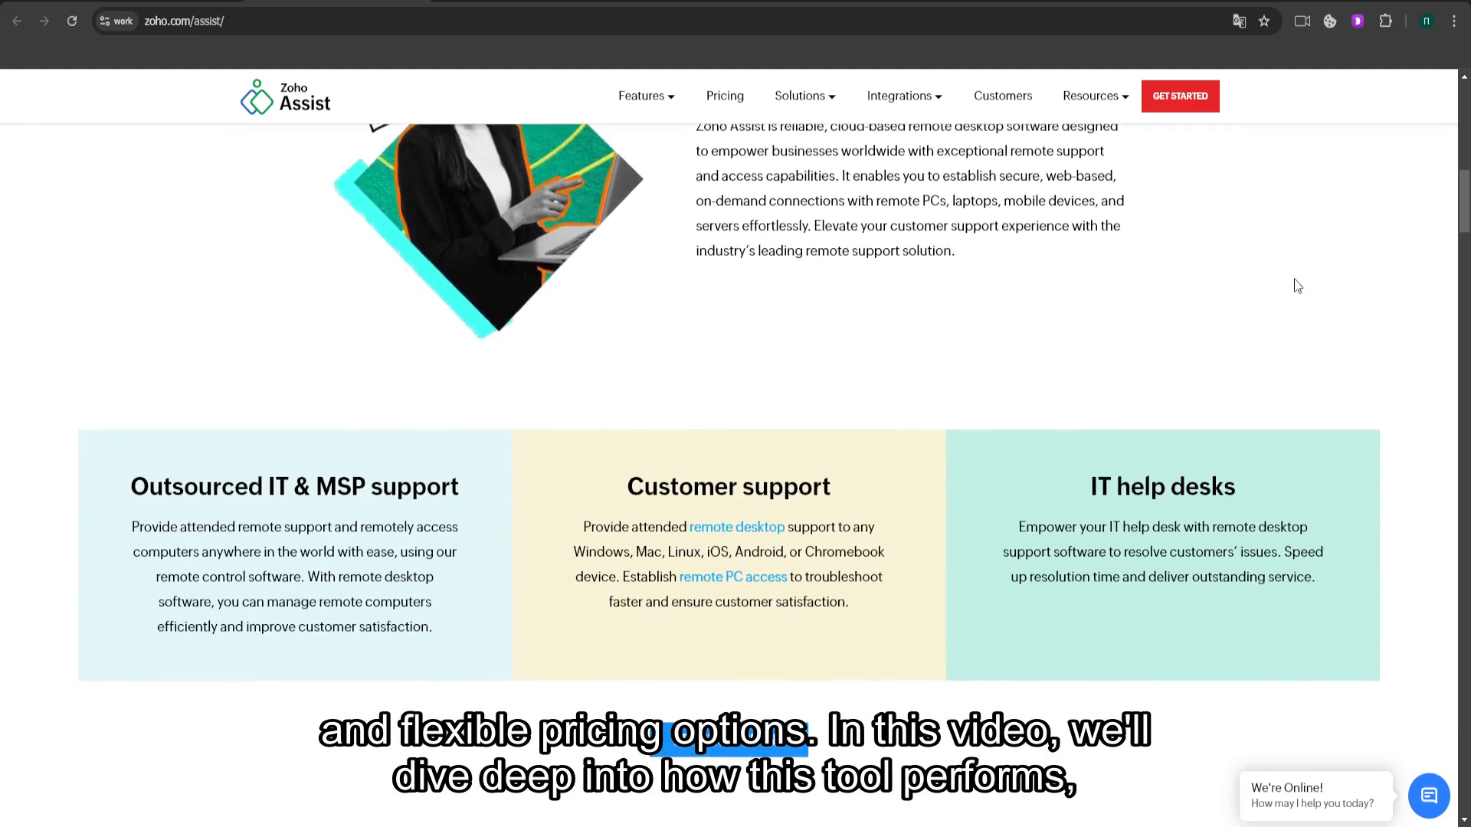
scroll("down", 3)
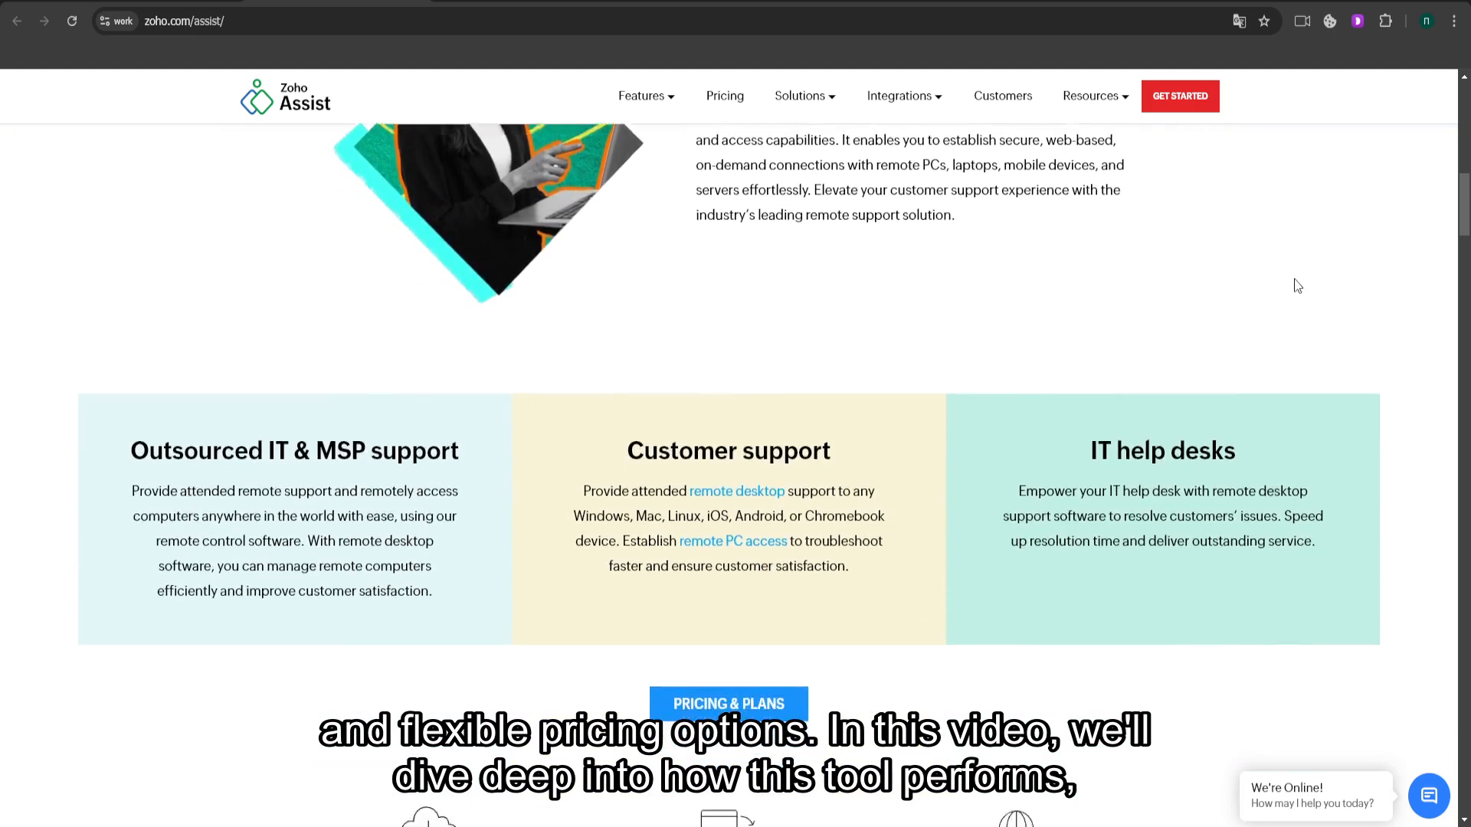
- Scroll on past Pricing & Plans, usage statistics and the enterprise section to 'Why use Zoho Assist?'
scroll("down", 3)
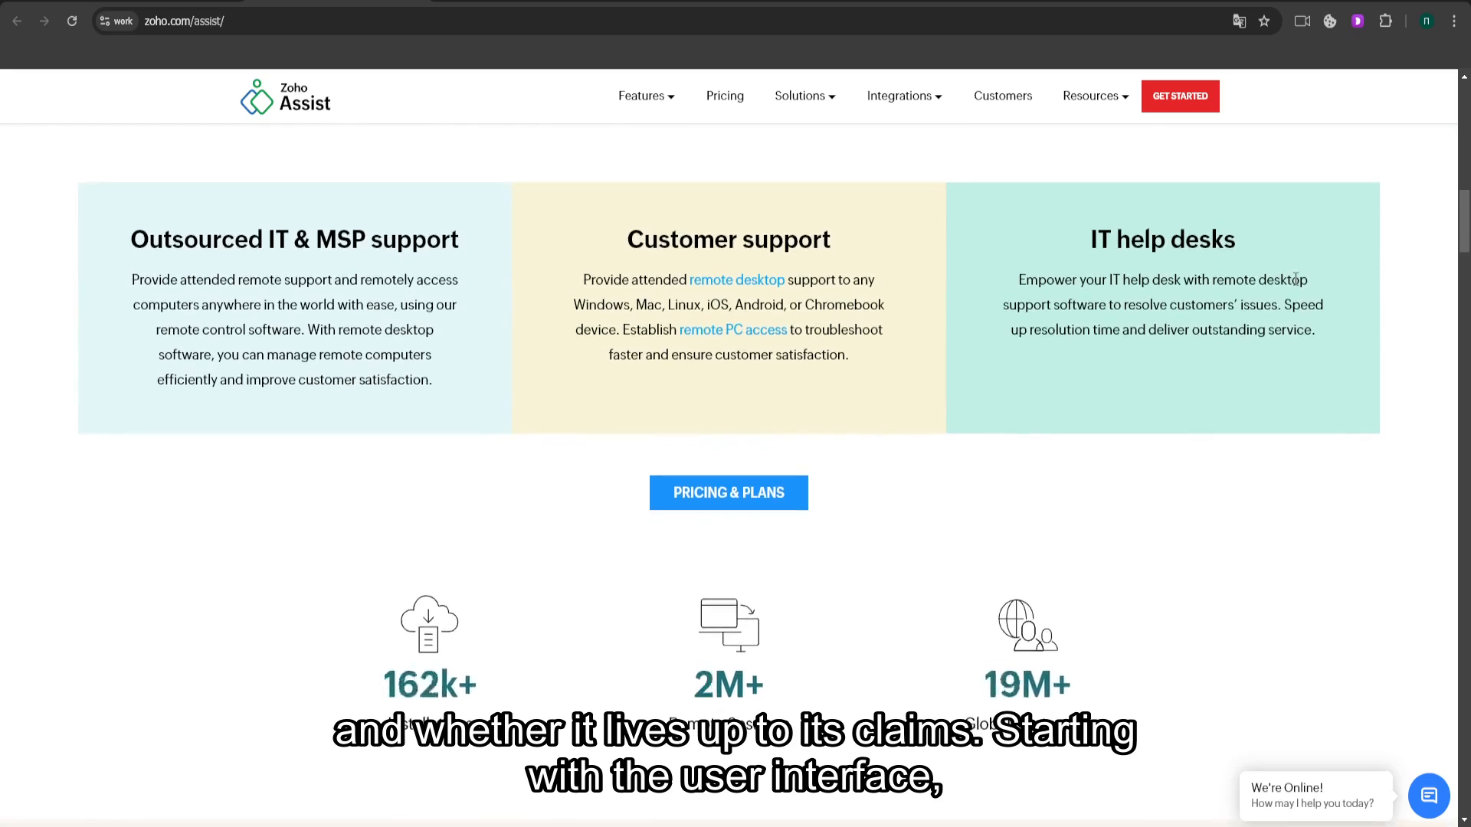
scroll("down", 3)
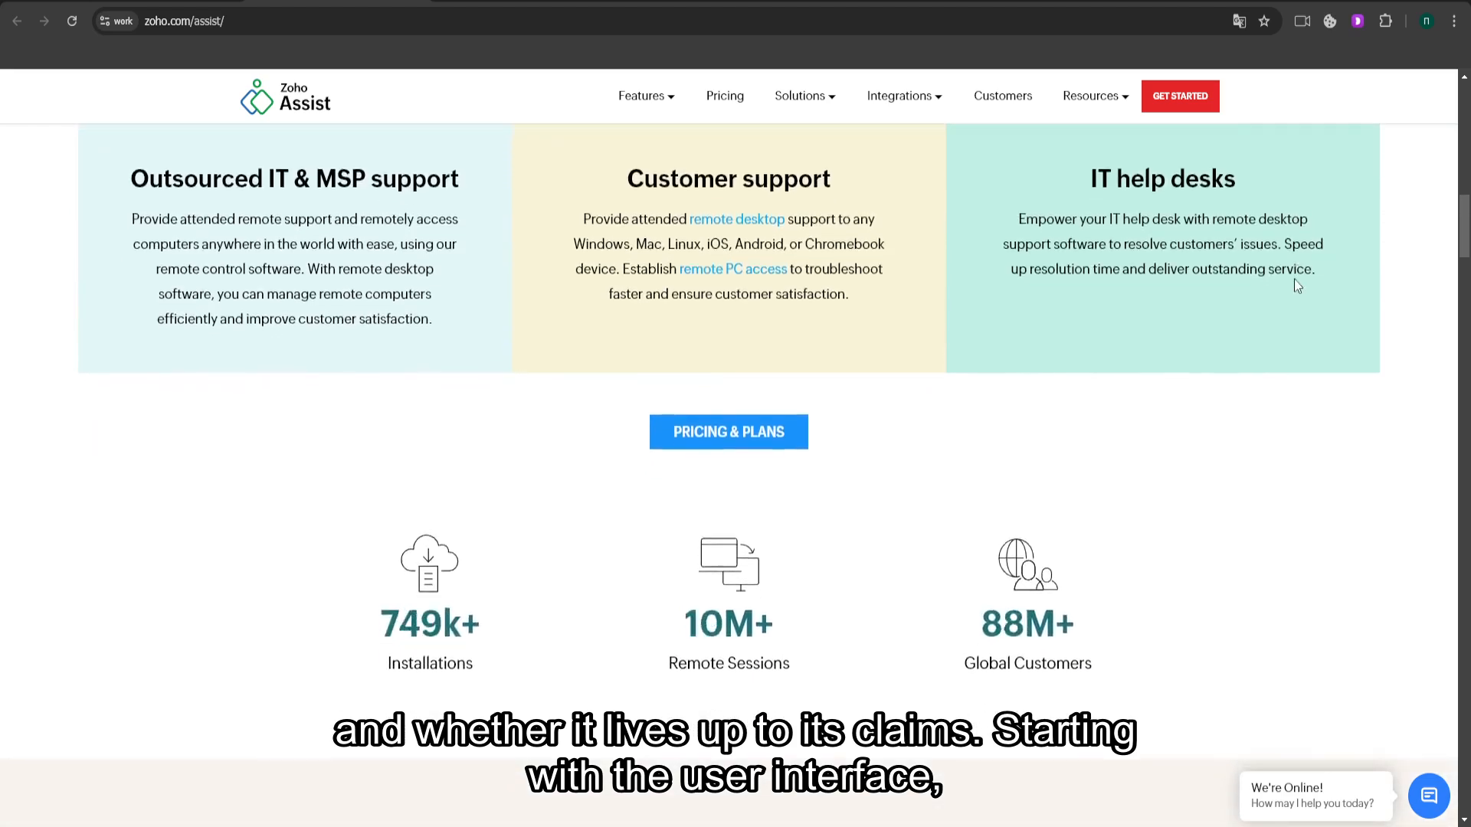
scroll("down", 3)
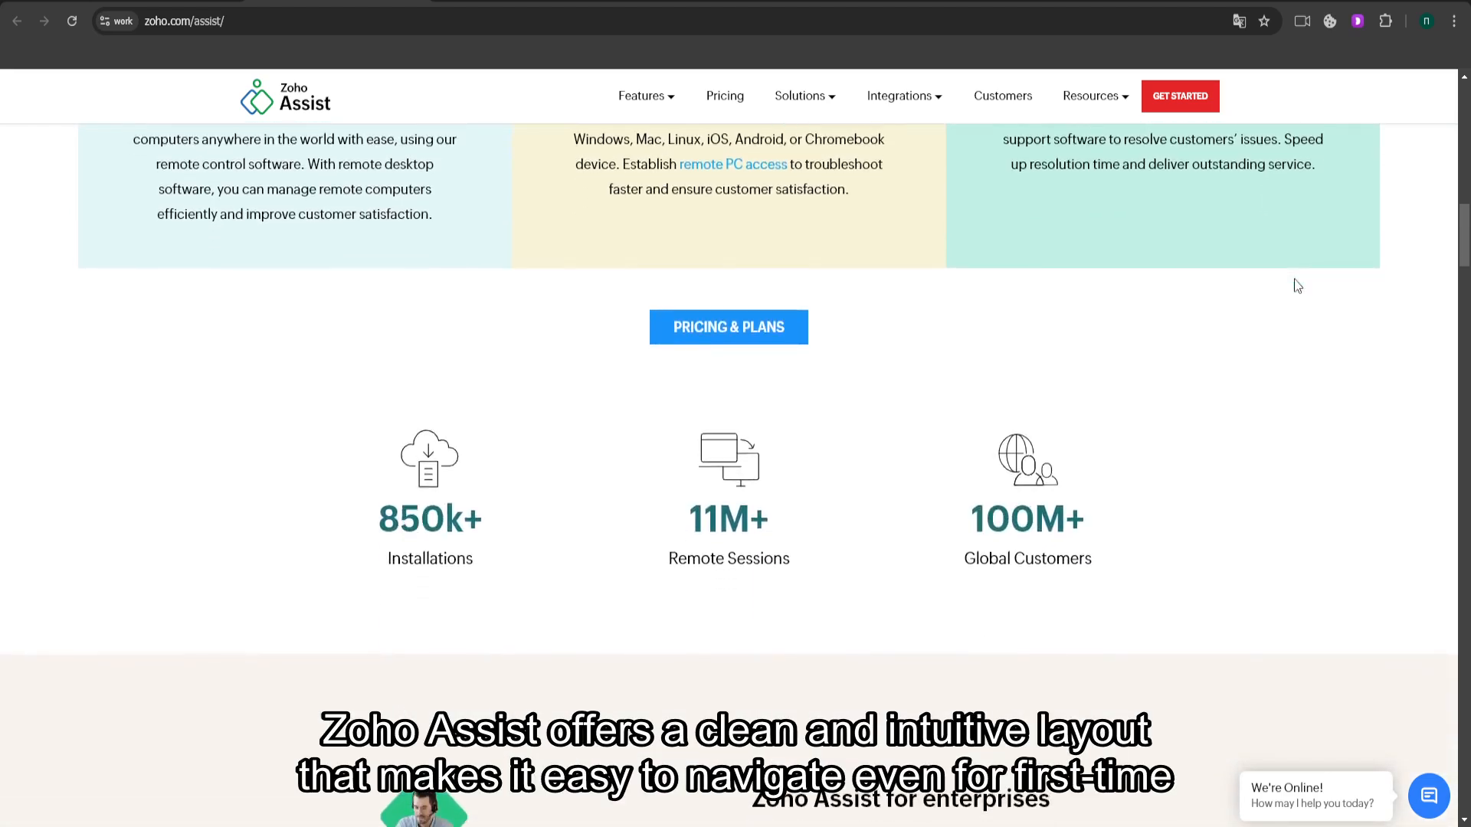
scroll("down", 3)
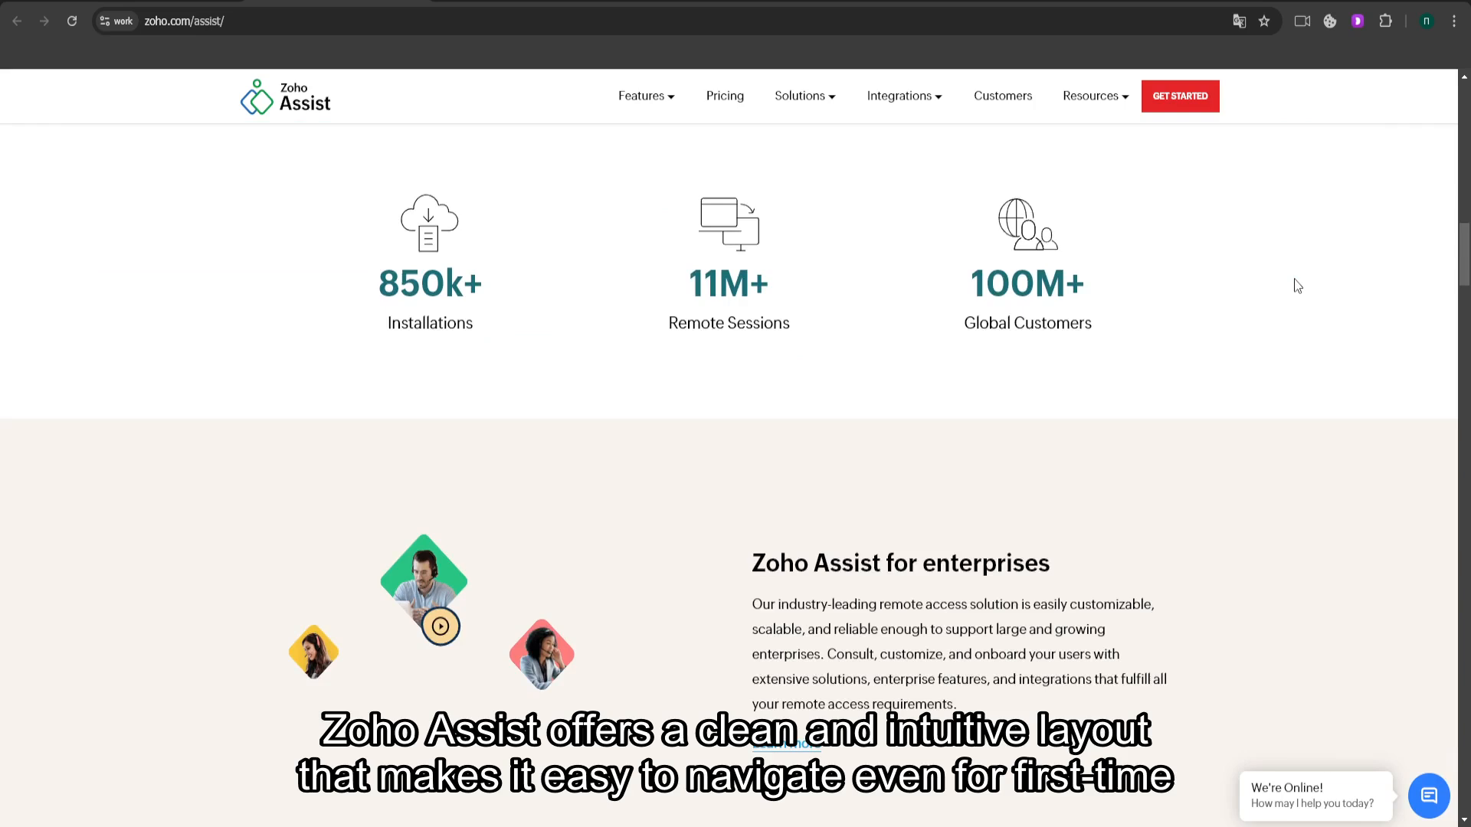
scroll("down", 3)
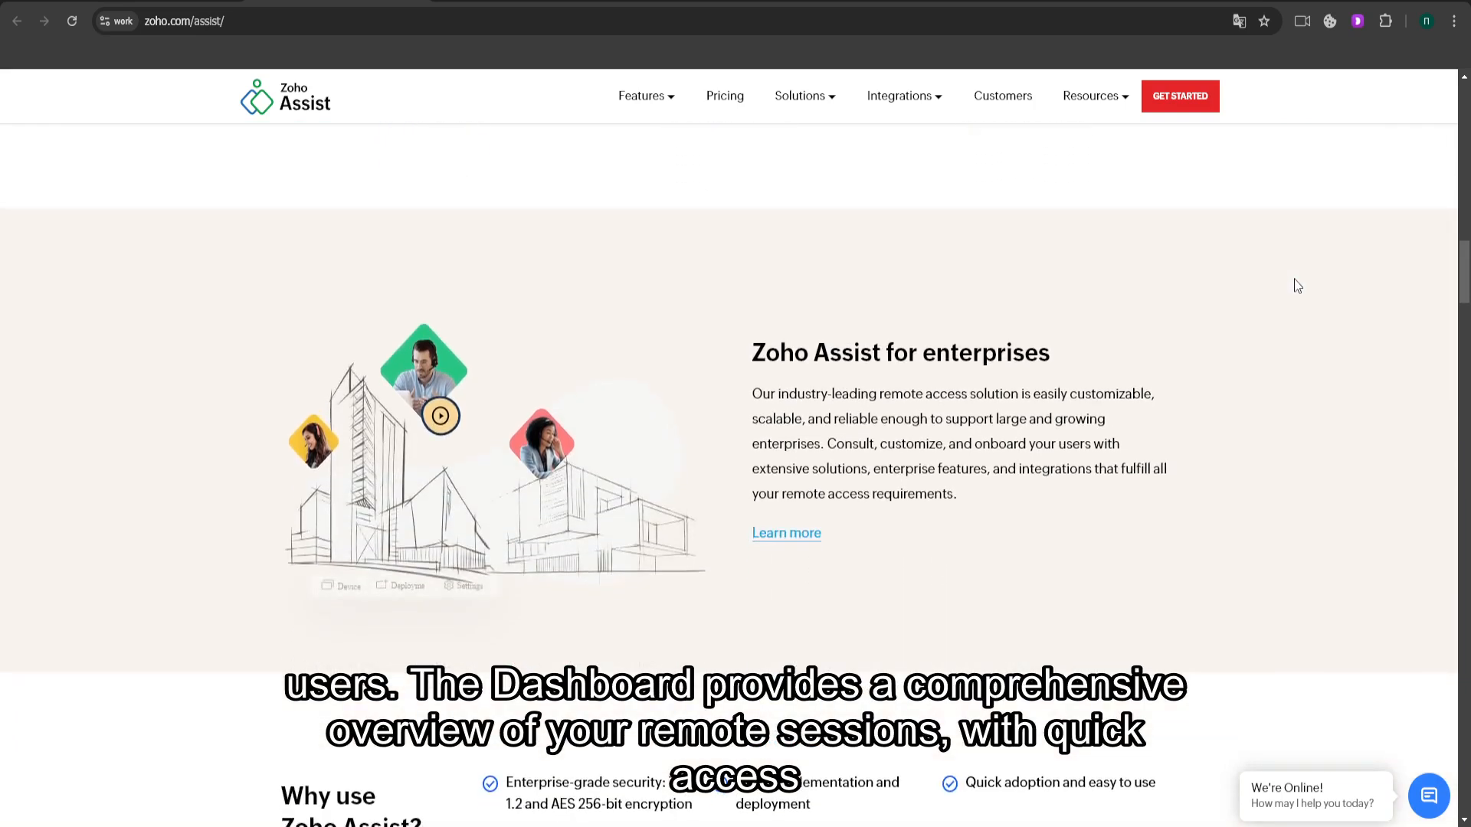
scroll("down", 3)
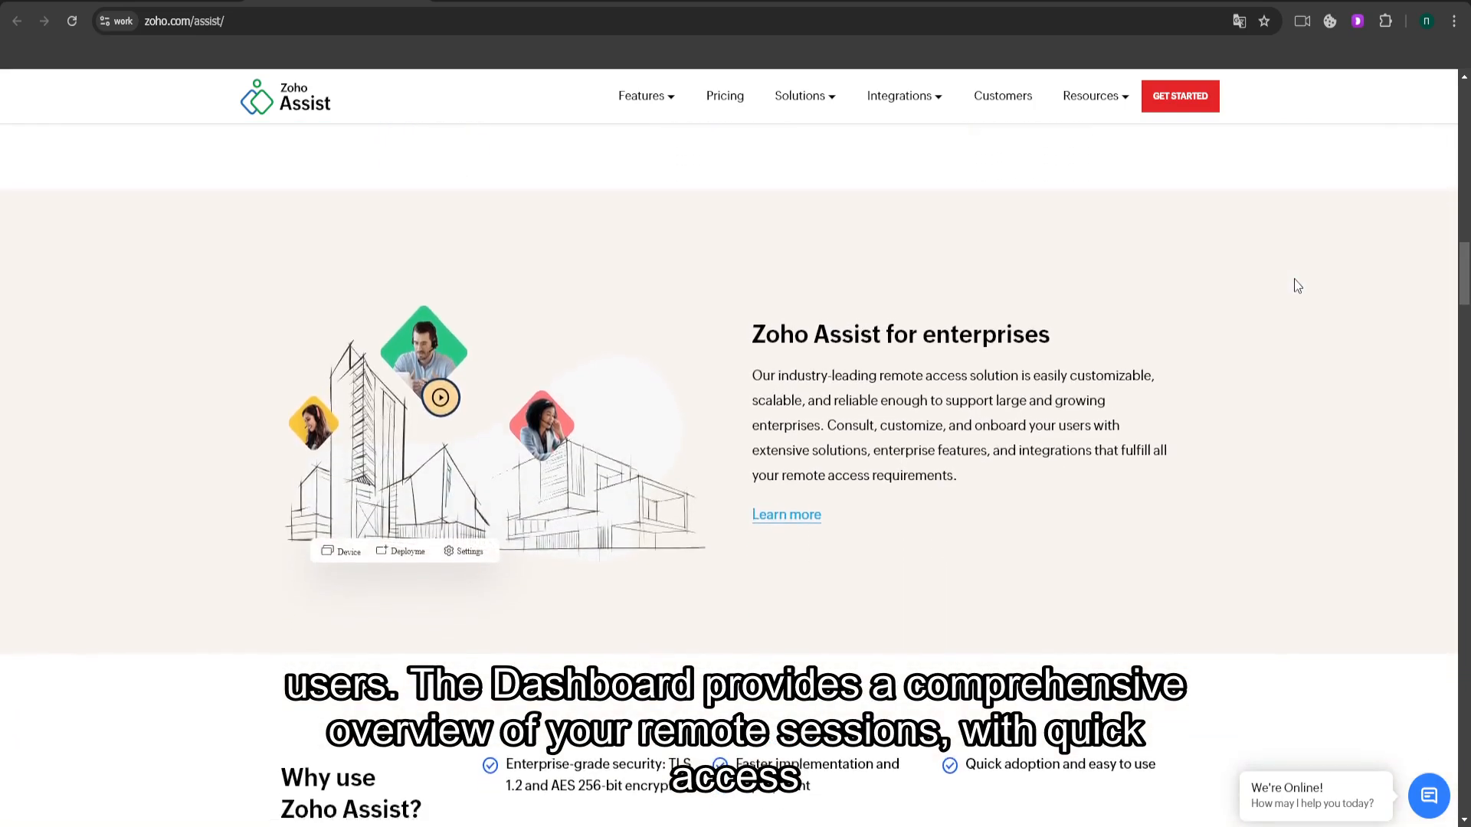
scroll("down", 3)
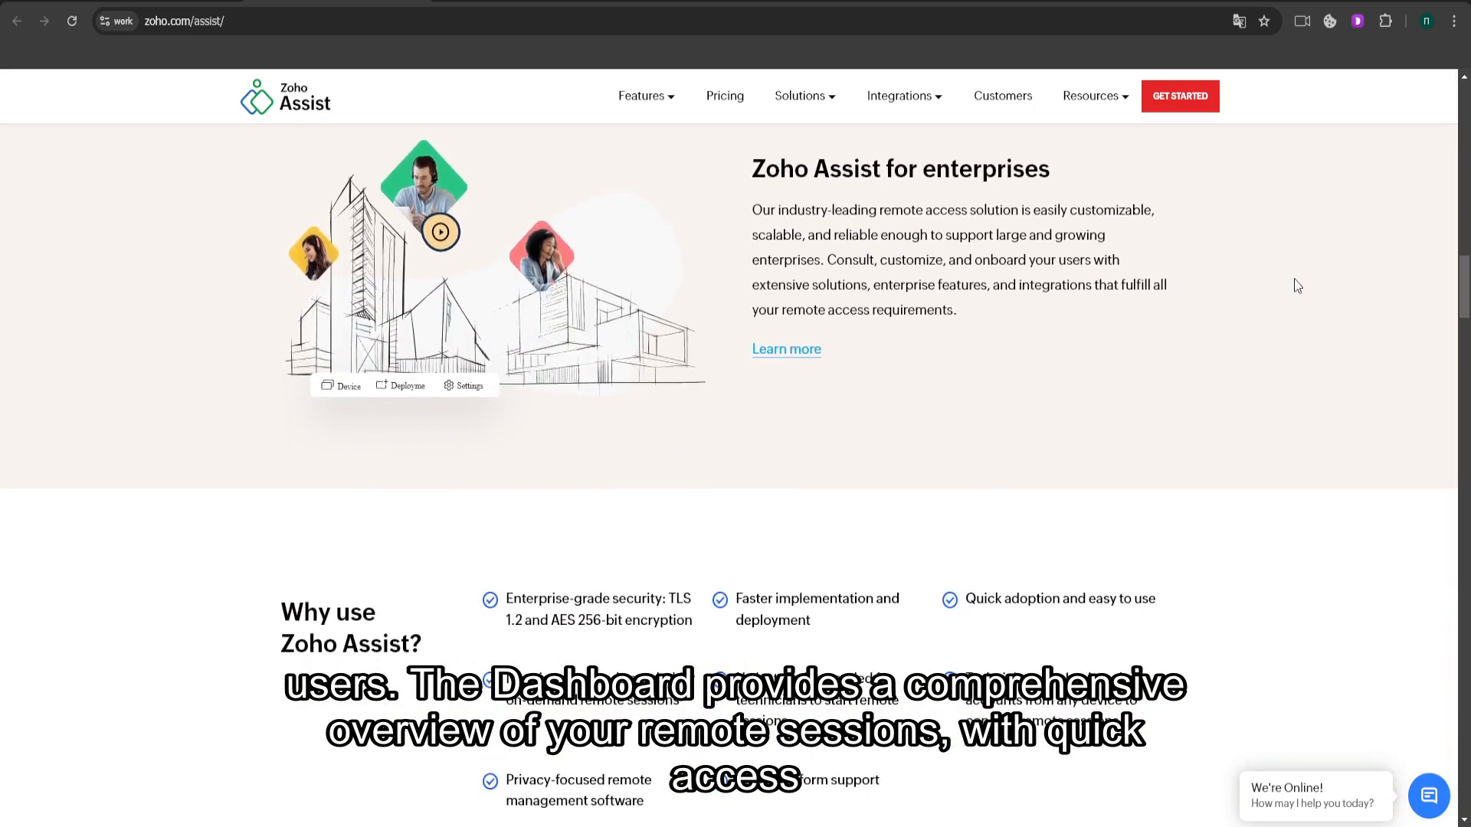
scroll("down", 3)
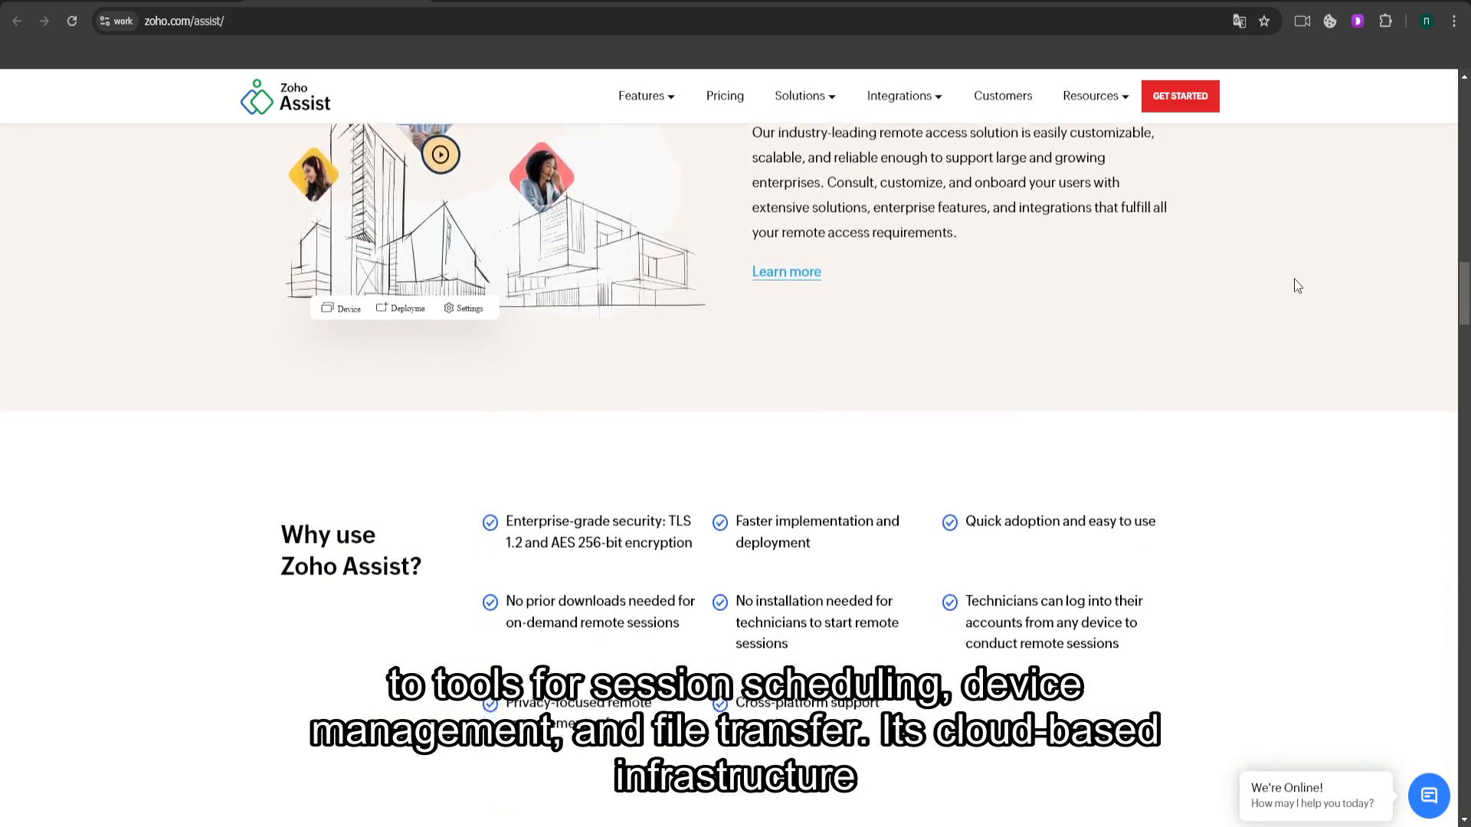
scroll("down", 3)
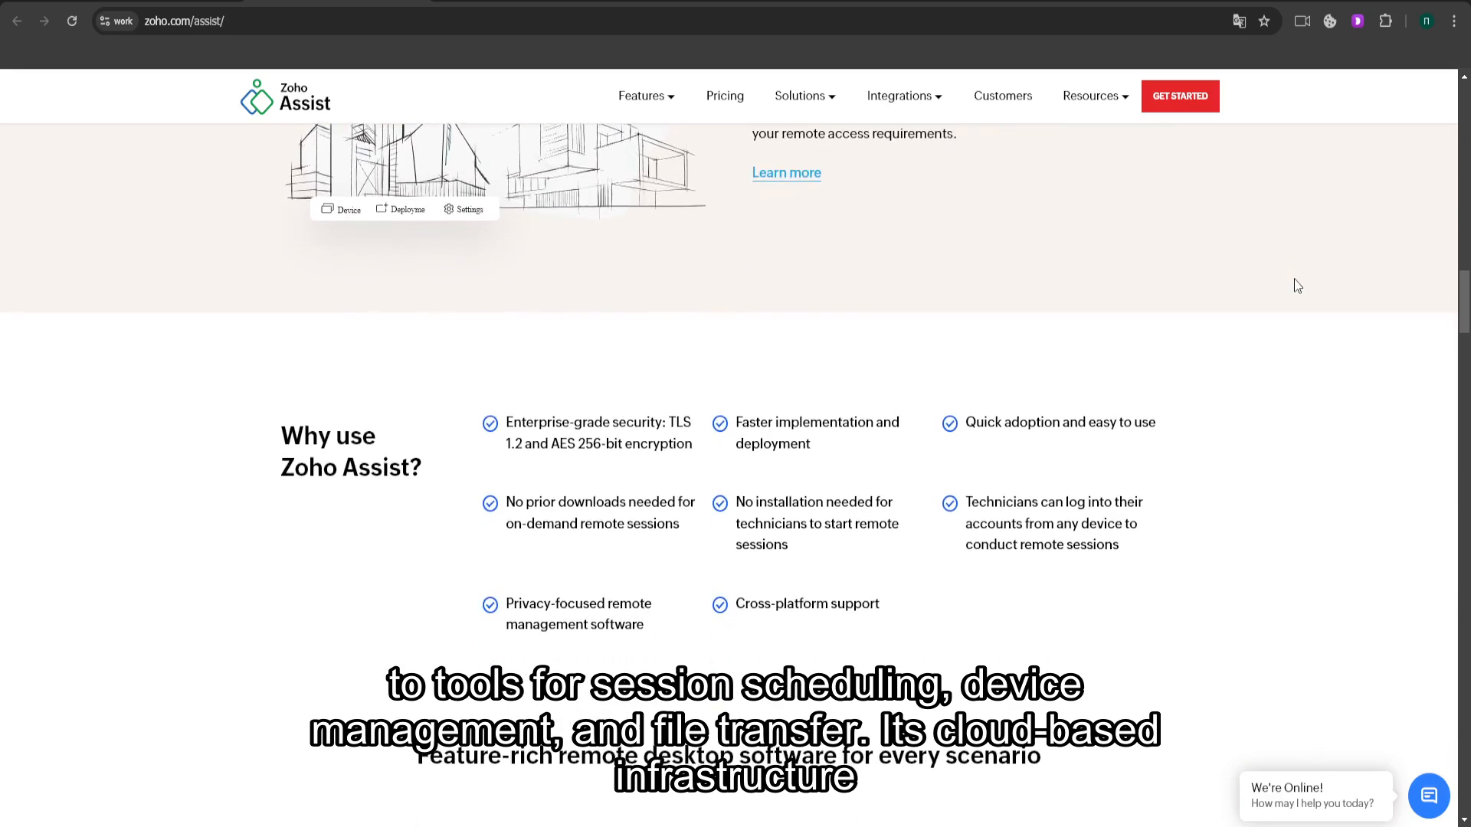
- Scroll through the benefits list and device compatibility down to the Security section
scroll("down", 3)
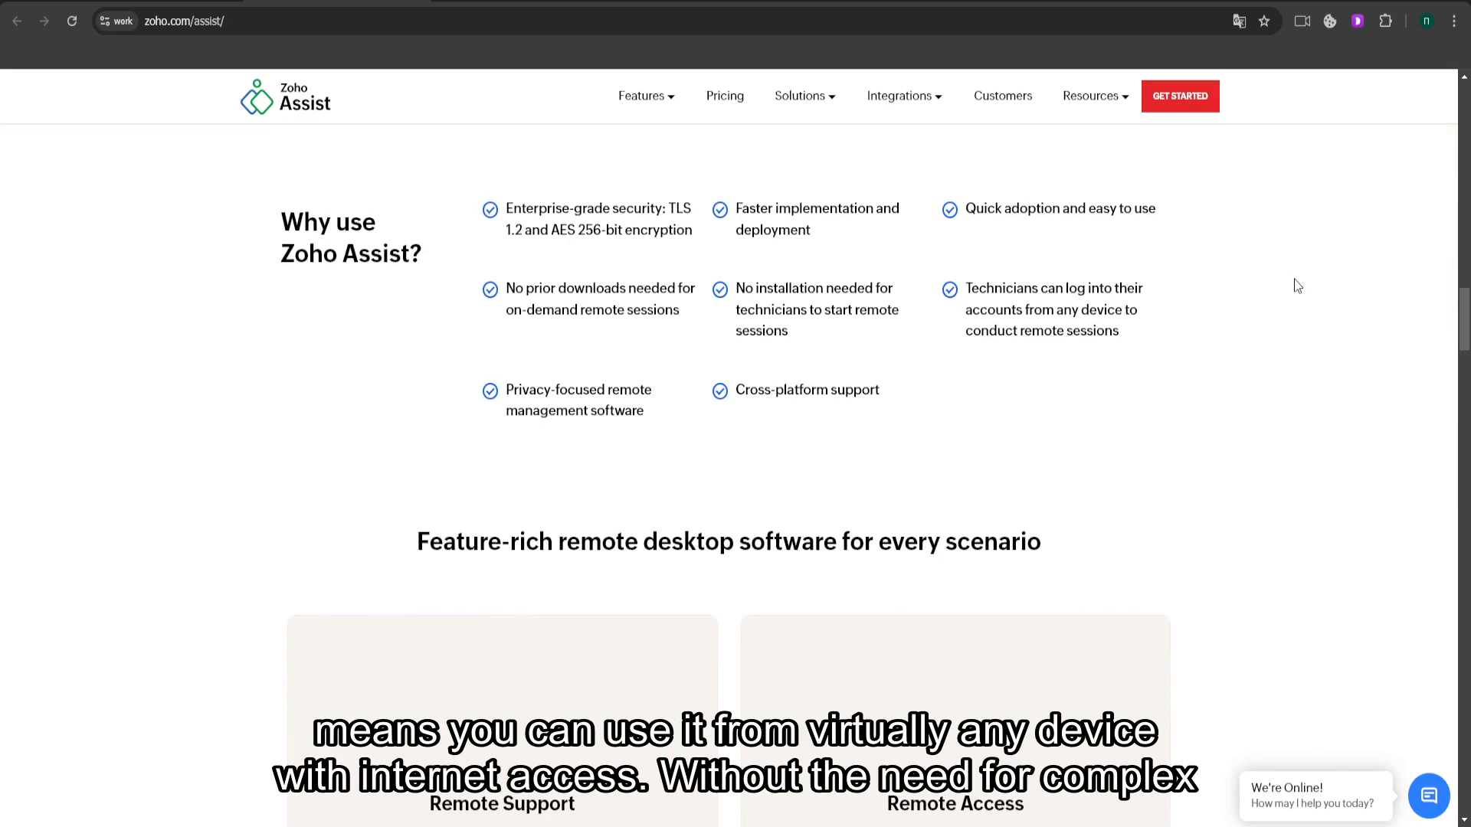
scroll("down", 3)
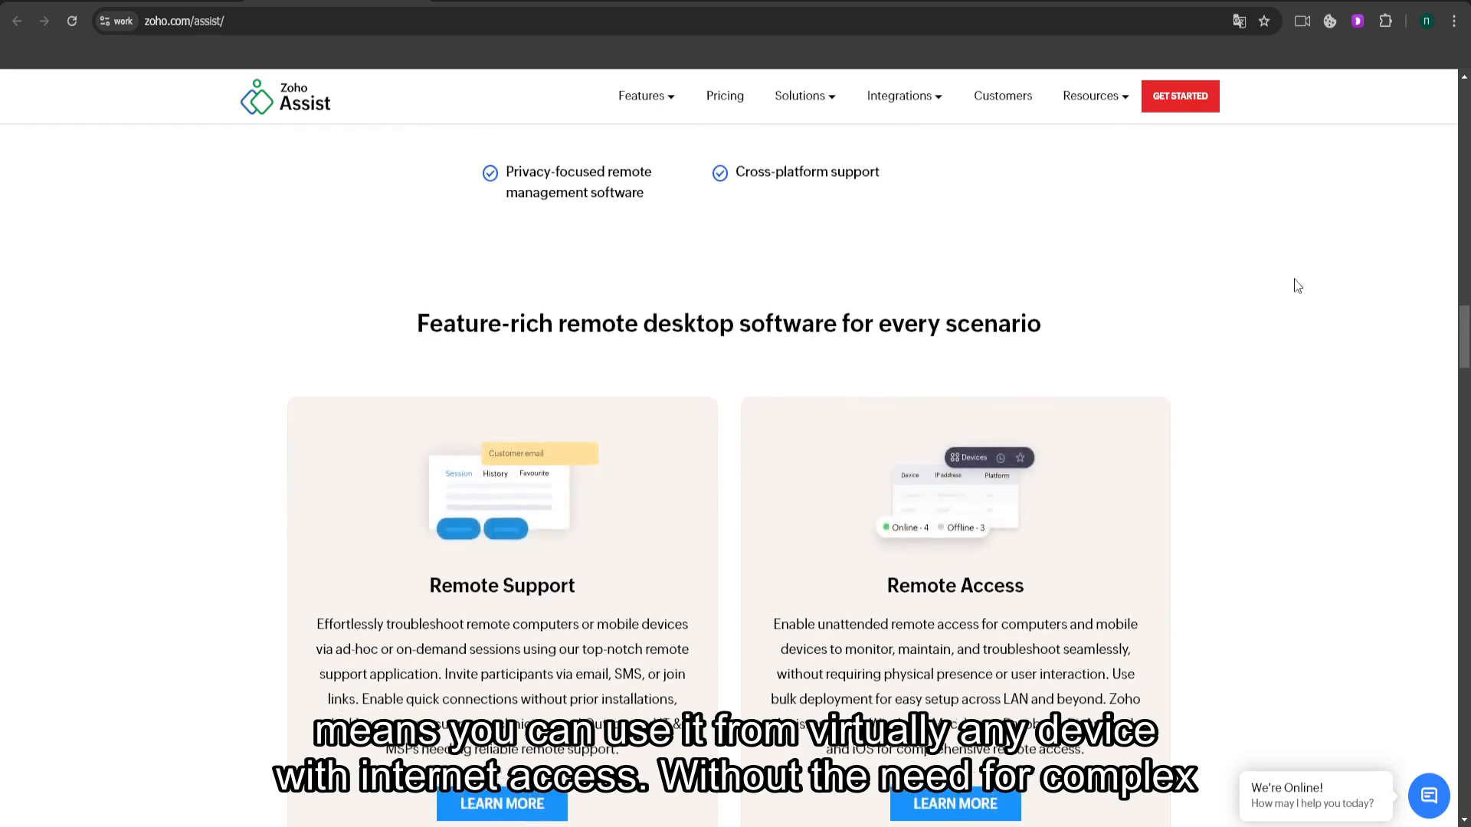
scroll("down", 3)
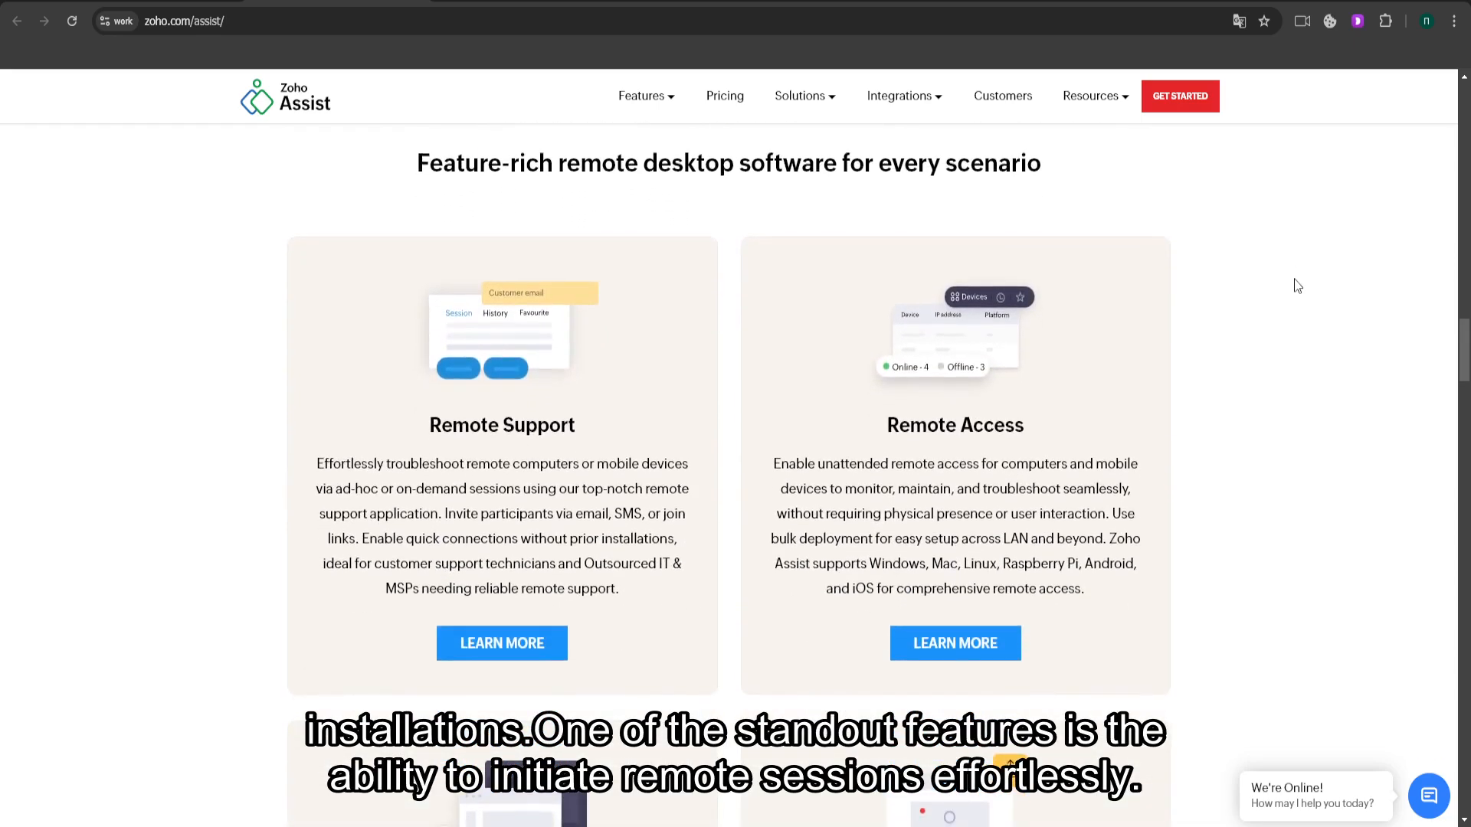
scroll("down", 3)
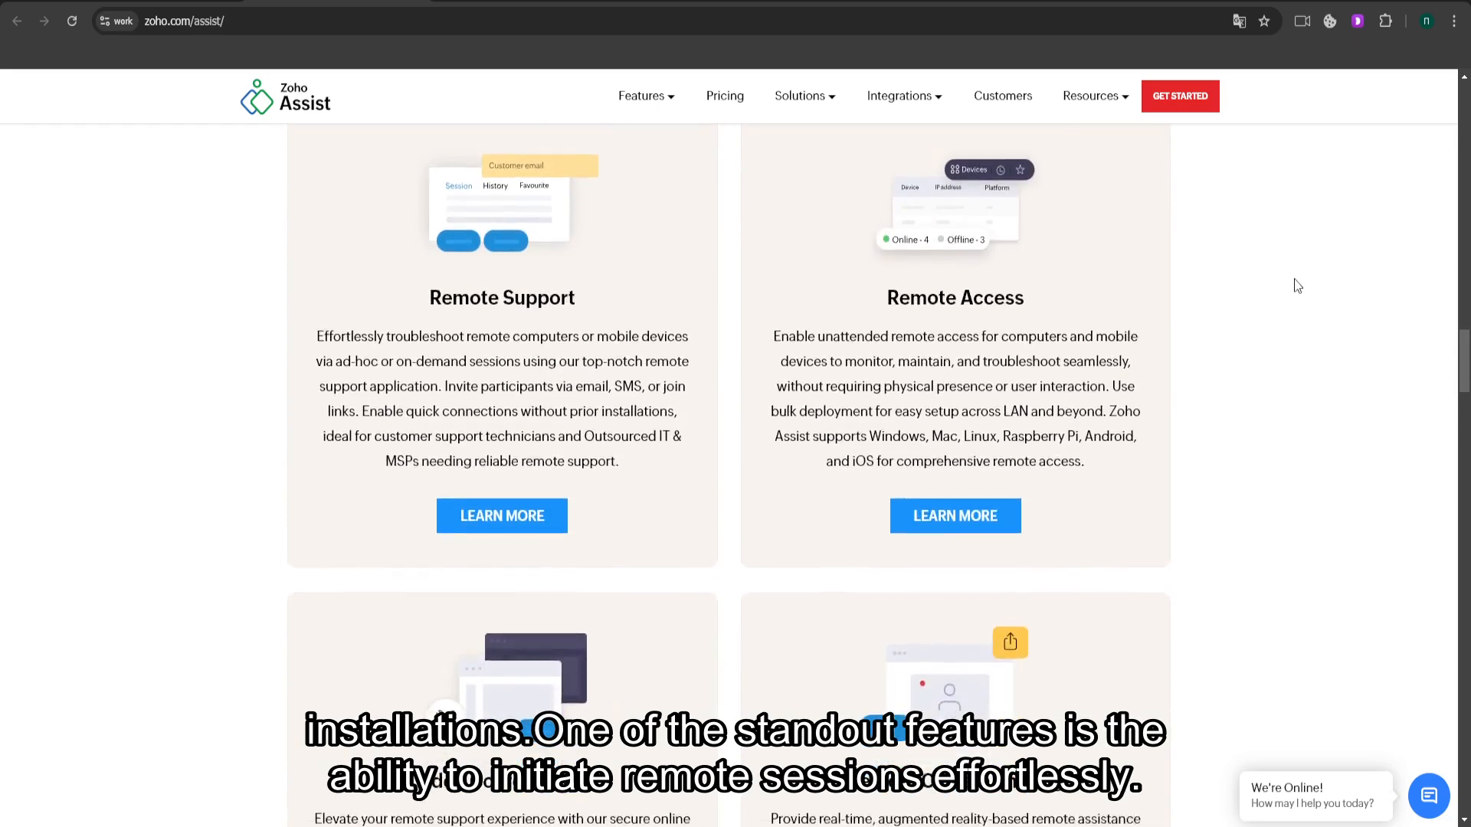
scroll("down", 3)
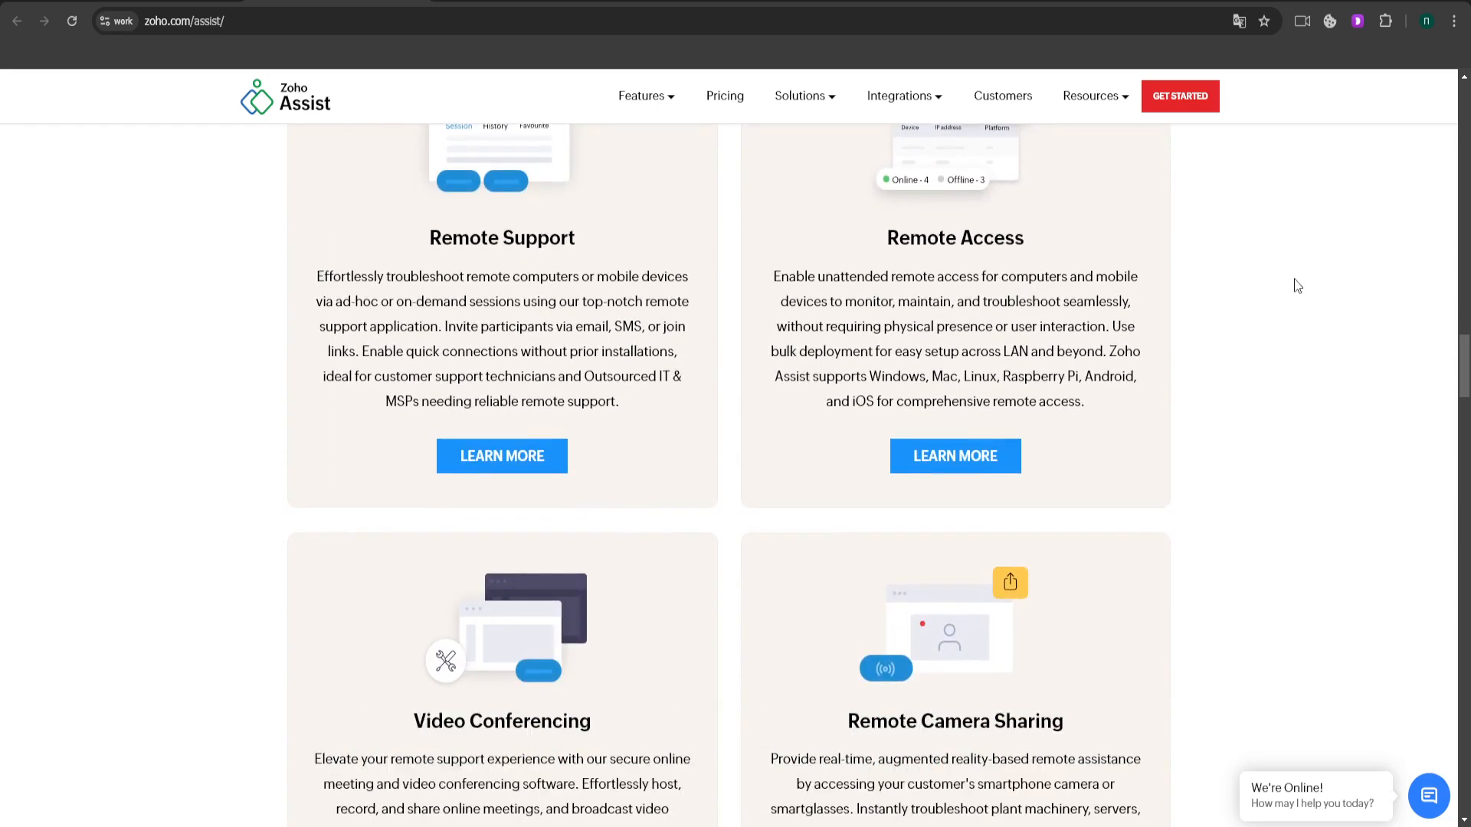
scroll("down", 3)
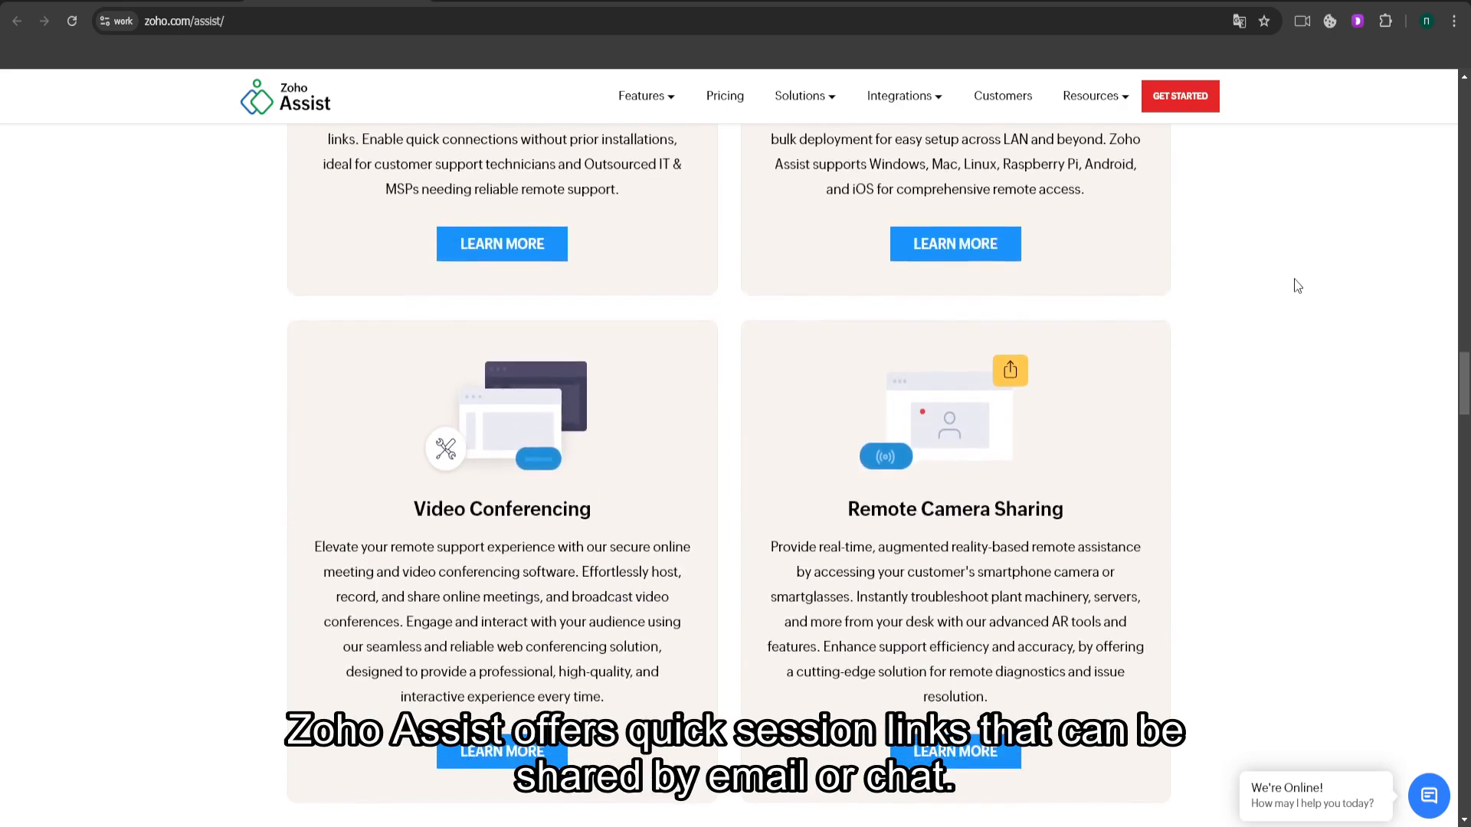
scroll("down", 3)
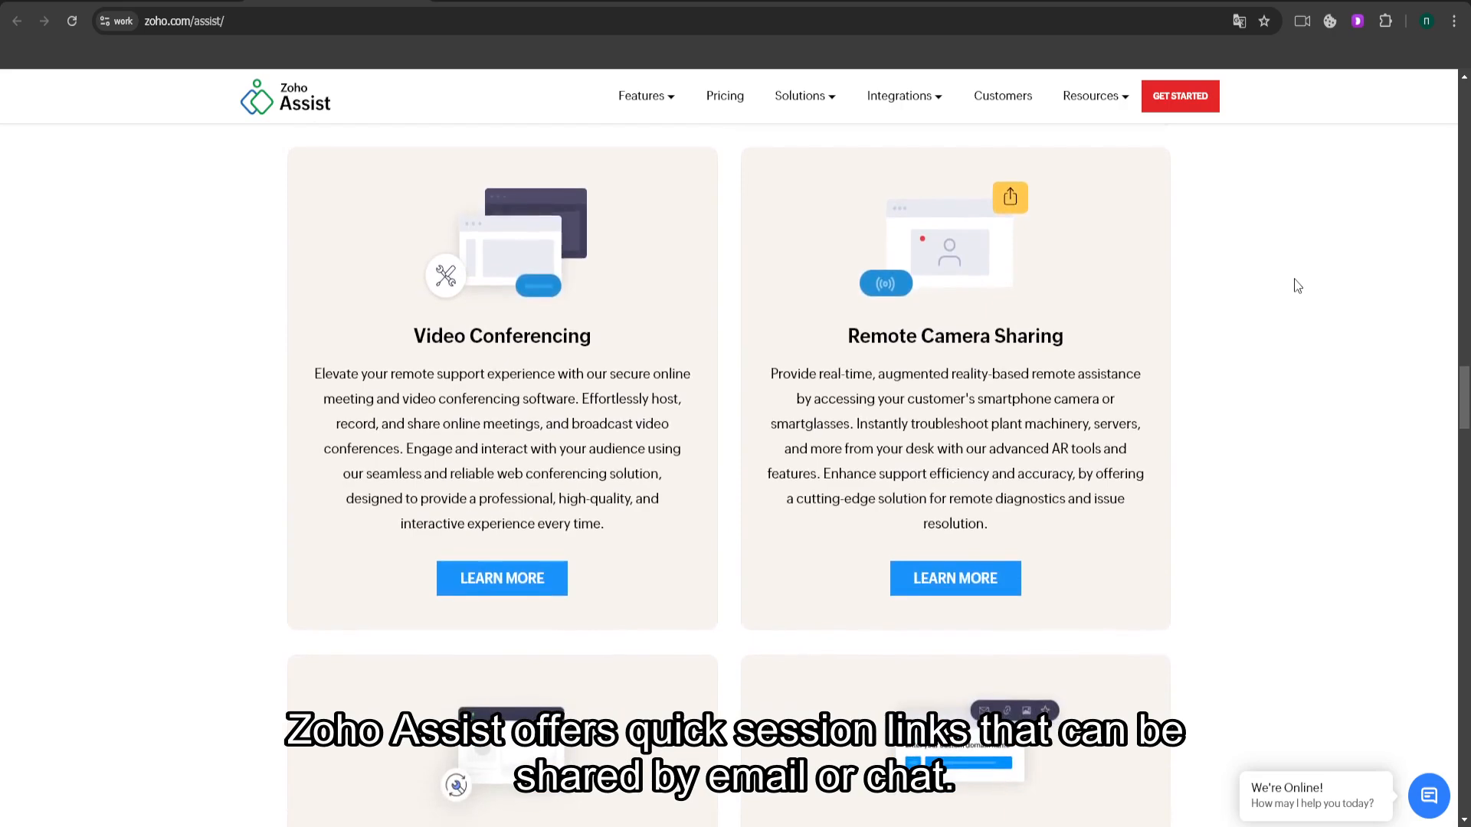
scroll("down", 3)
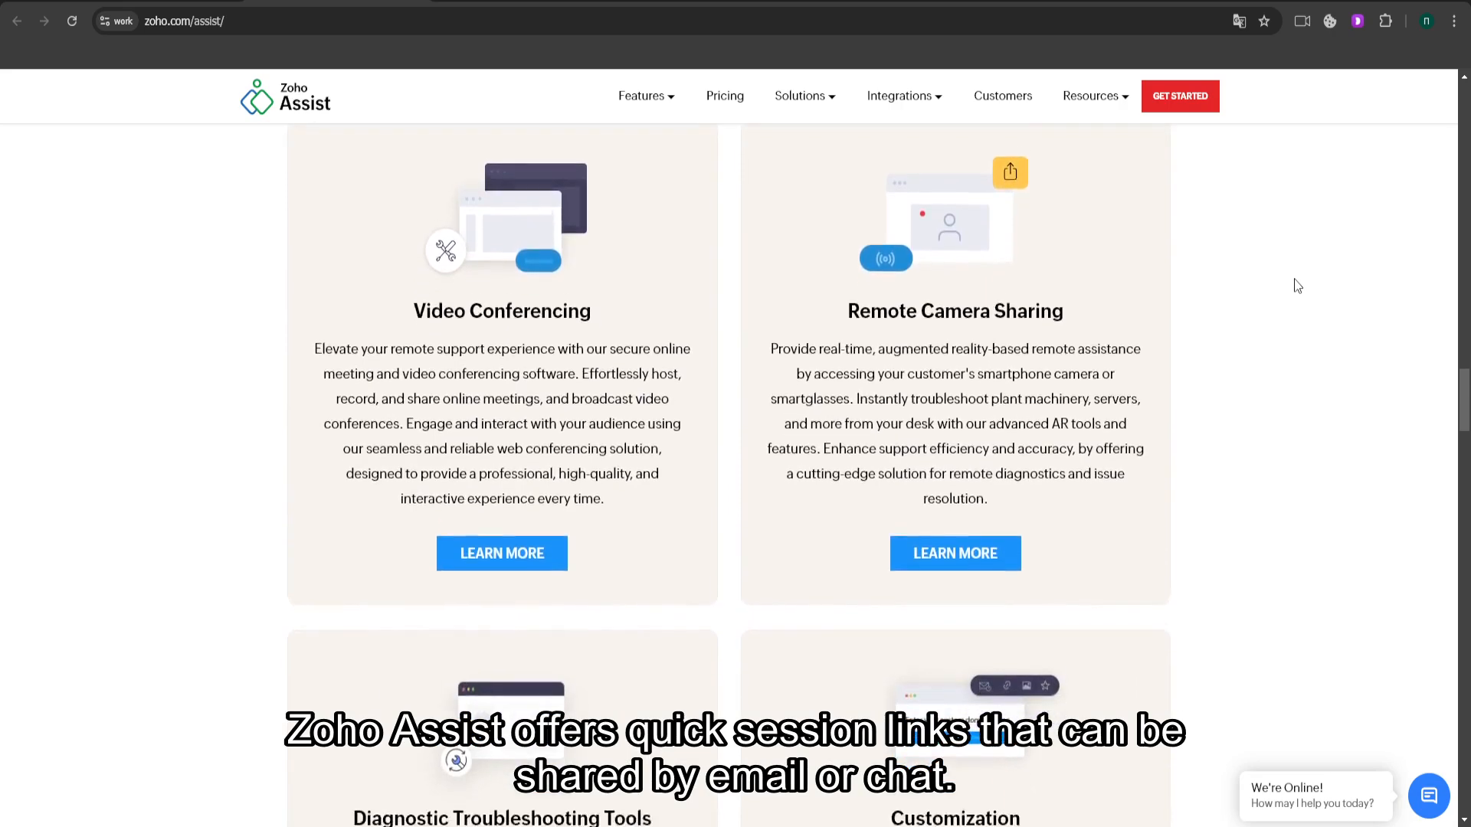
scroll("down", 3)
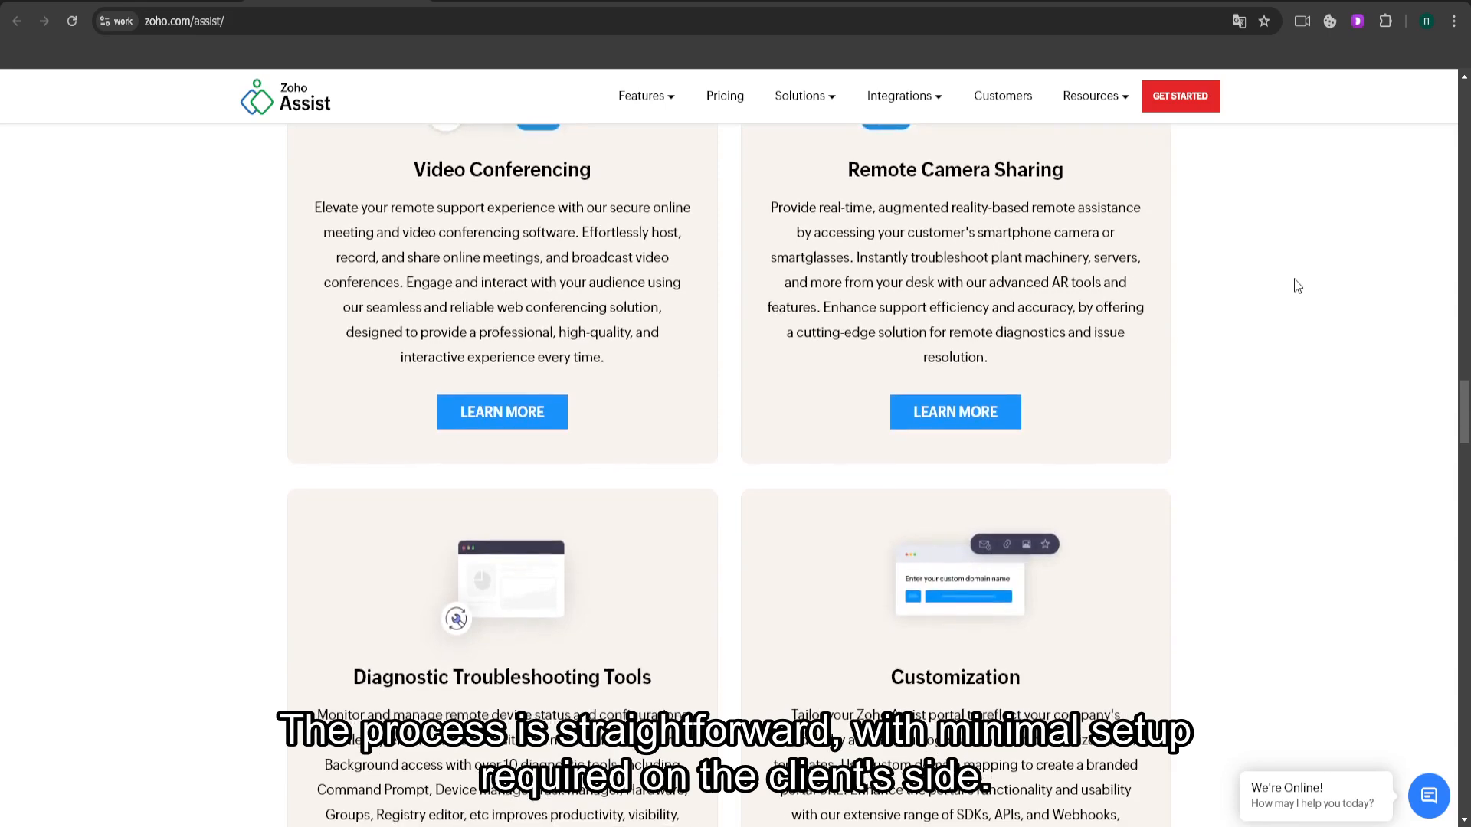
scroll("down", 3)
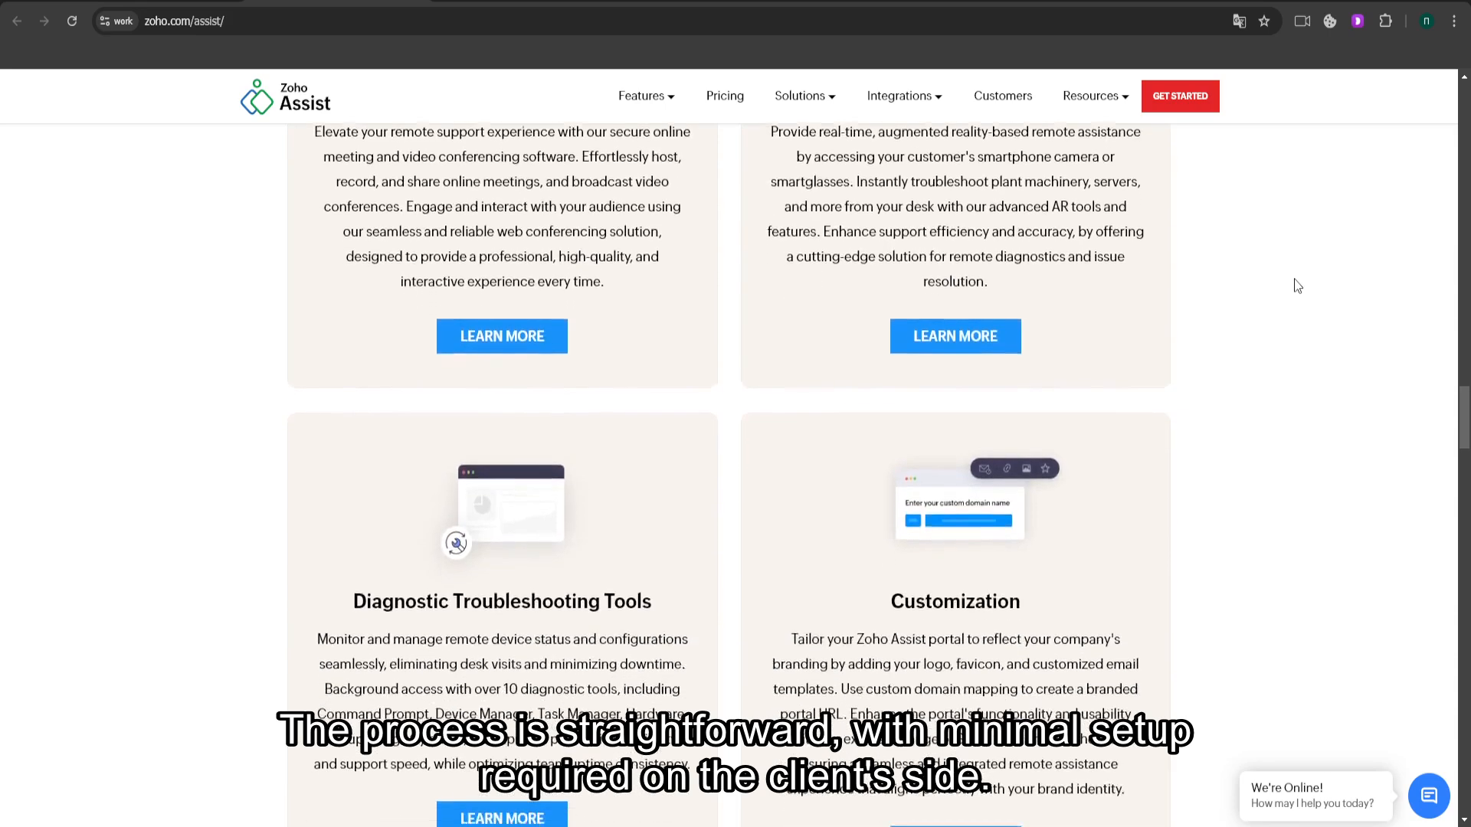
- Scroll past the security and customer testimonial panels to the review-site ratings
scroll("down", 3)
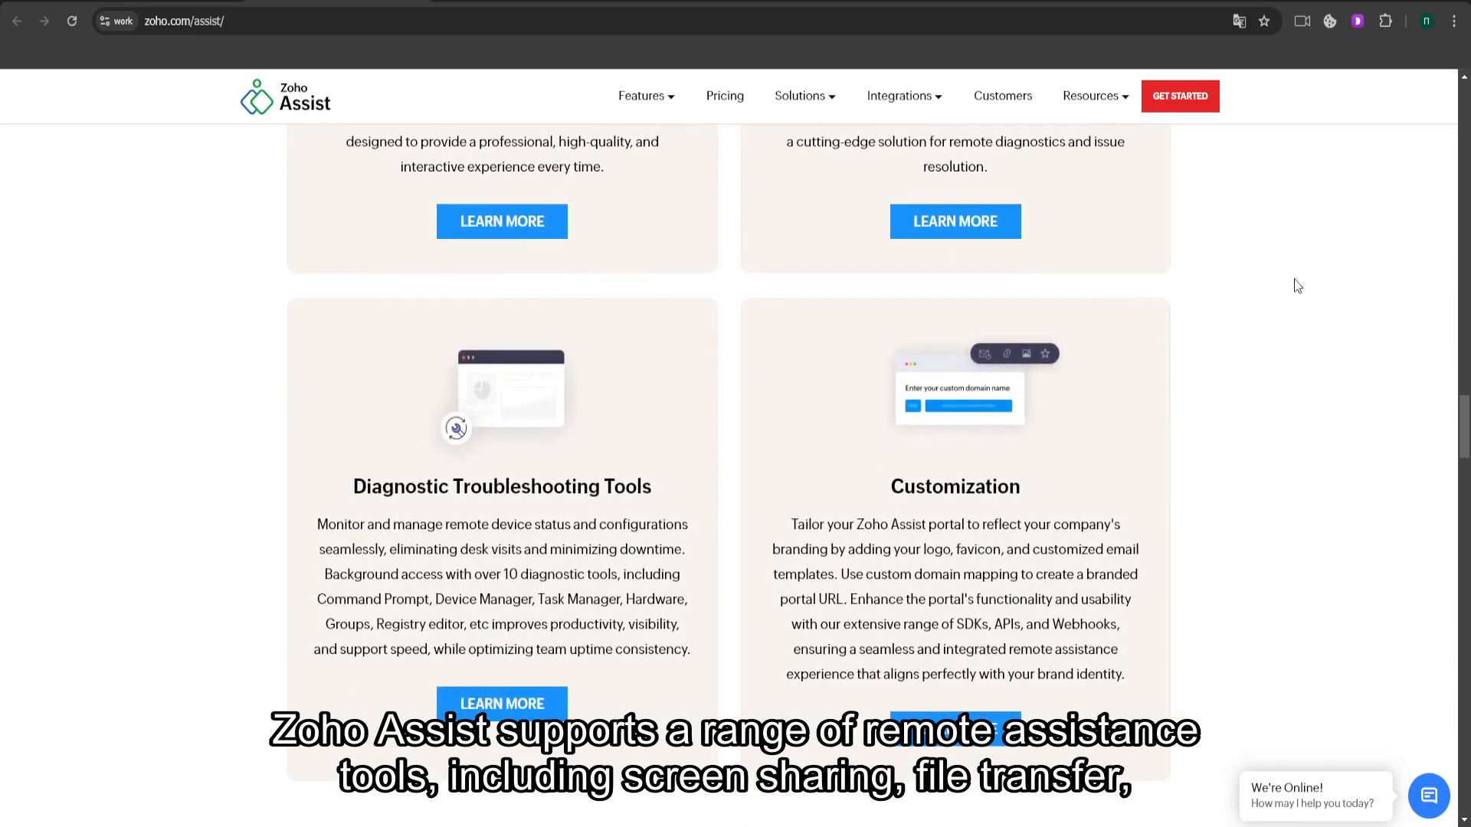
scroll("down", 3)
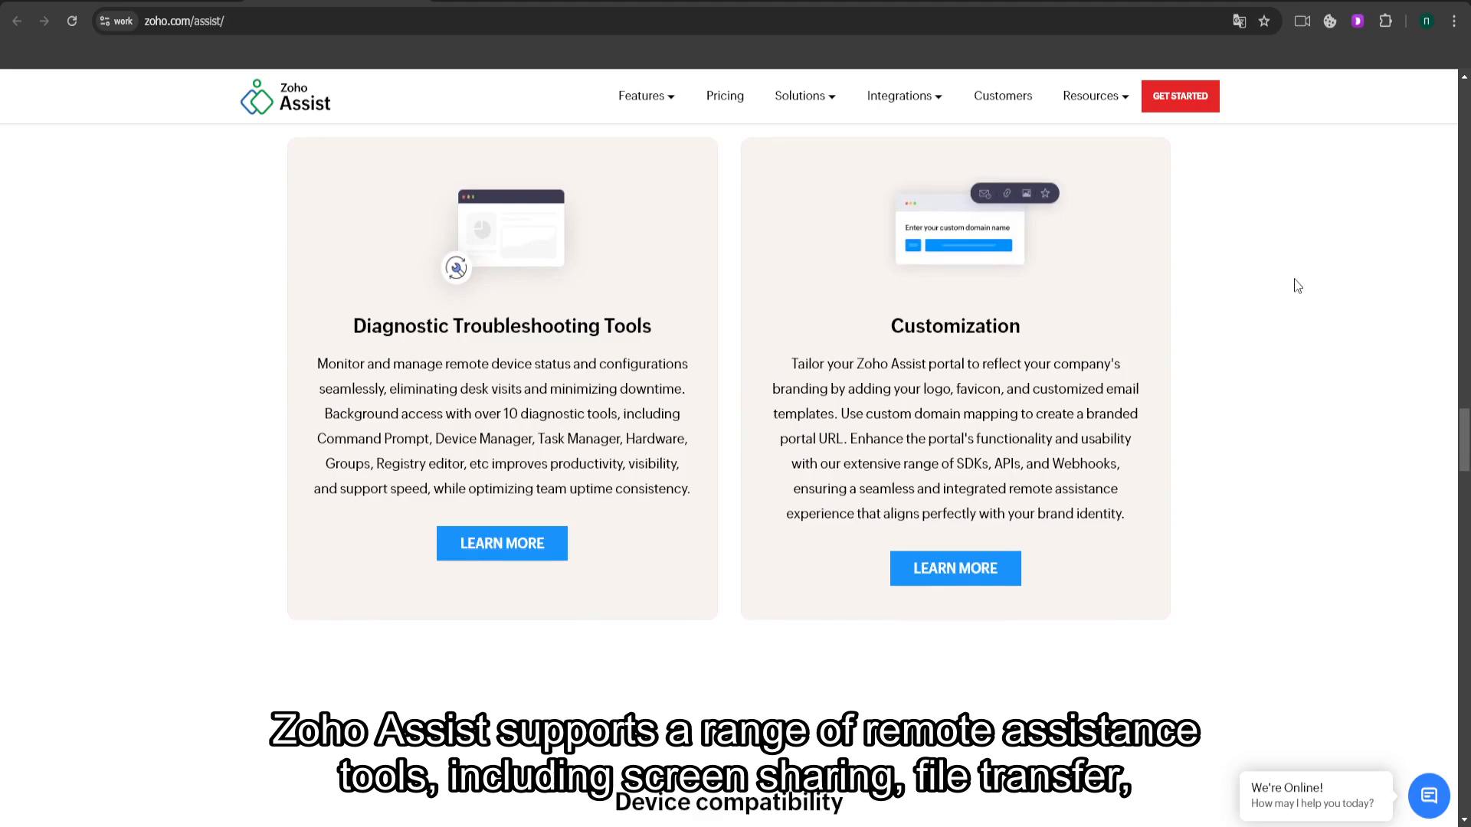
scroll("down", 3)
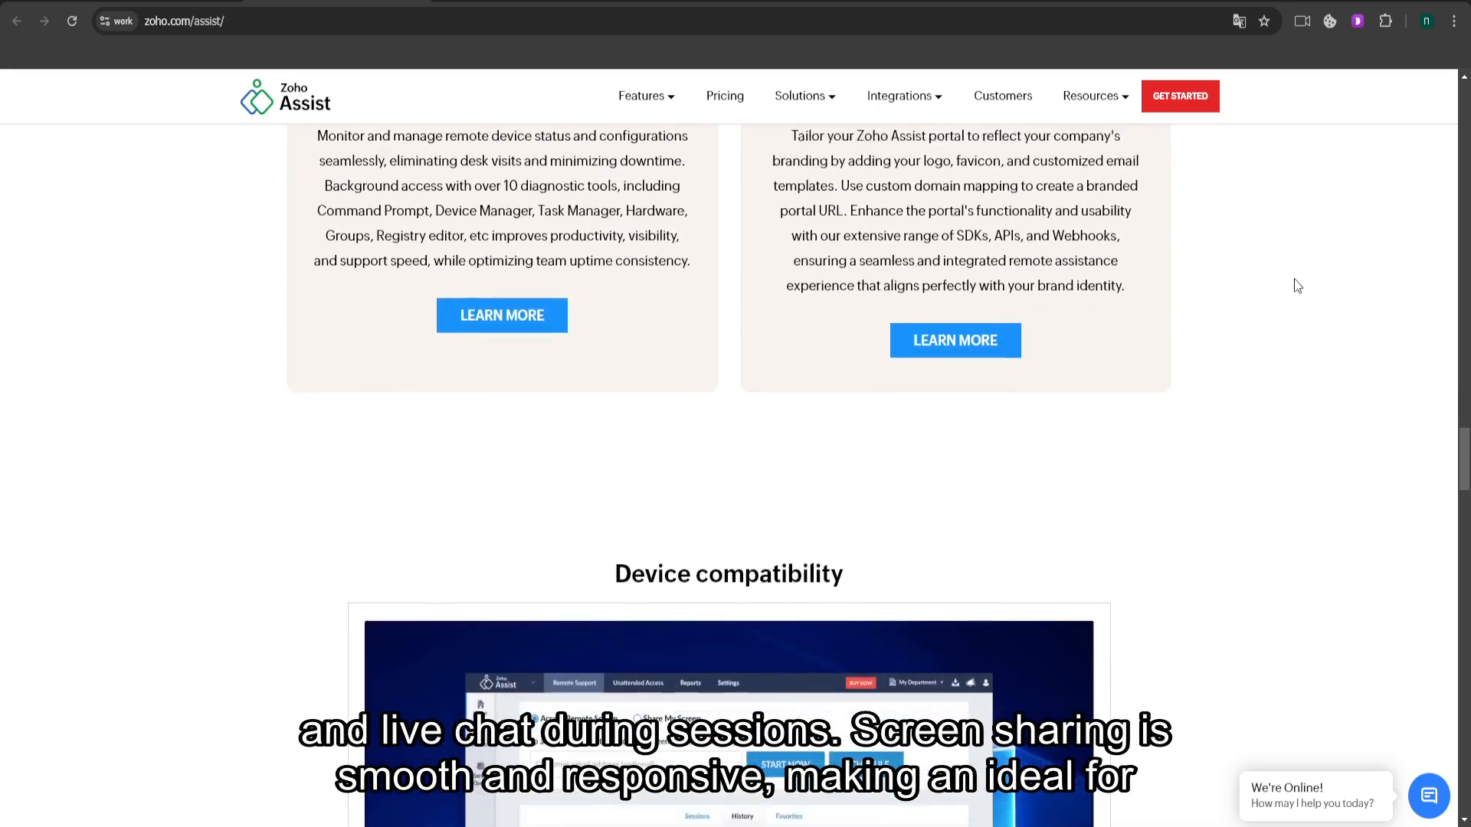
scroll("down", 3)
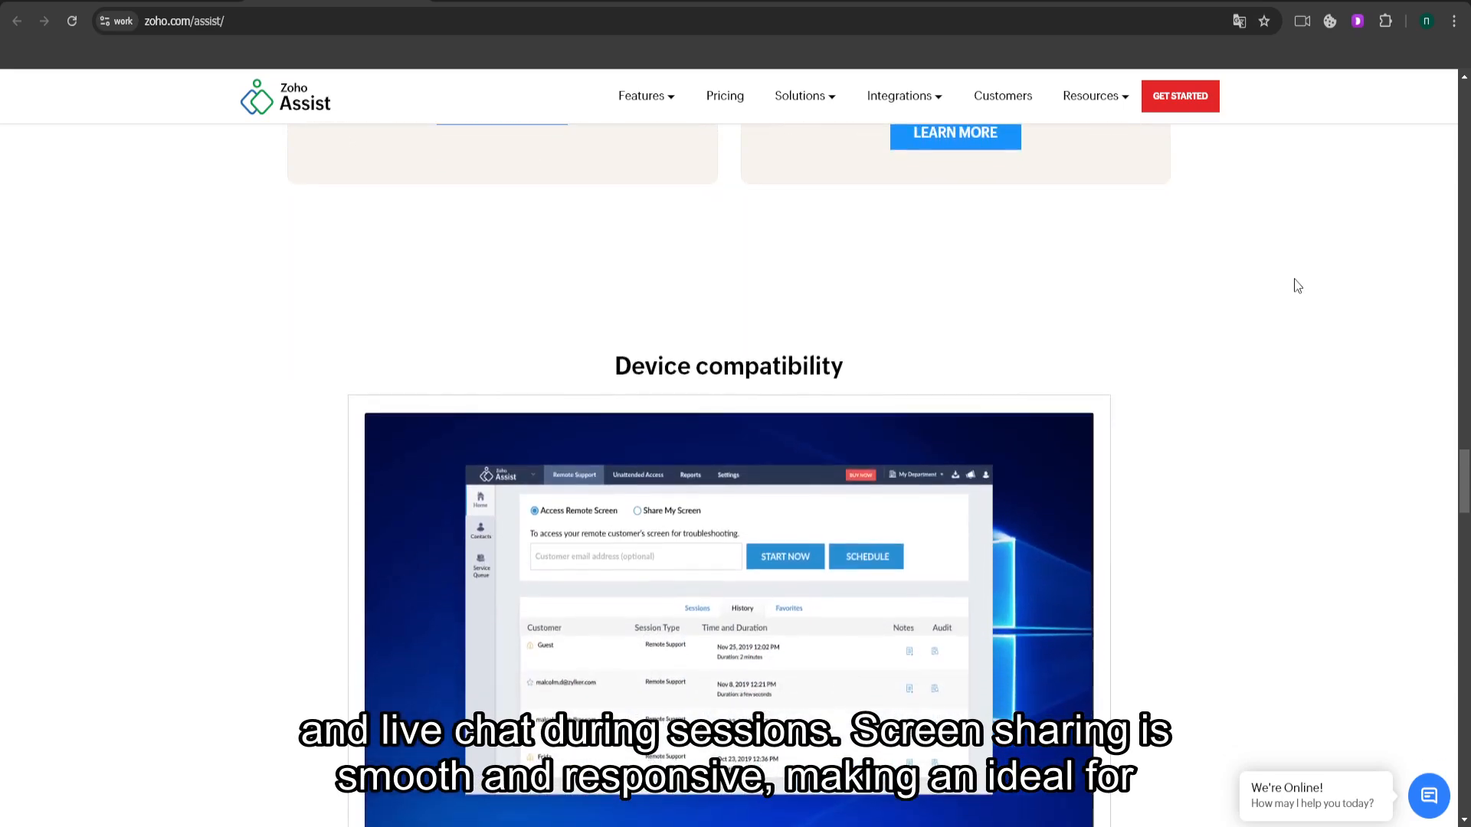
scroll("down", 3)
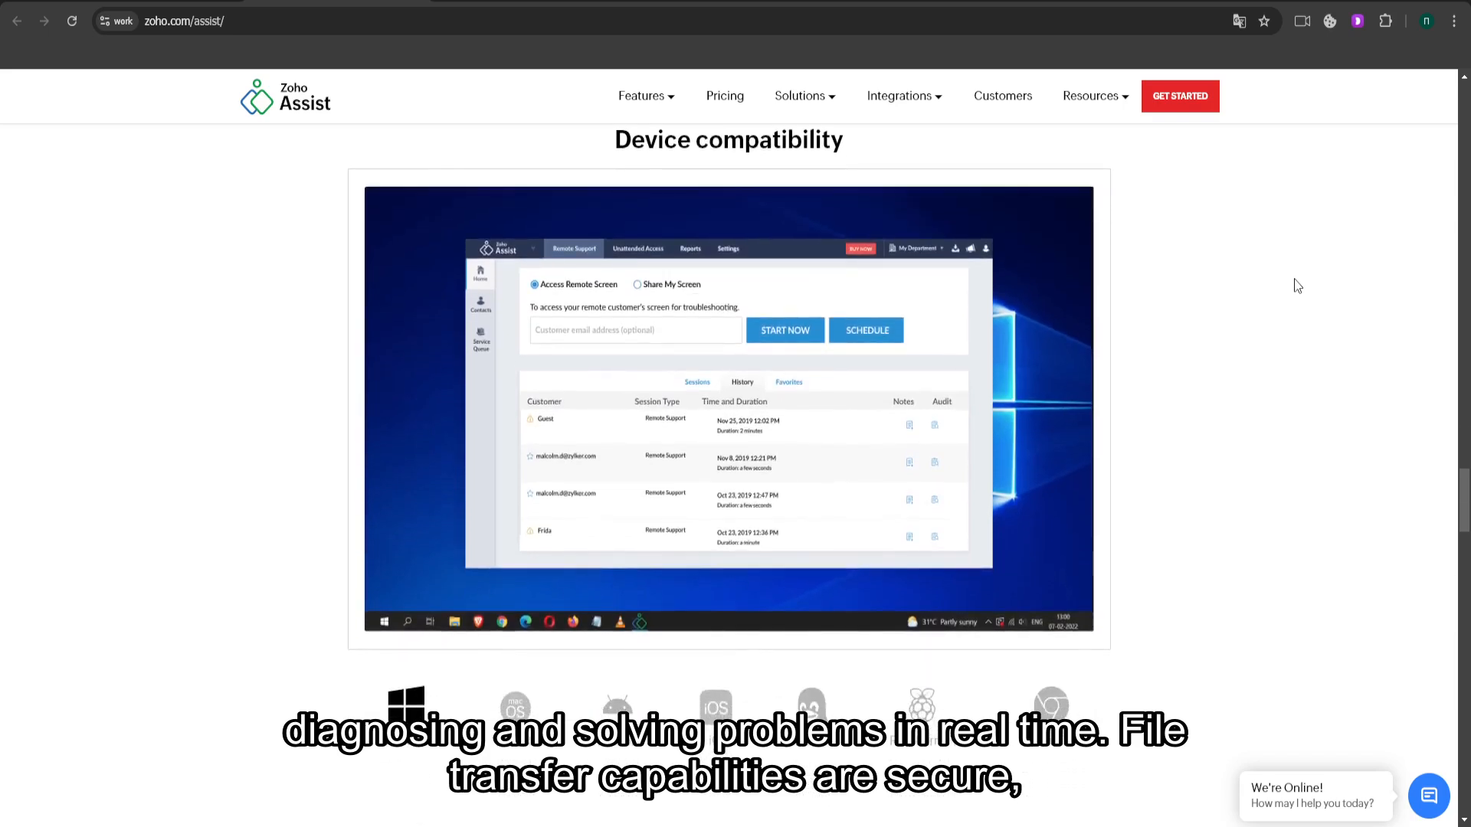
scroll("down", 3)
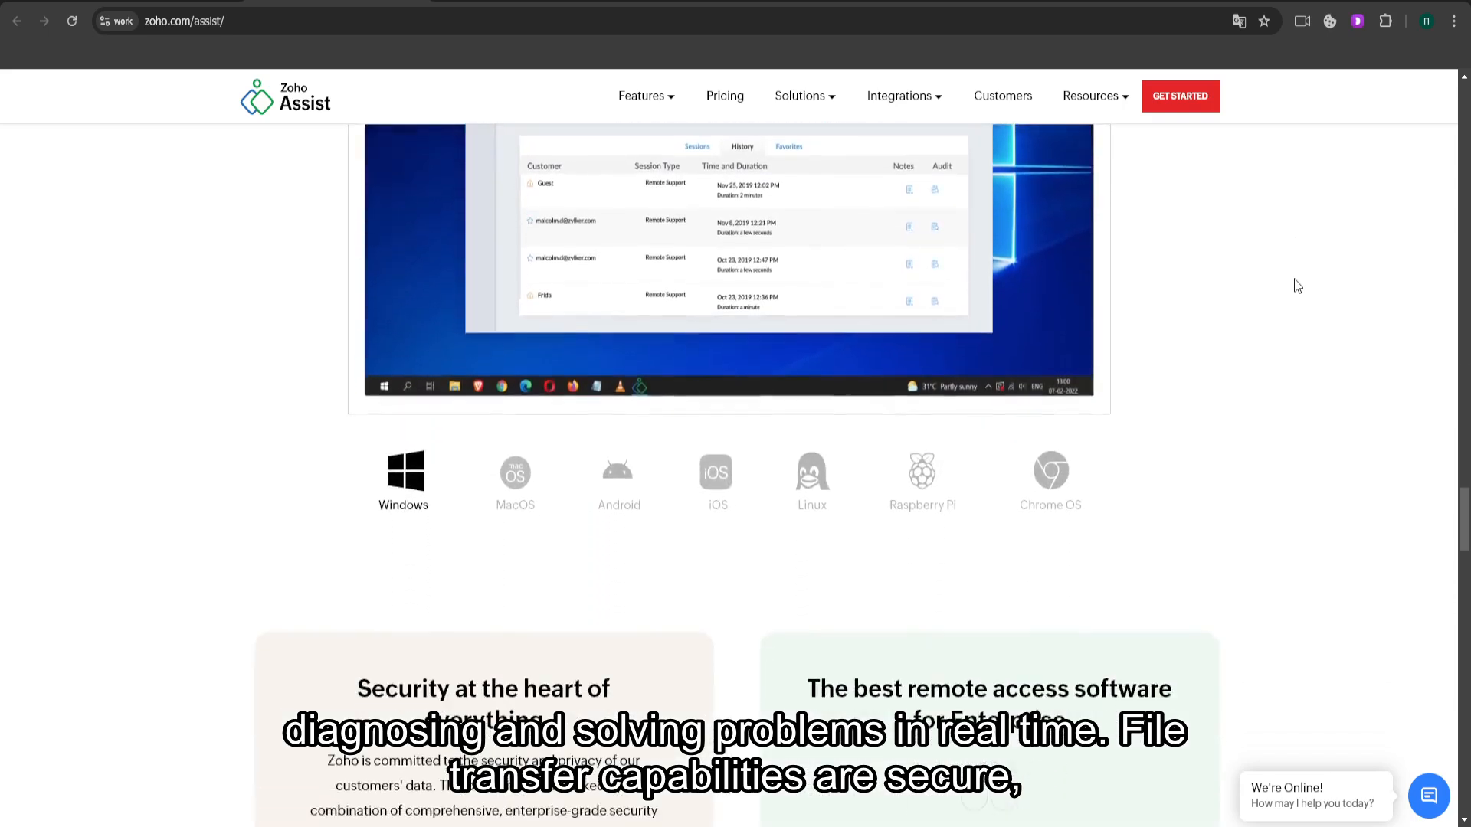
scroll("down", 3)
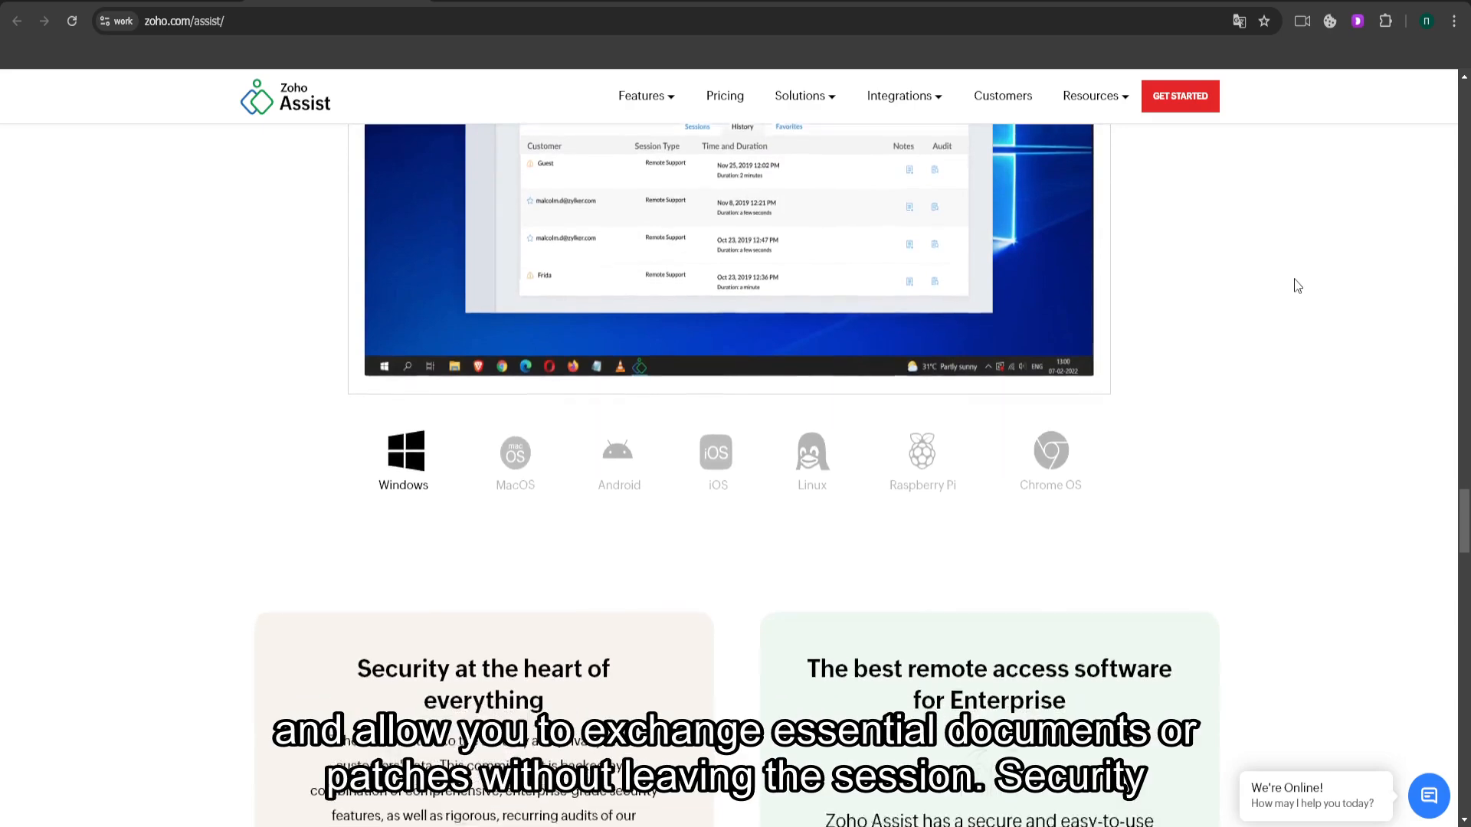
scroll("down", 3)
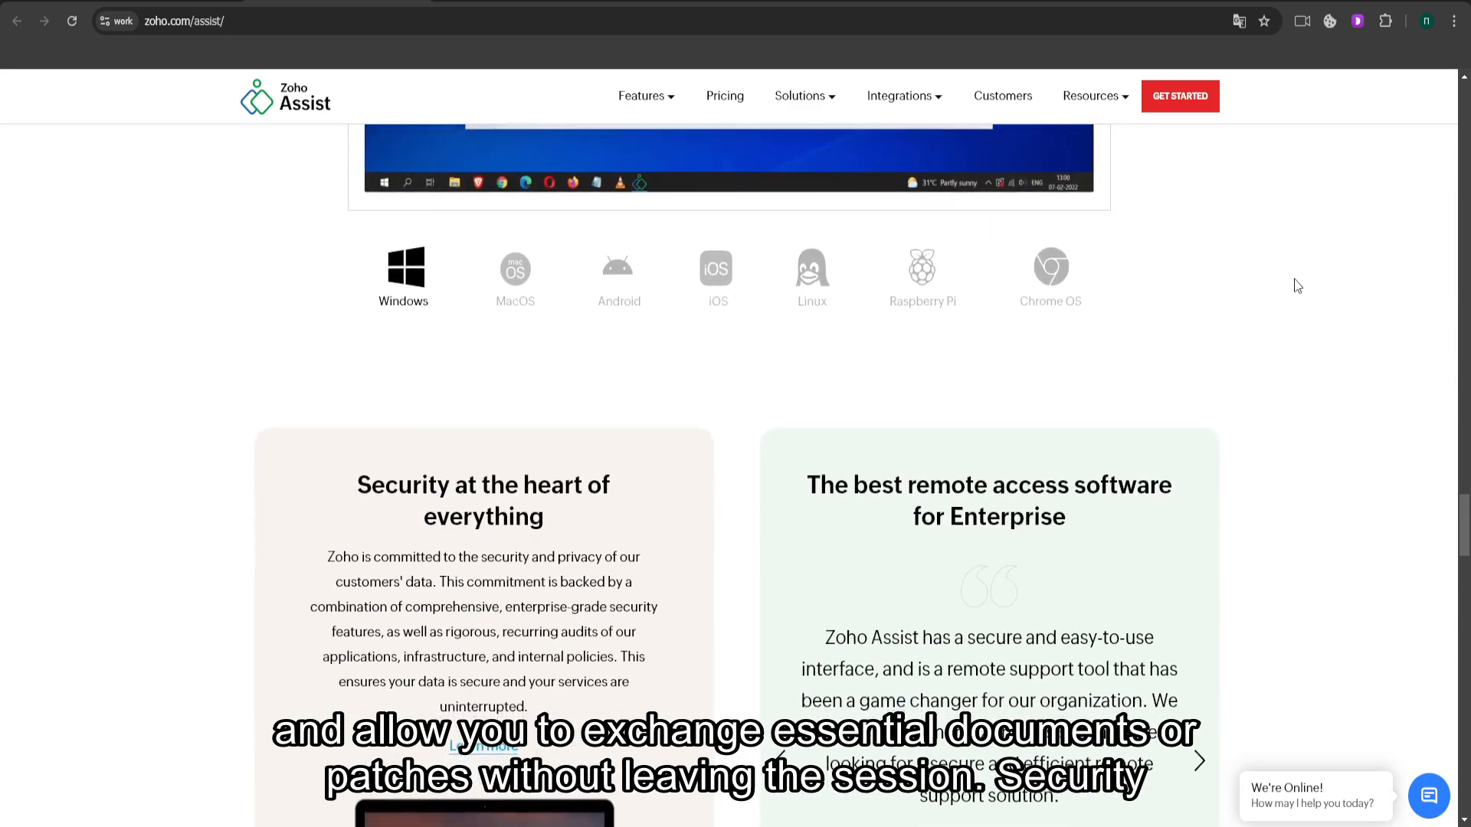
scroll("down", 3)
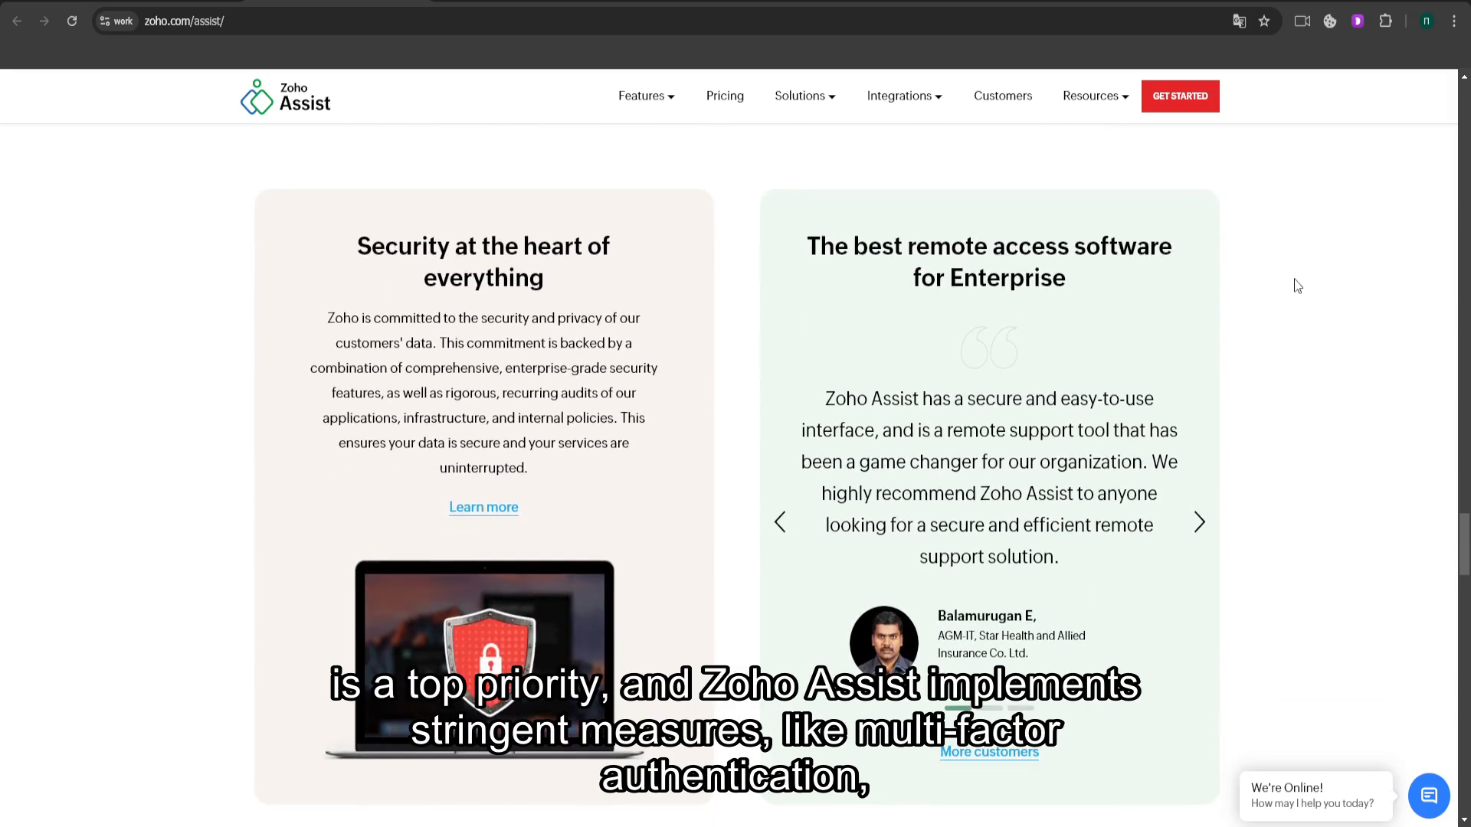
scroll("down", 3)
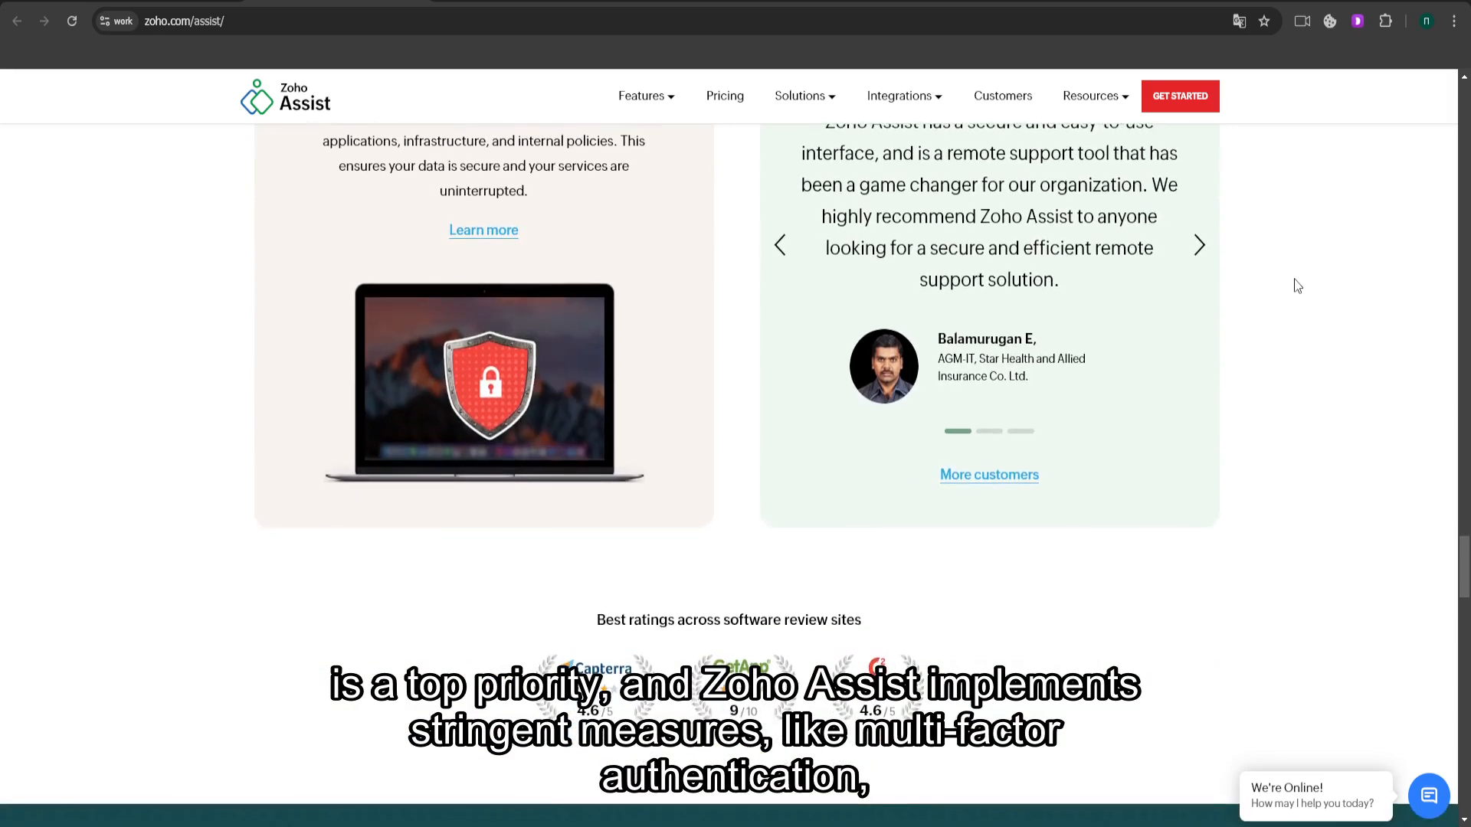
- Scroll past the mobile app section, 15-day free trial banner and 'What is remote access?' carousel to the footer
scroll("down", 3)
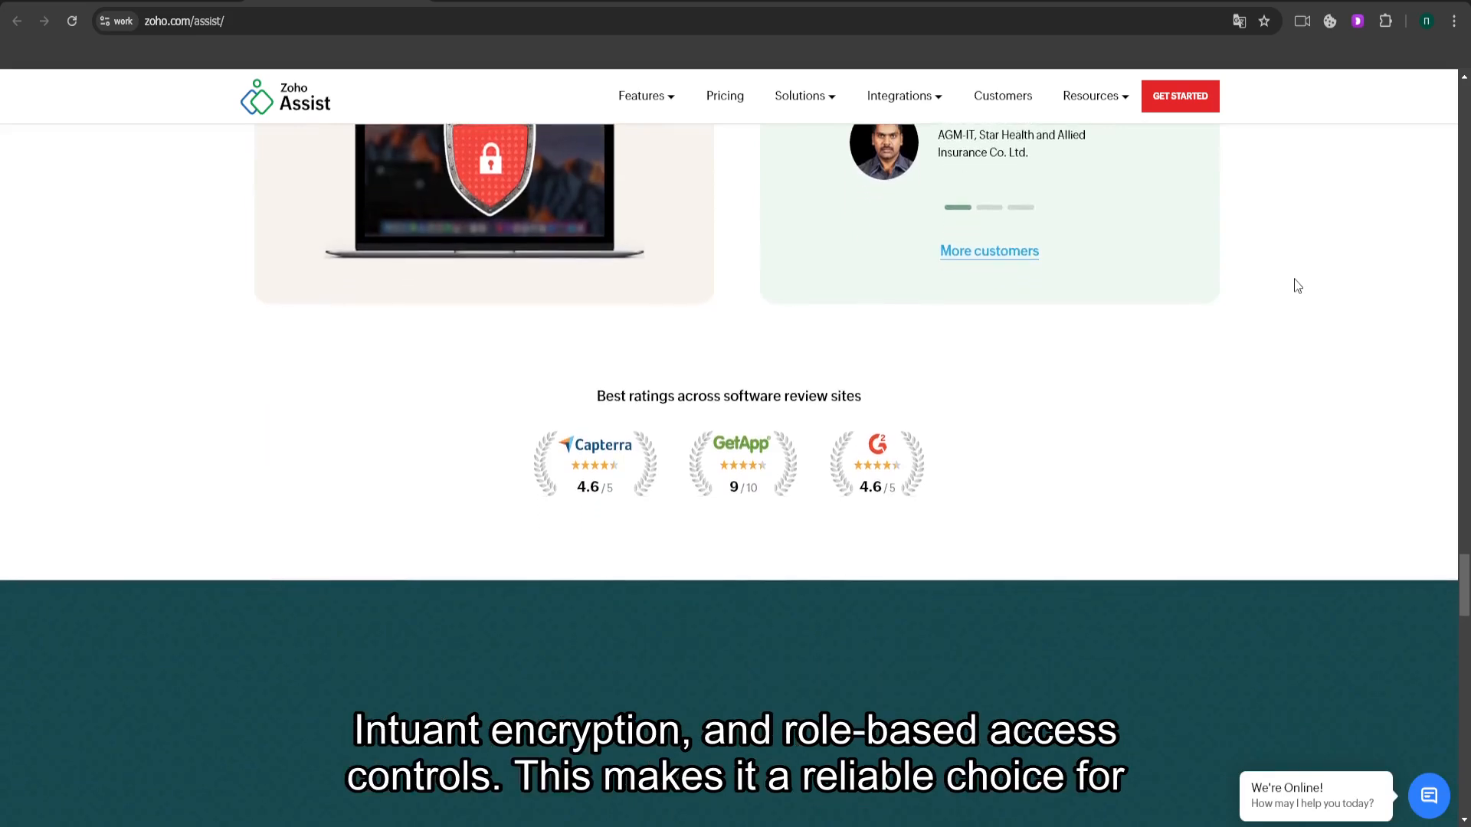
scroll("down", 3)
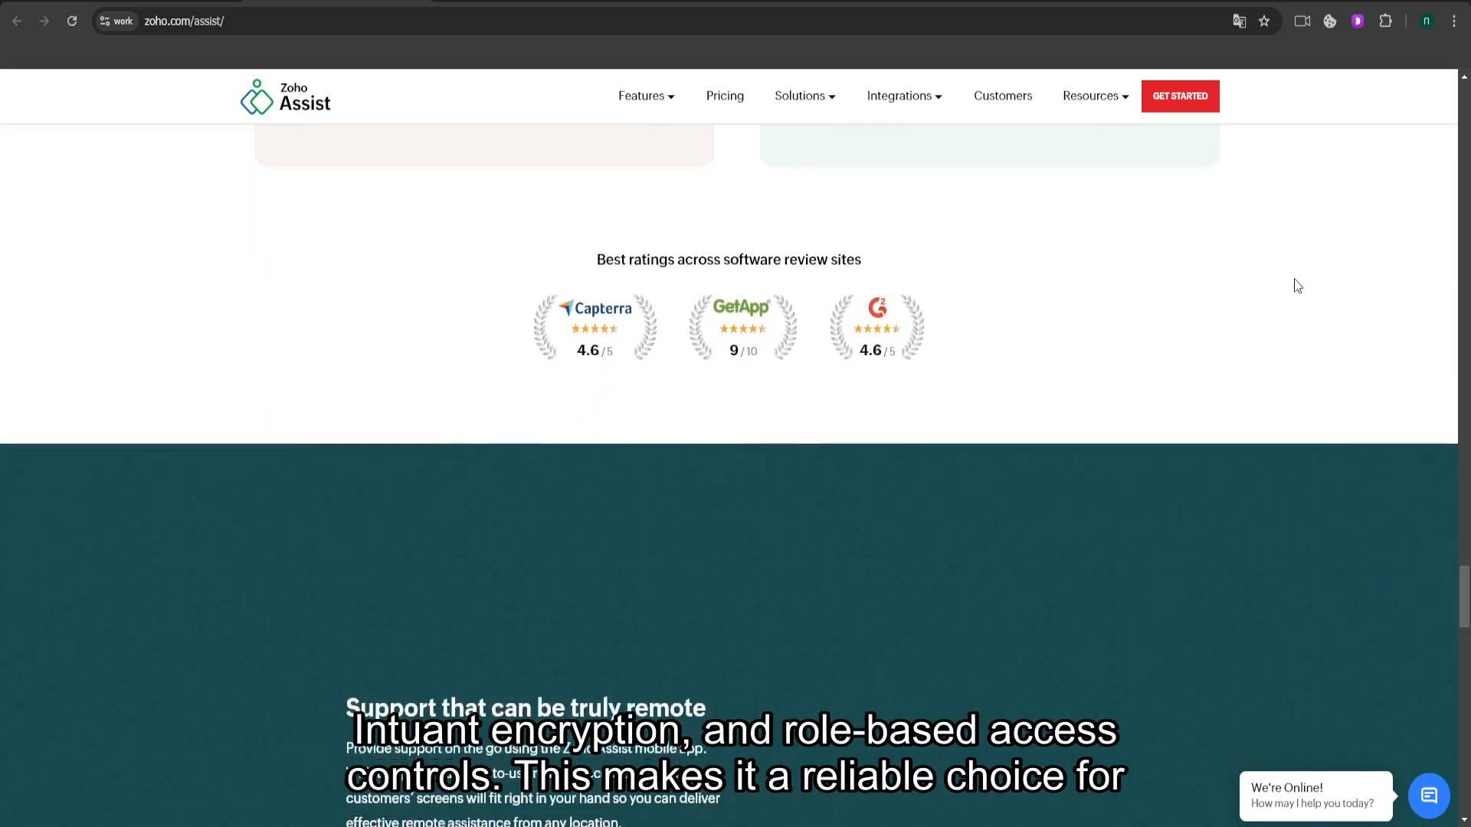
scroll("down", 3)
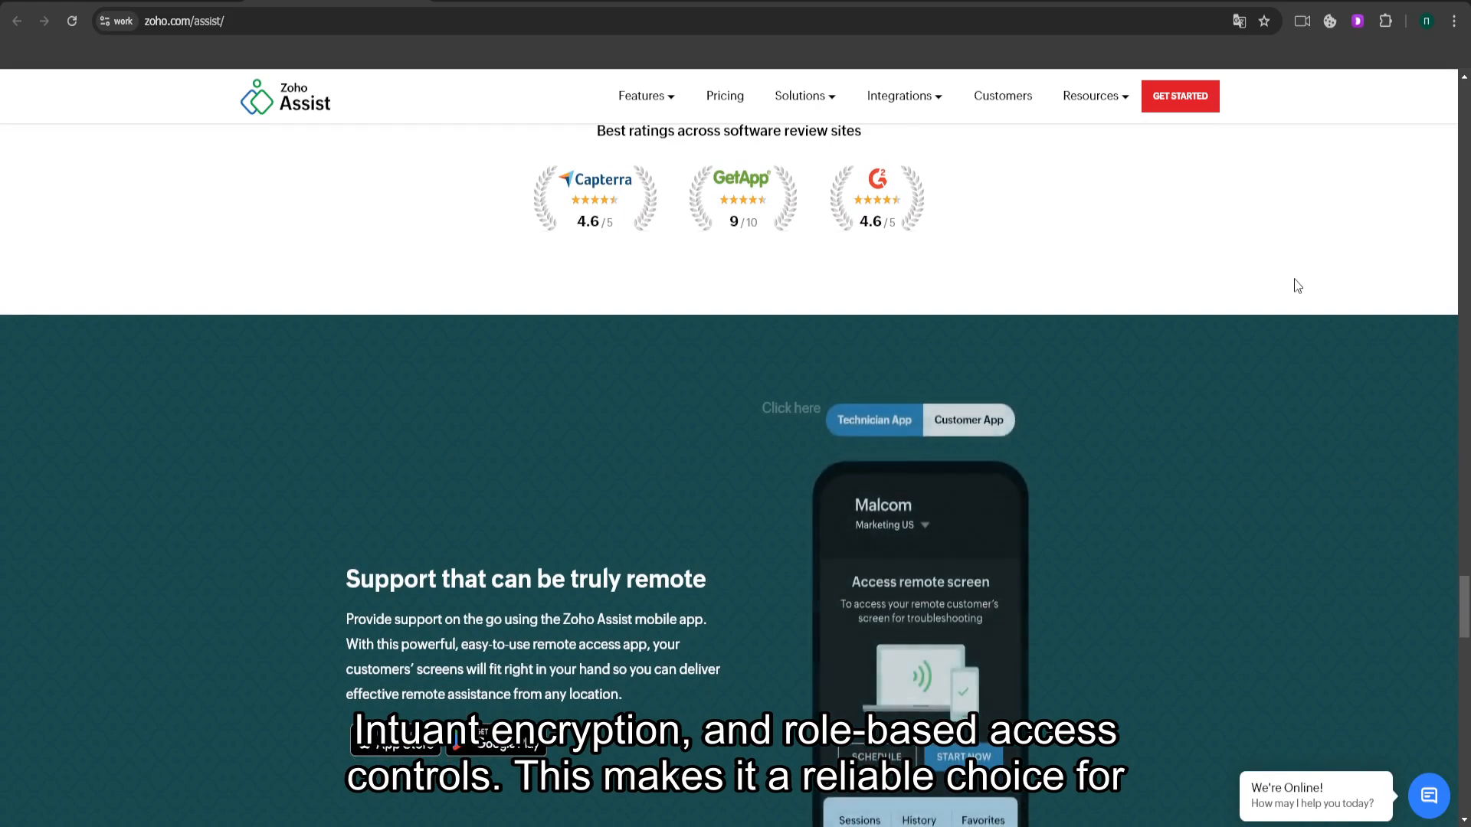
scroll("down", 3)
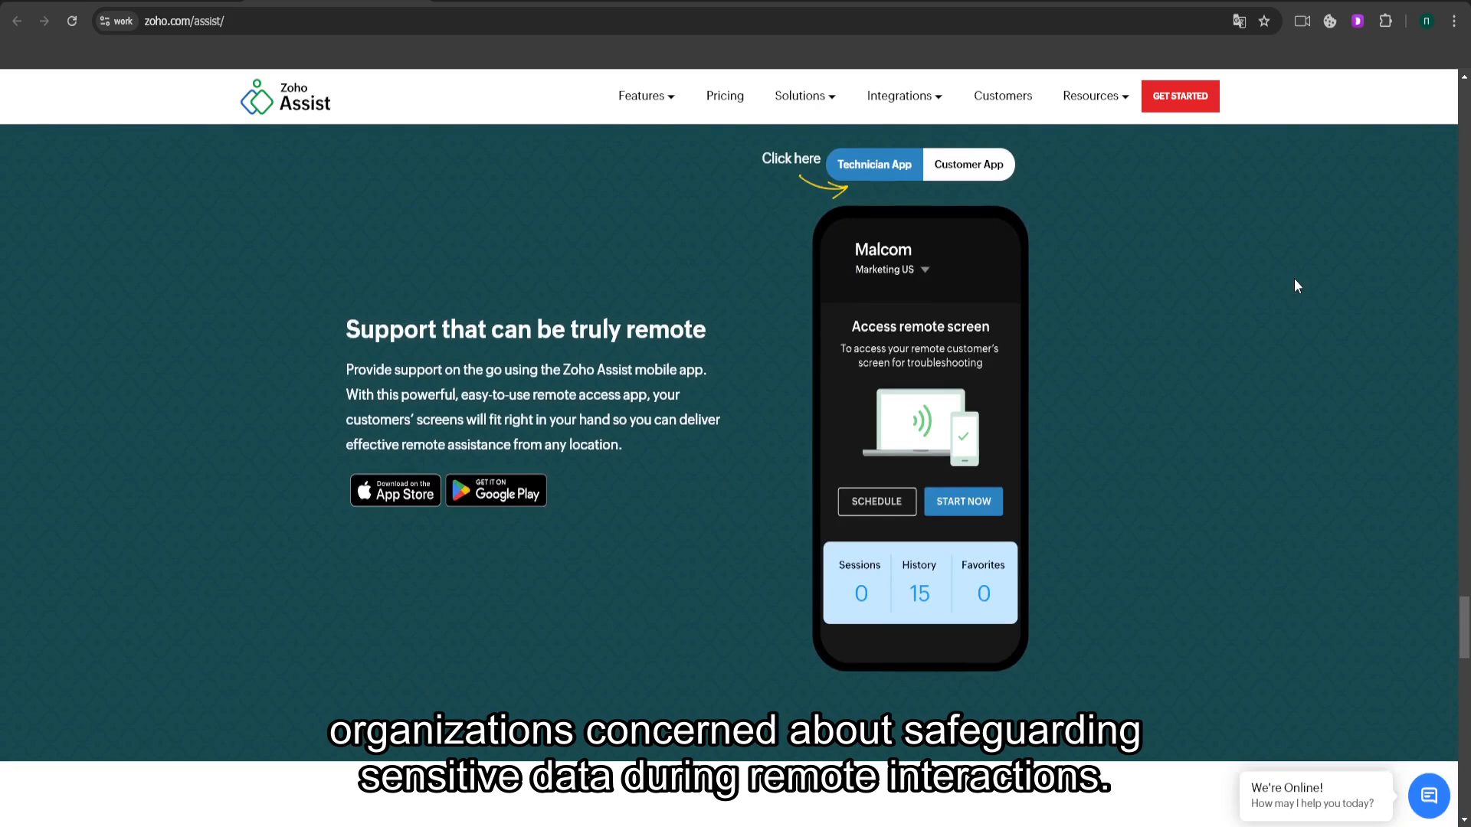
scroll("down", 3)
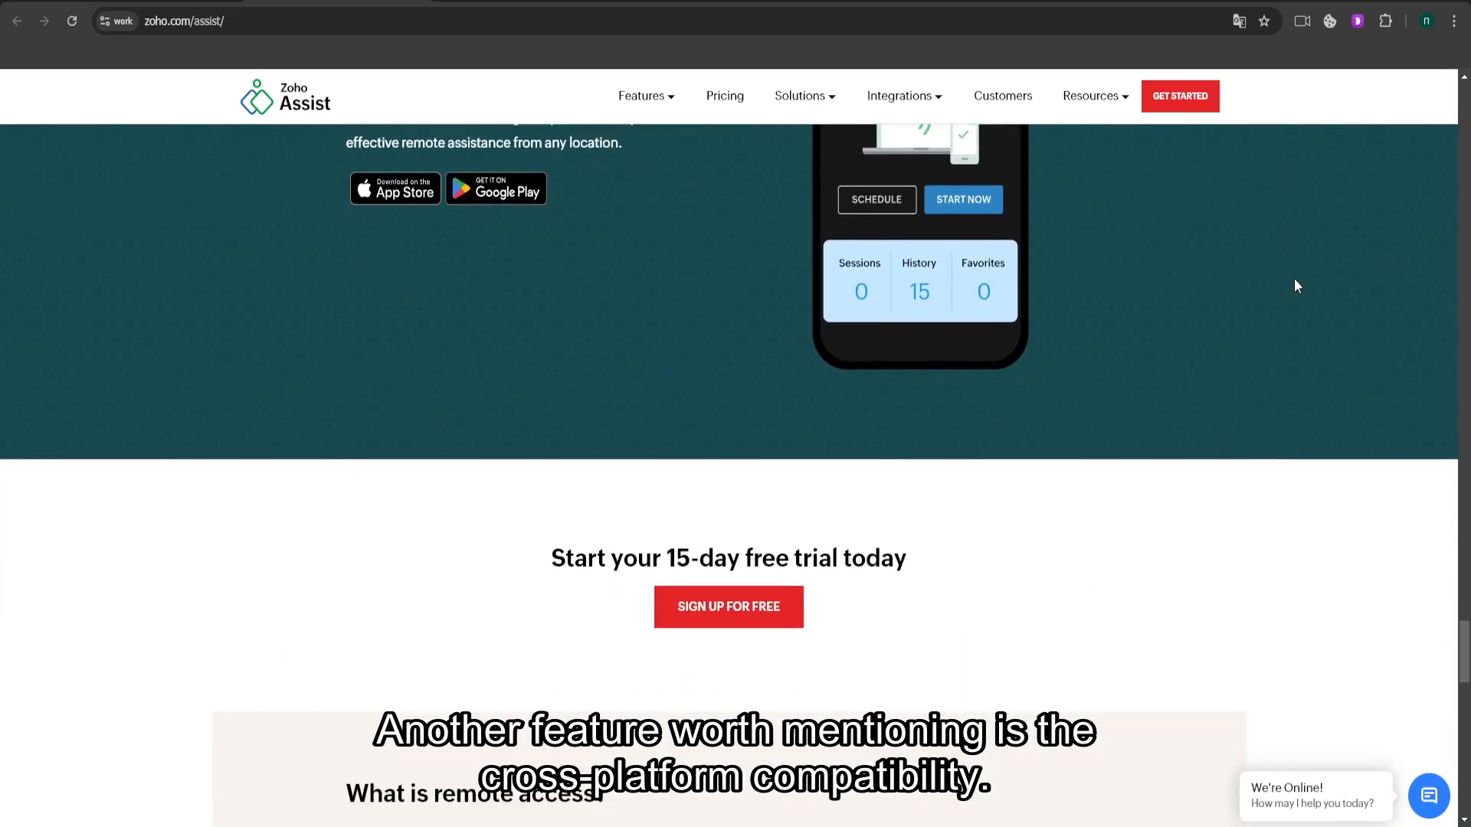
scroll("down", 3)
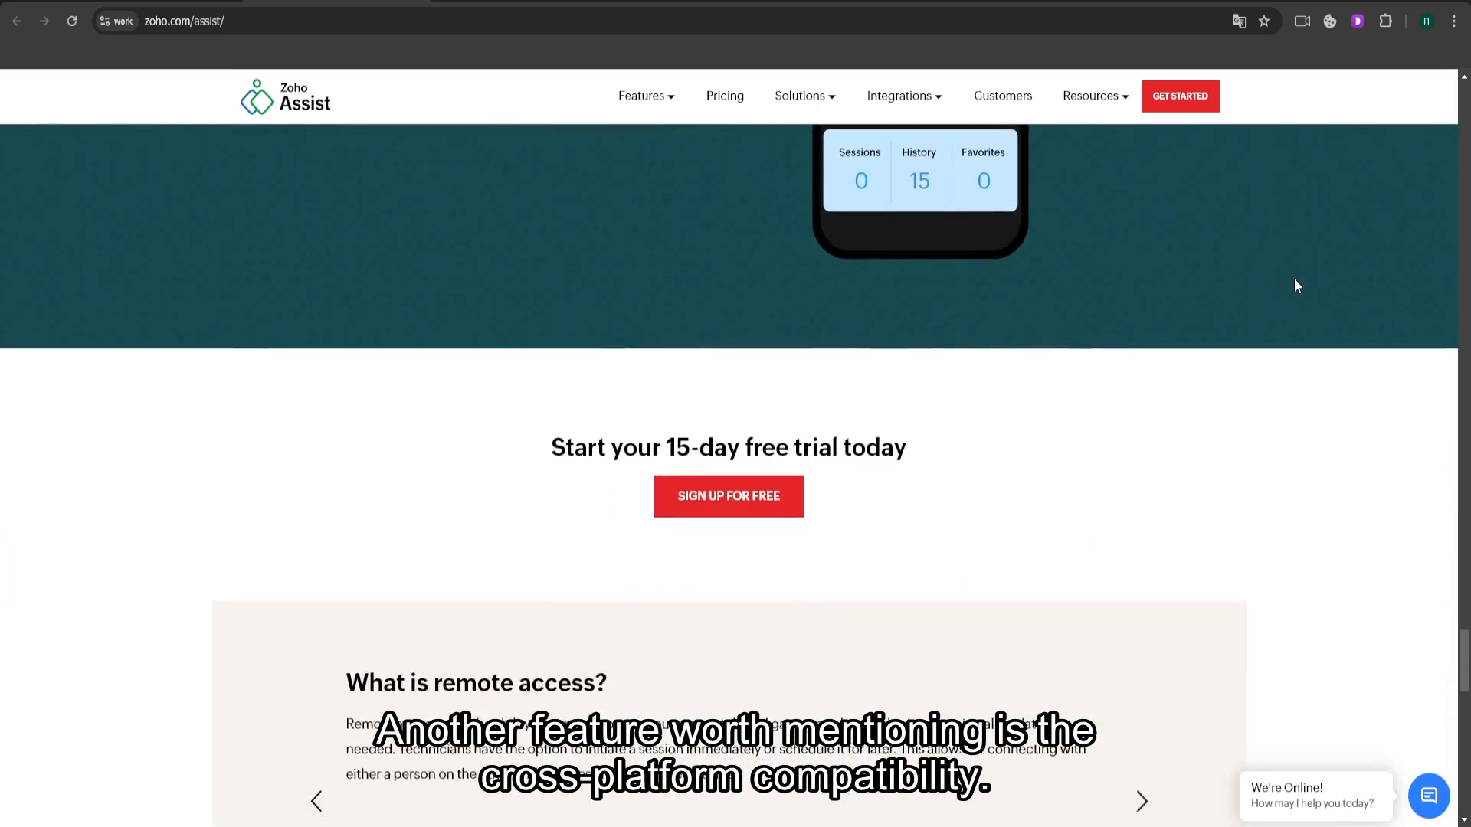
scroll("down", 3)
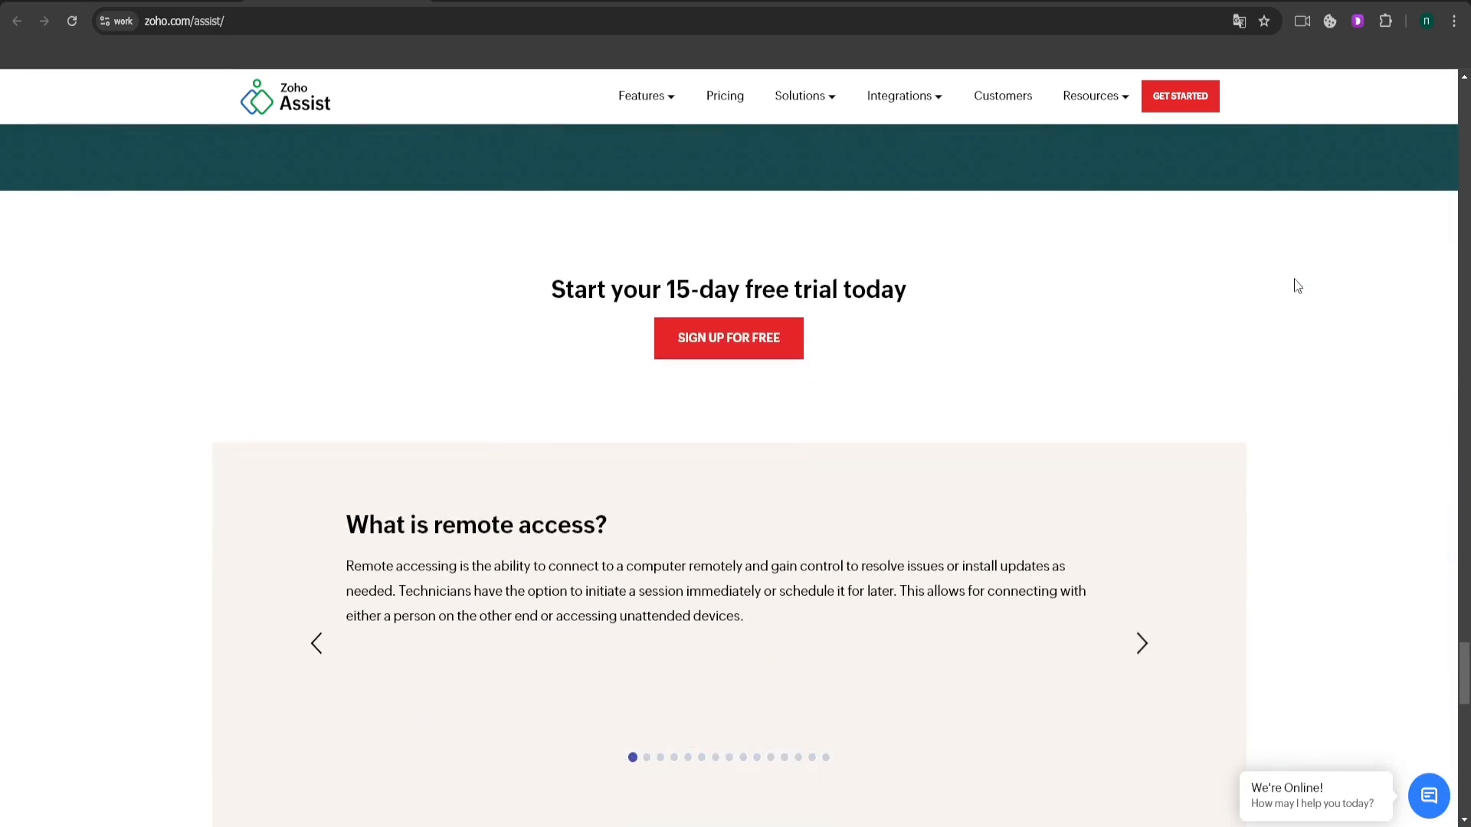
scroll("down", 3)
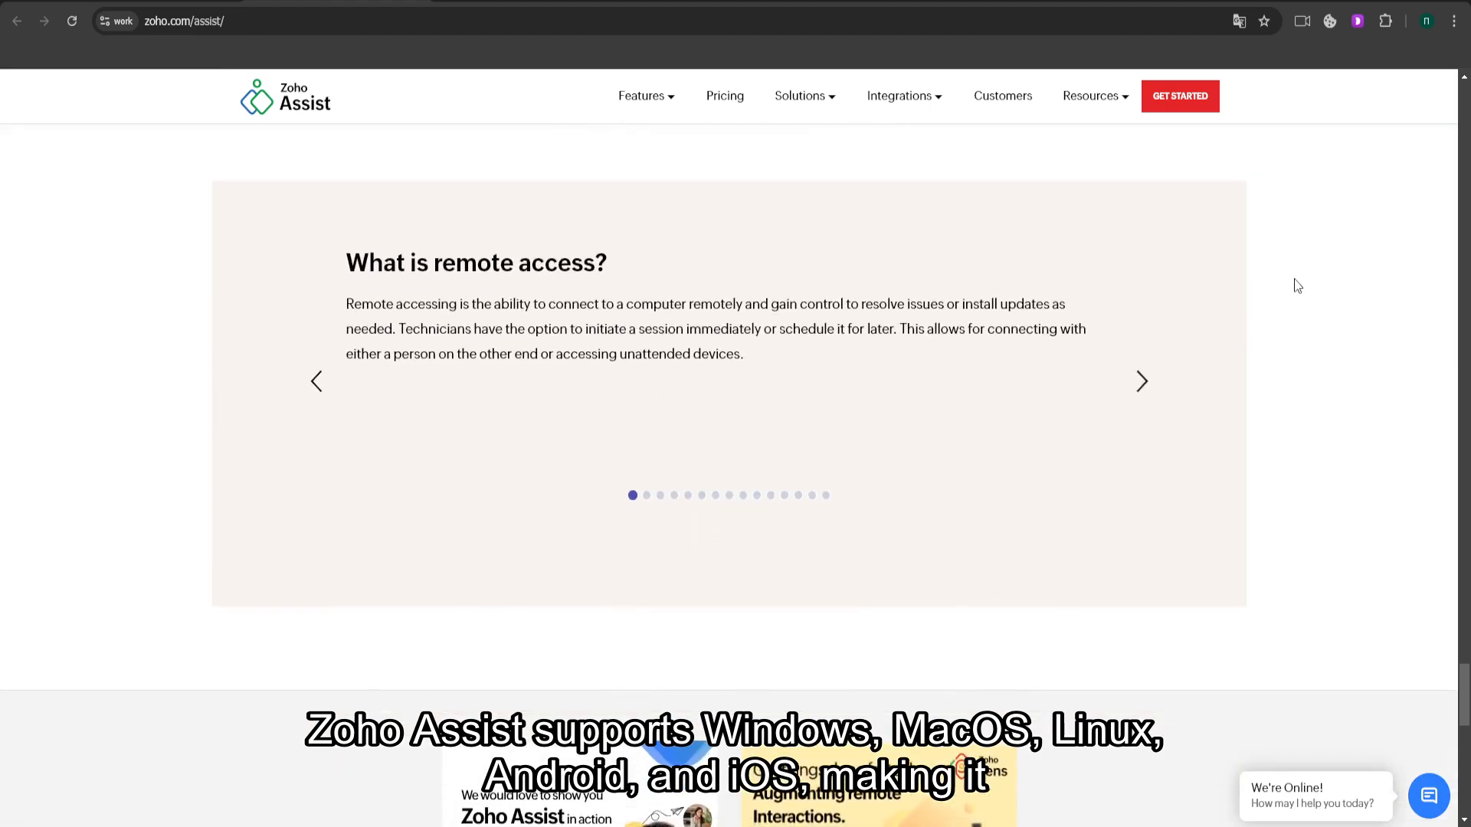
scroll("down", 3)
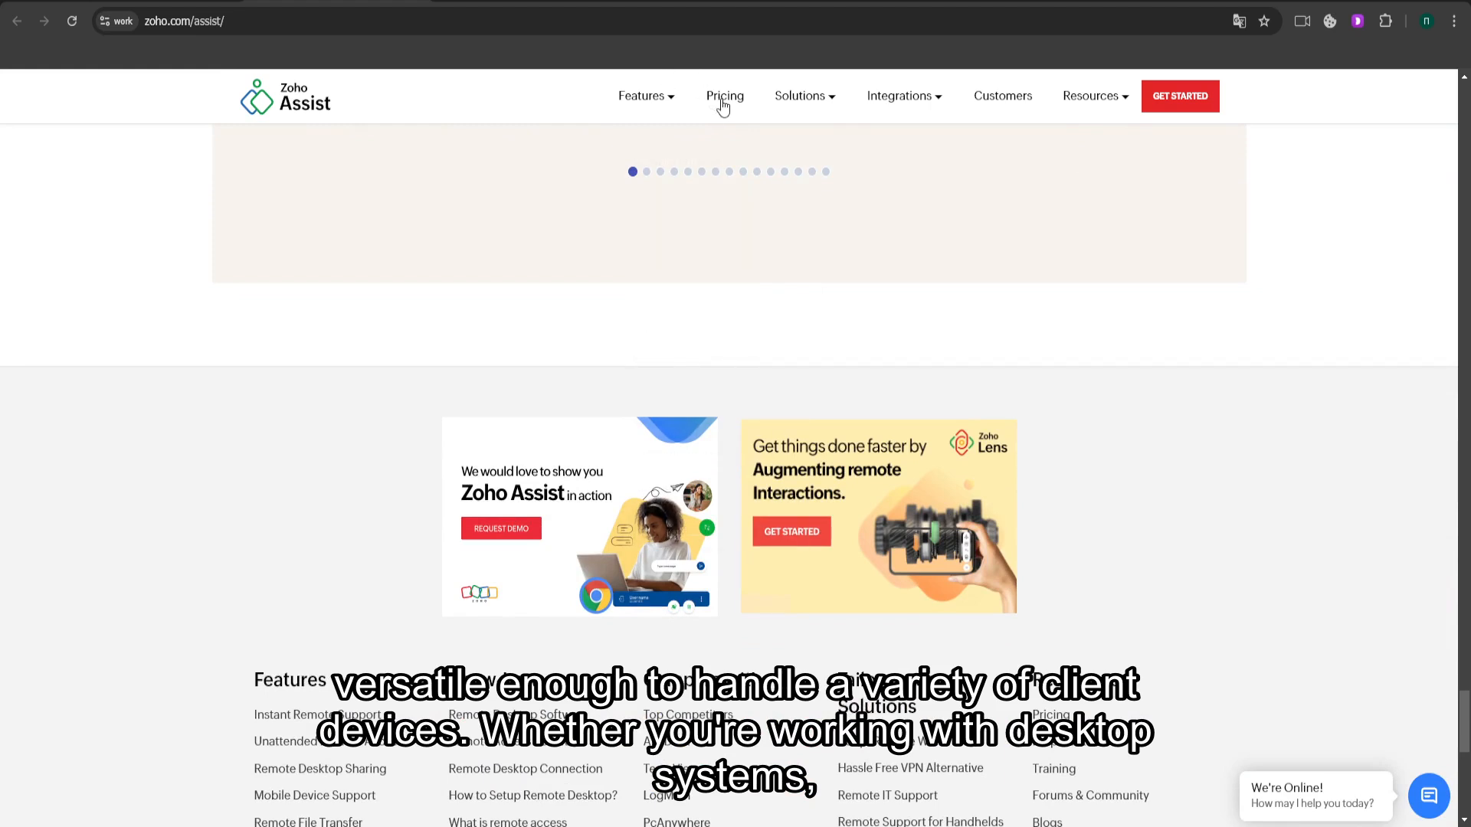
- Go to the Pricing page, glance over the Remote Support and Unattended Access plans, then expand the Solutions menu
left_click(723, 95)
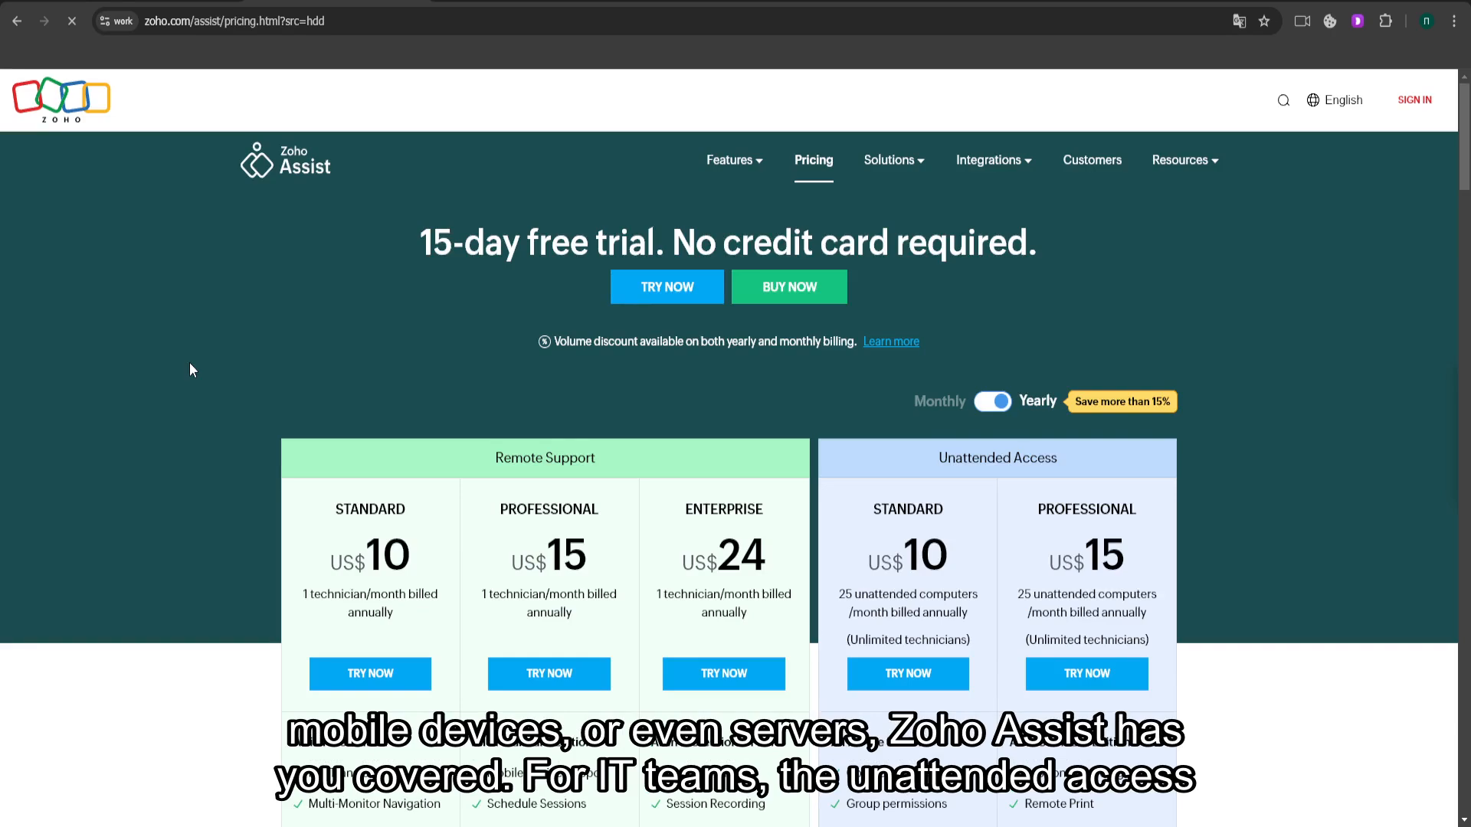
scroll("down", 3)
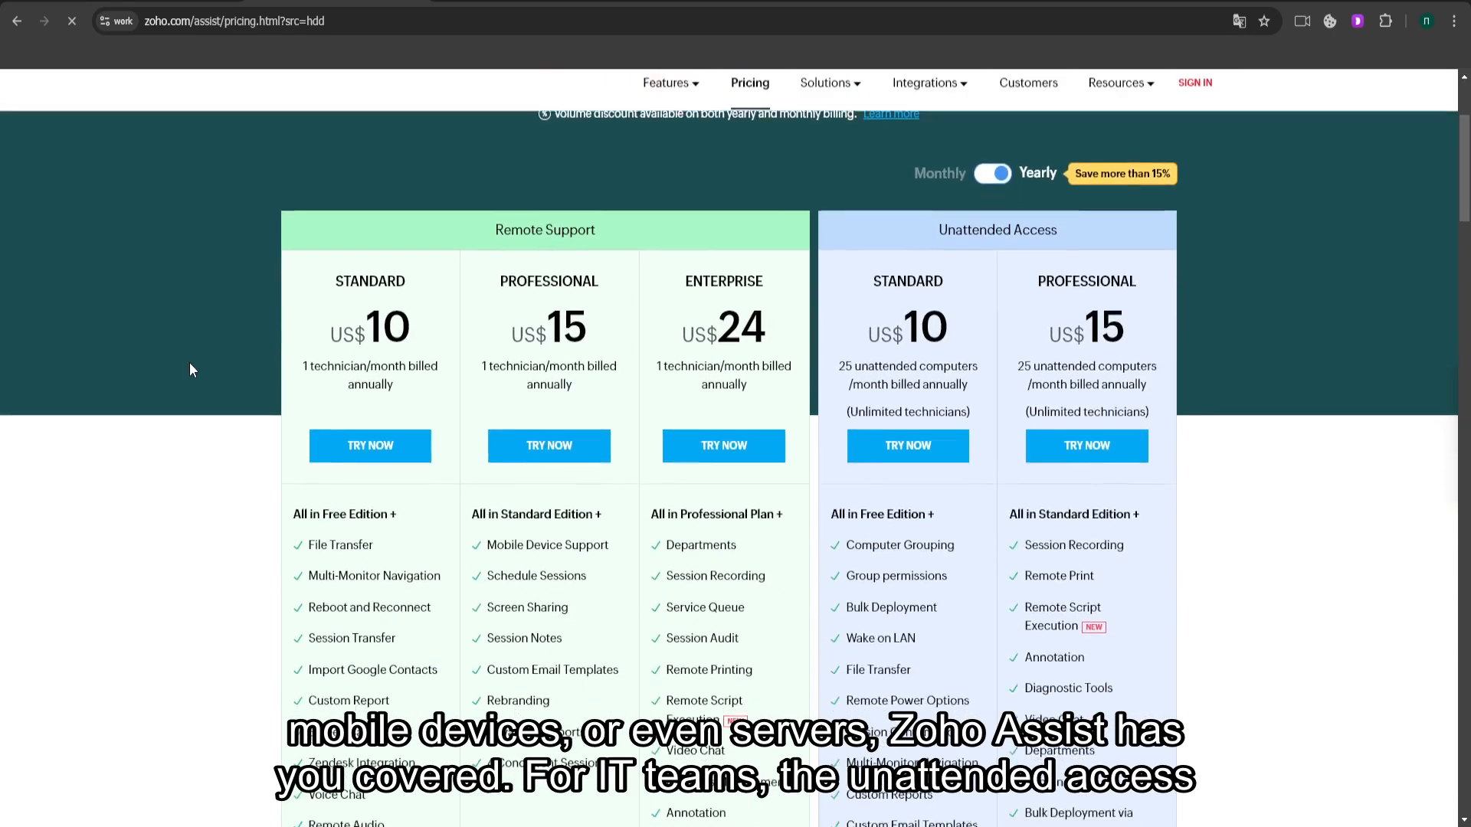
scroll("up", 3)
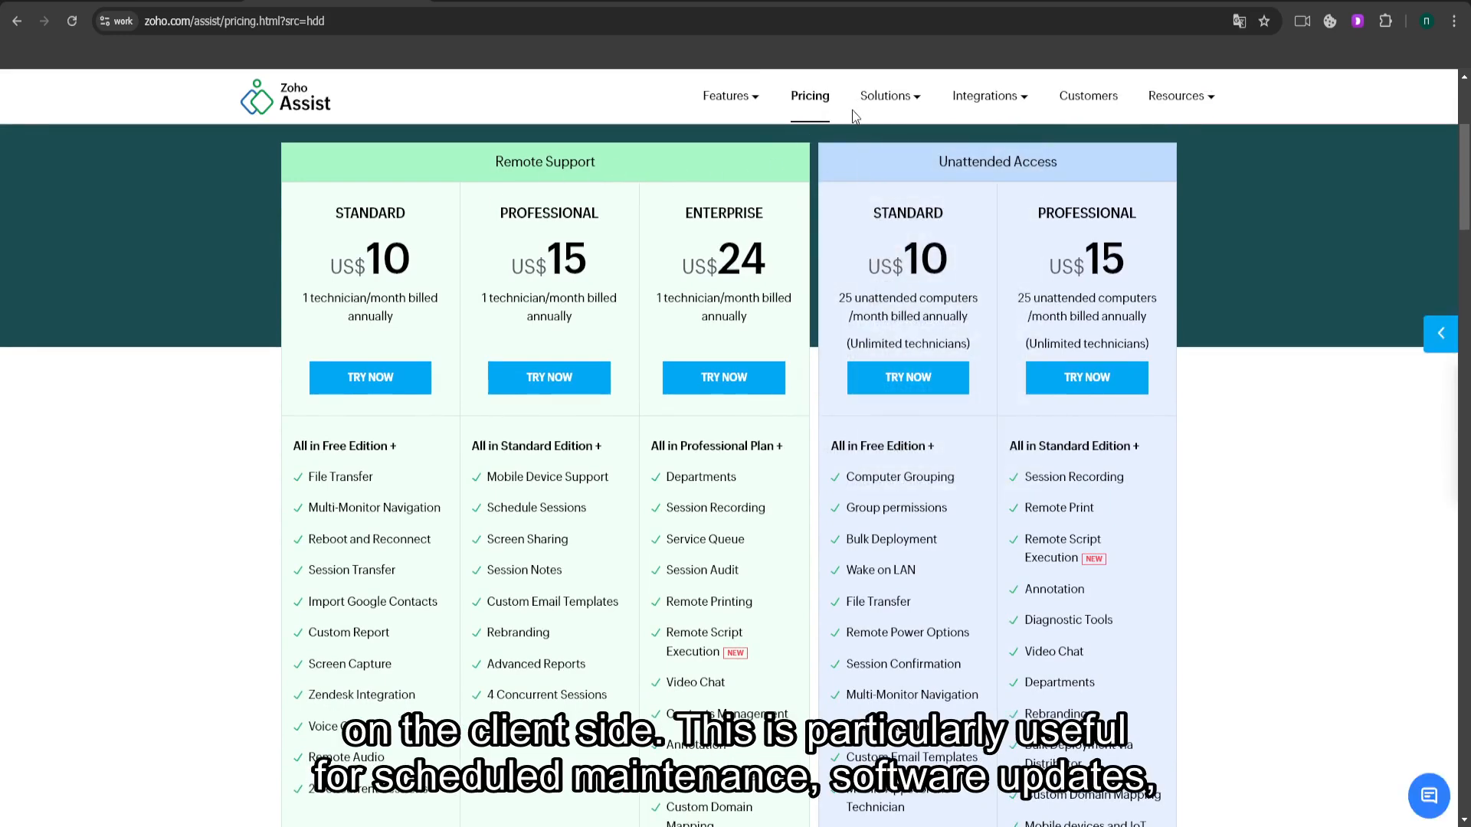
left_click(884, 95)
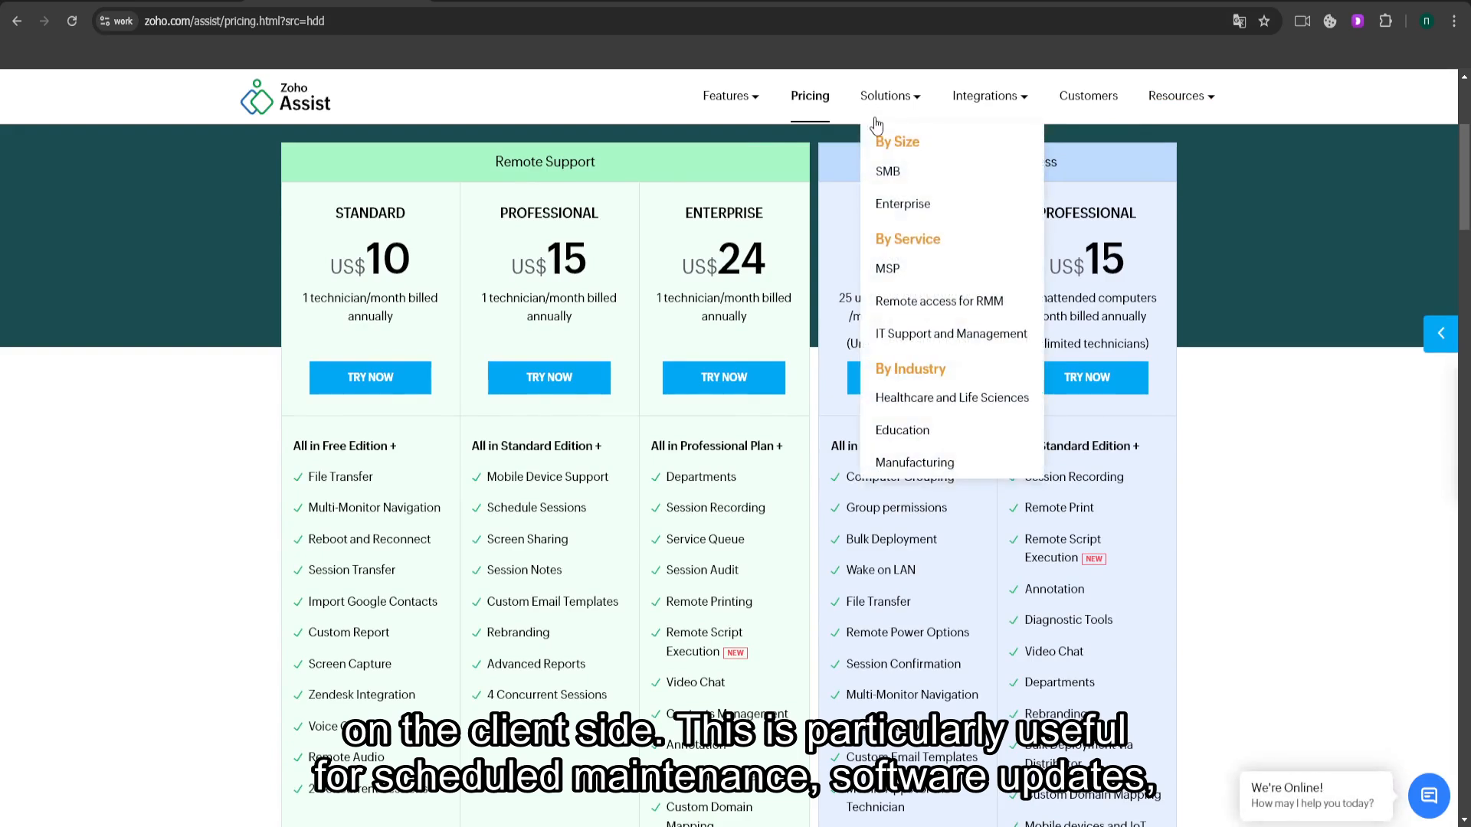
mouse_move(887, 170)
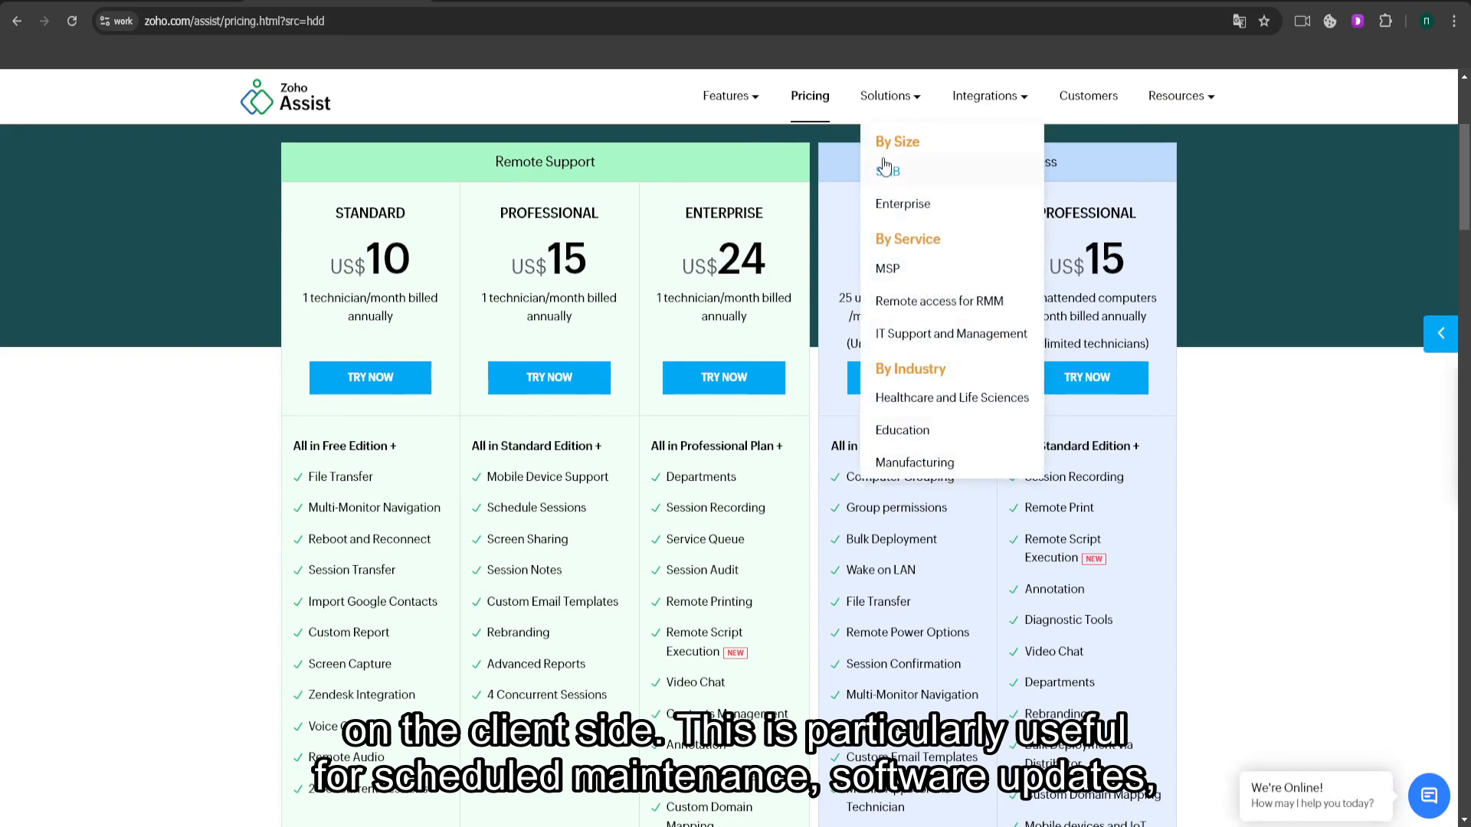
- Visit the SMB small-business remote access page and skim its content
left_click(887, 171)
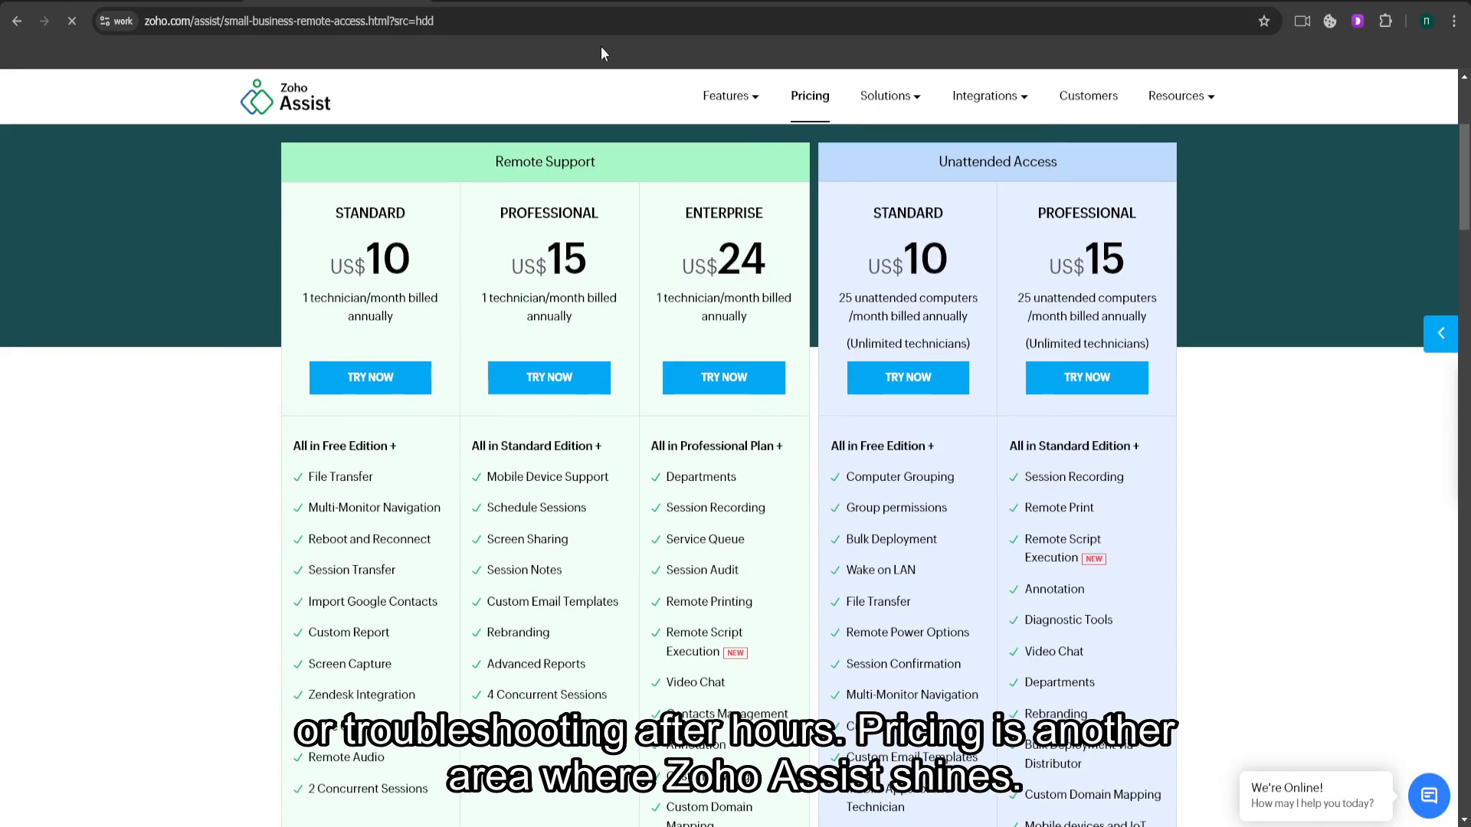
mouse_move(646, 285)
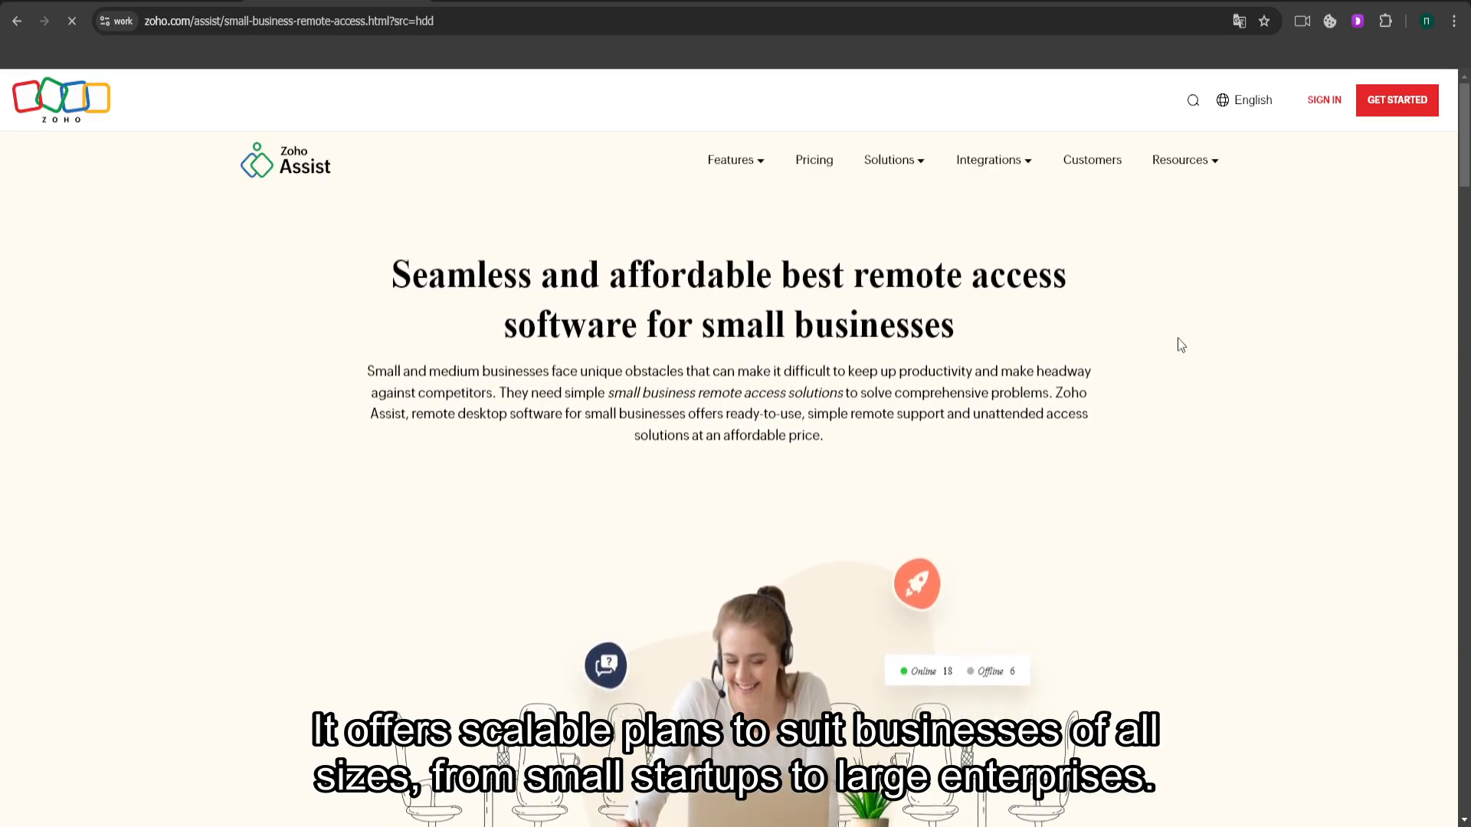
scroll("down", 3)
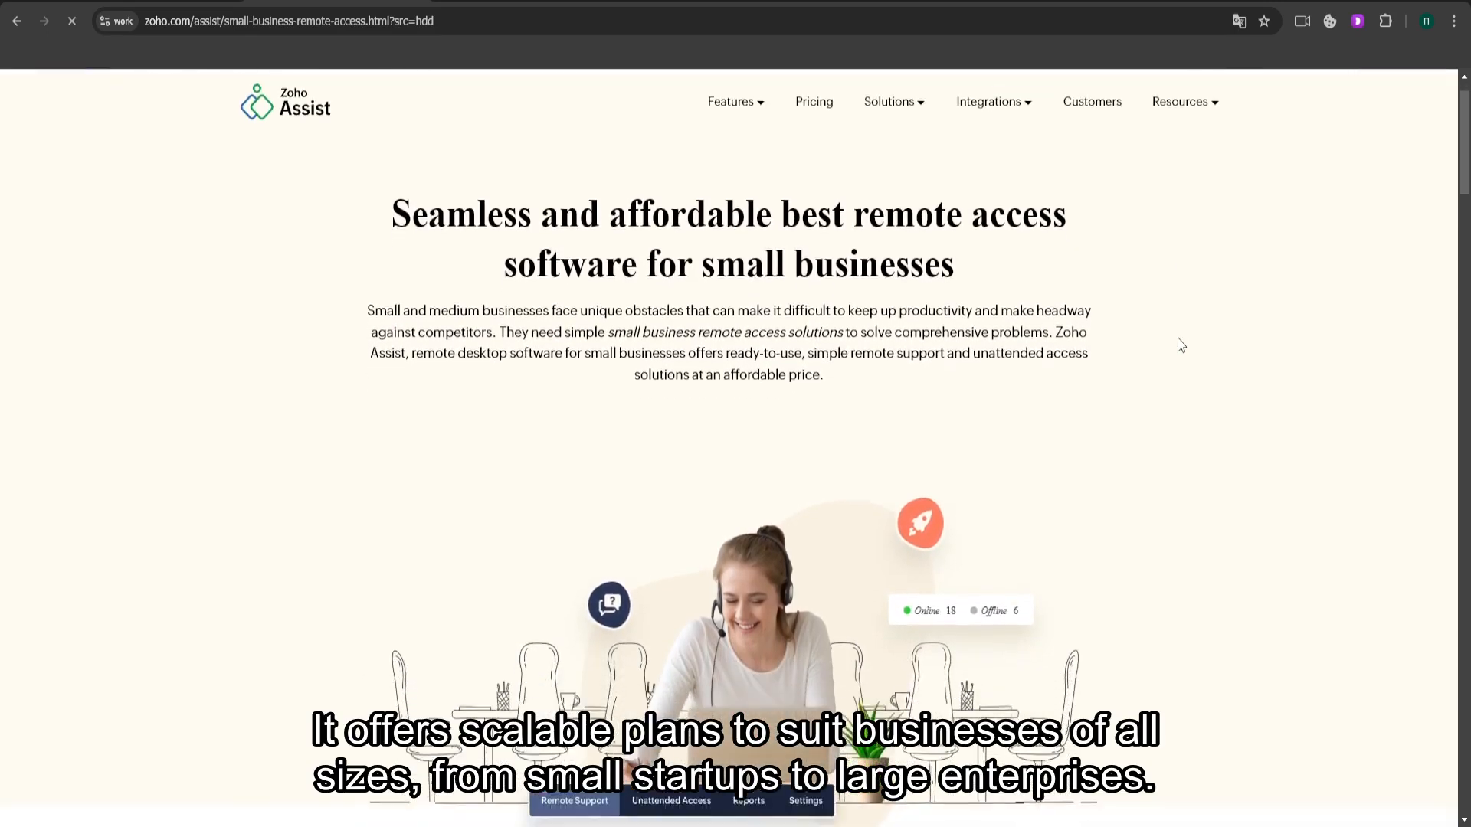
scroll("down", 3)
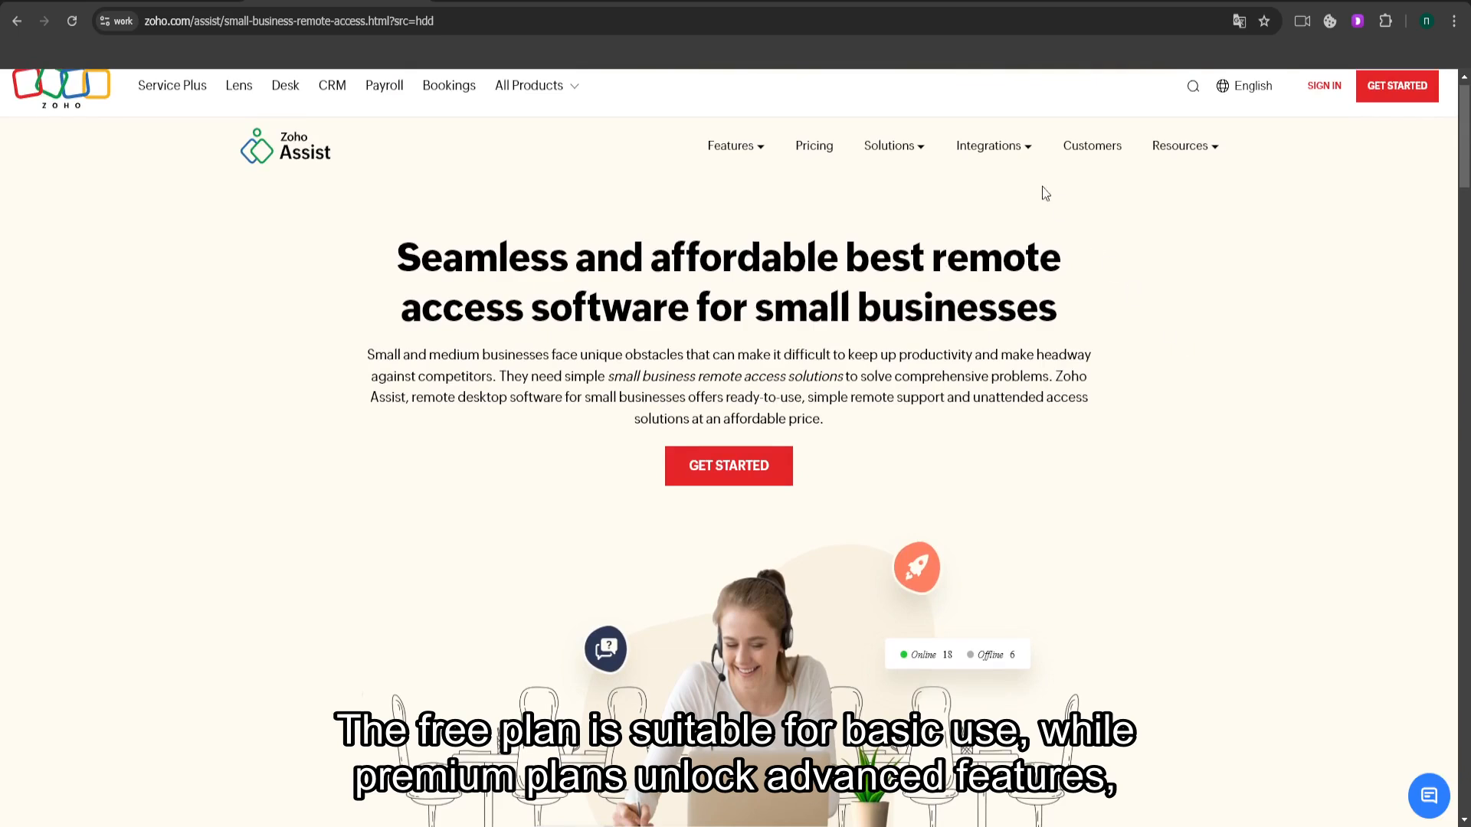
- Move to the Integrations Applications page with its remote support overview
left_click(988, 146)
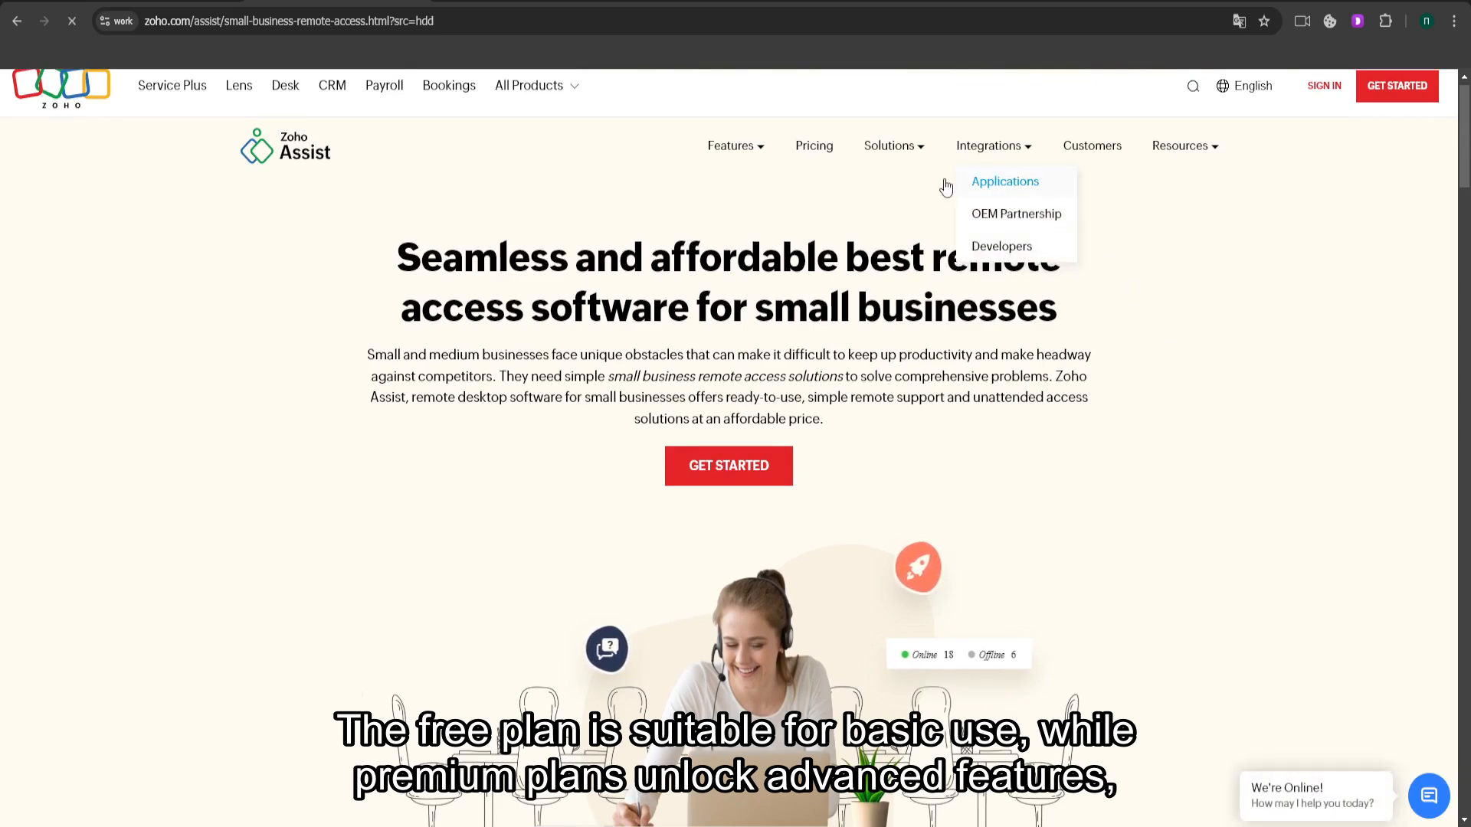
left_click(1005, 181)
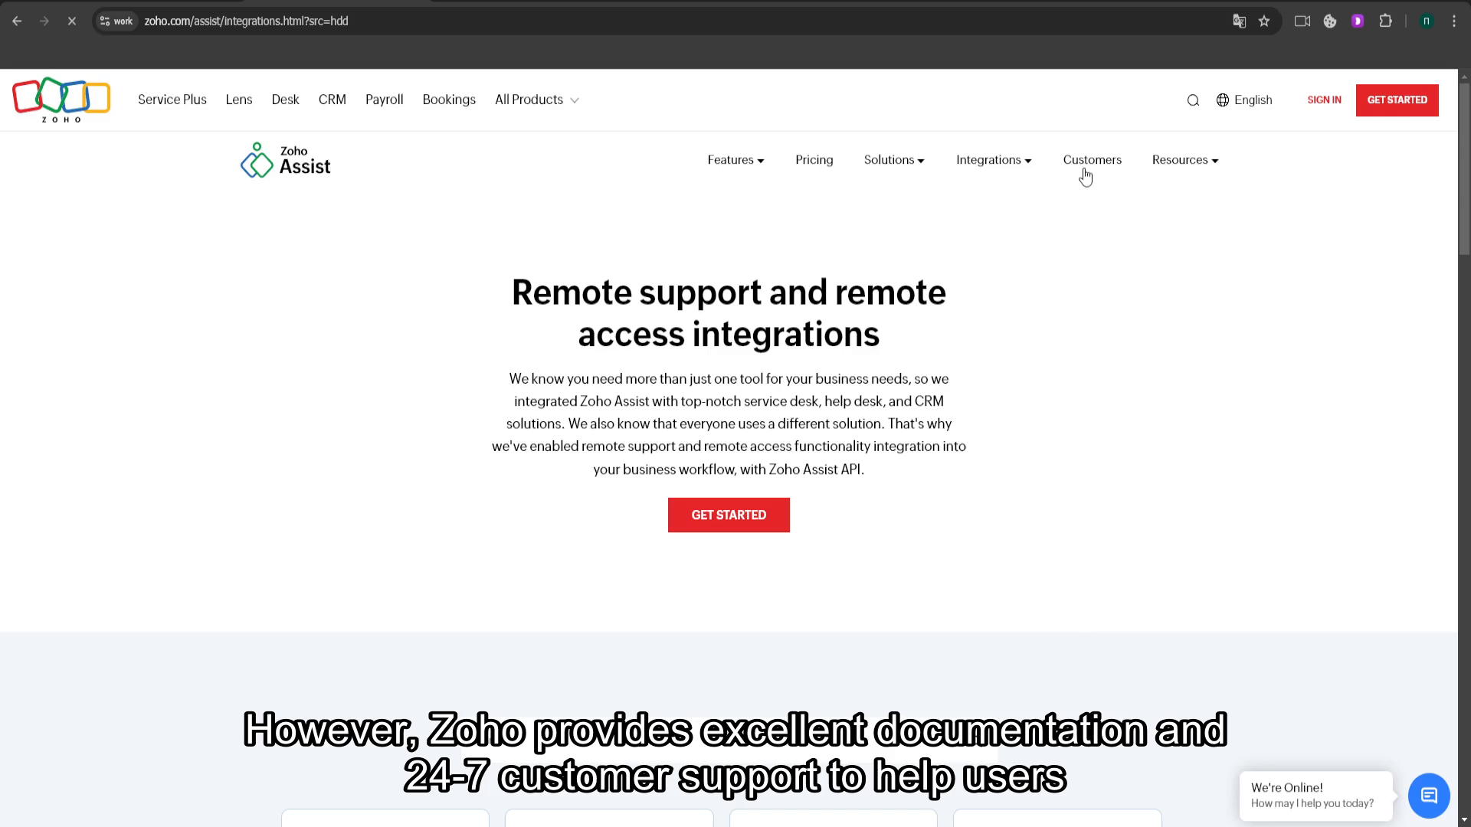
- Visit the Customers page with client logos and case studies, then expand the Resources menu
left_click(1091, 160)
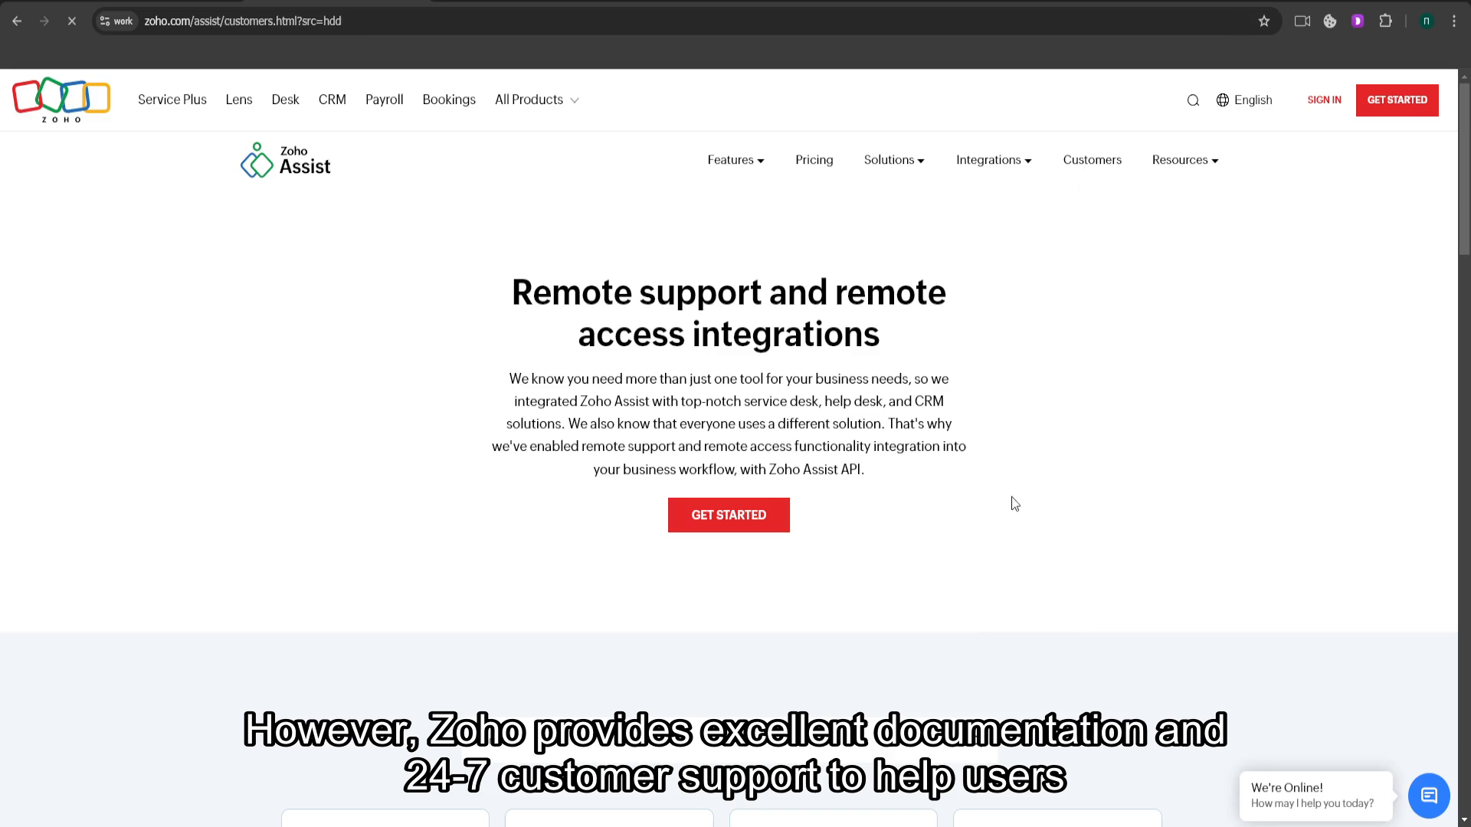
scroll("down", 3)
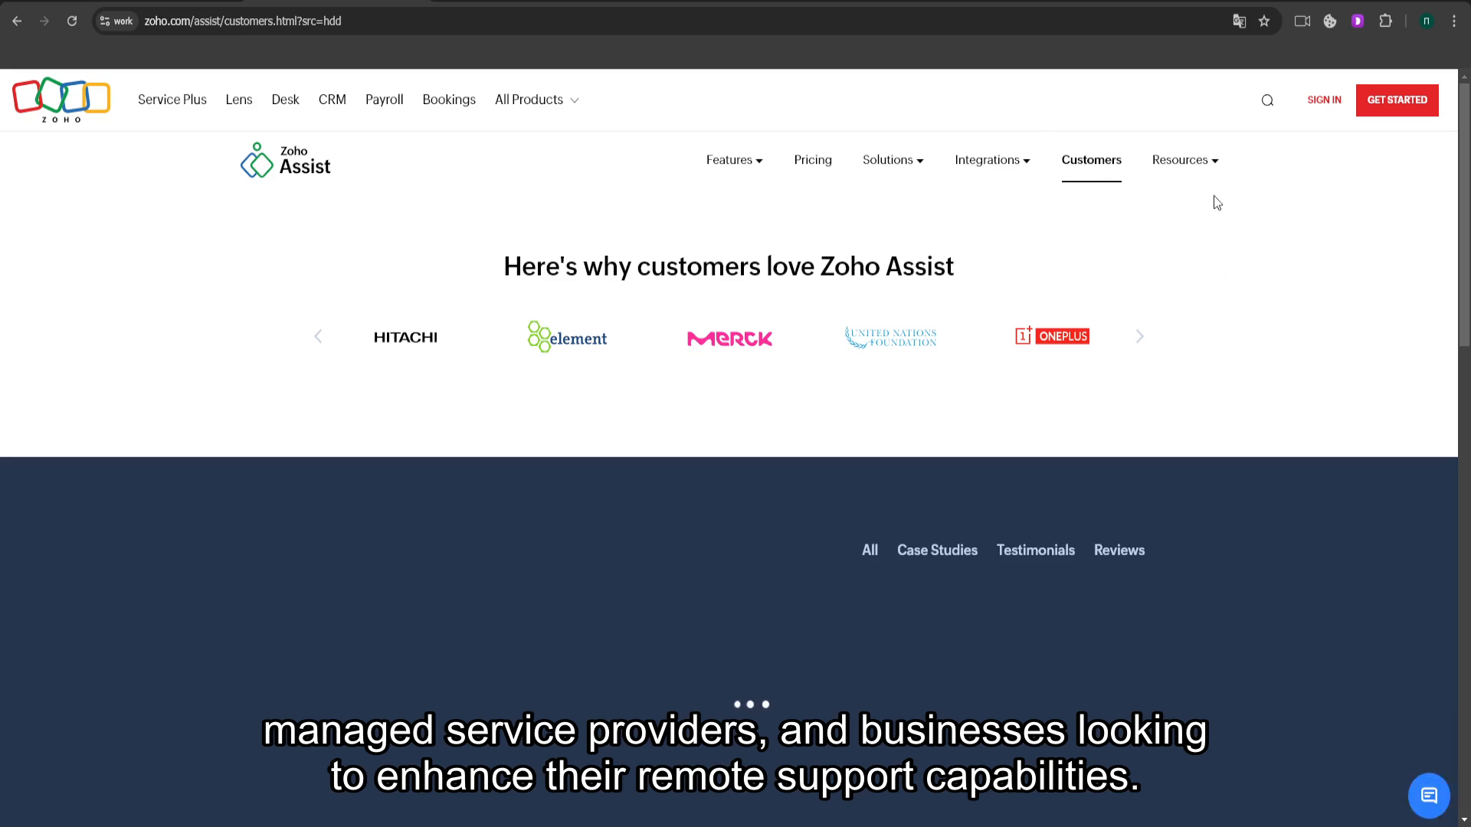
left_click(1184, 159)
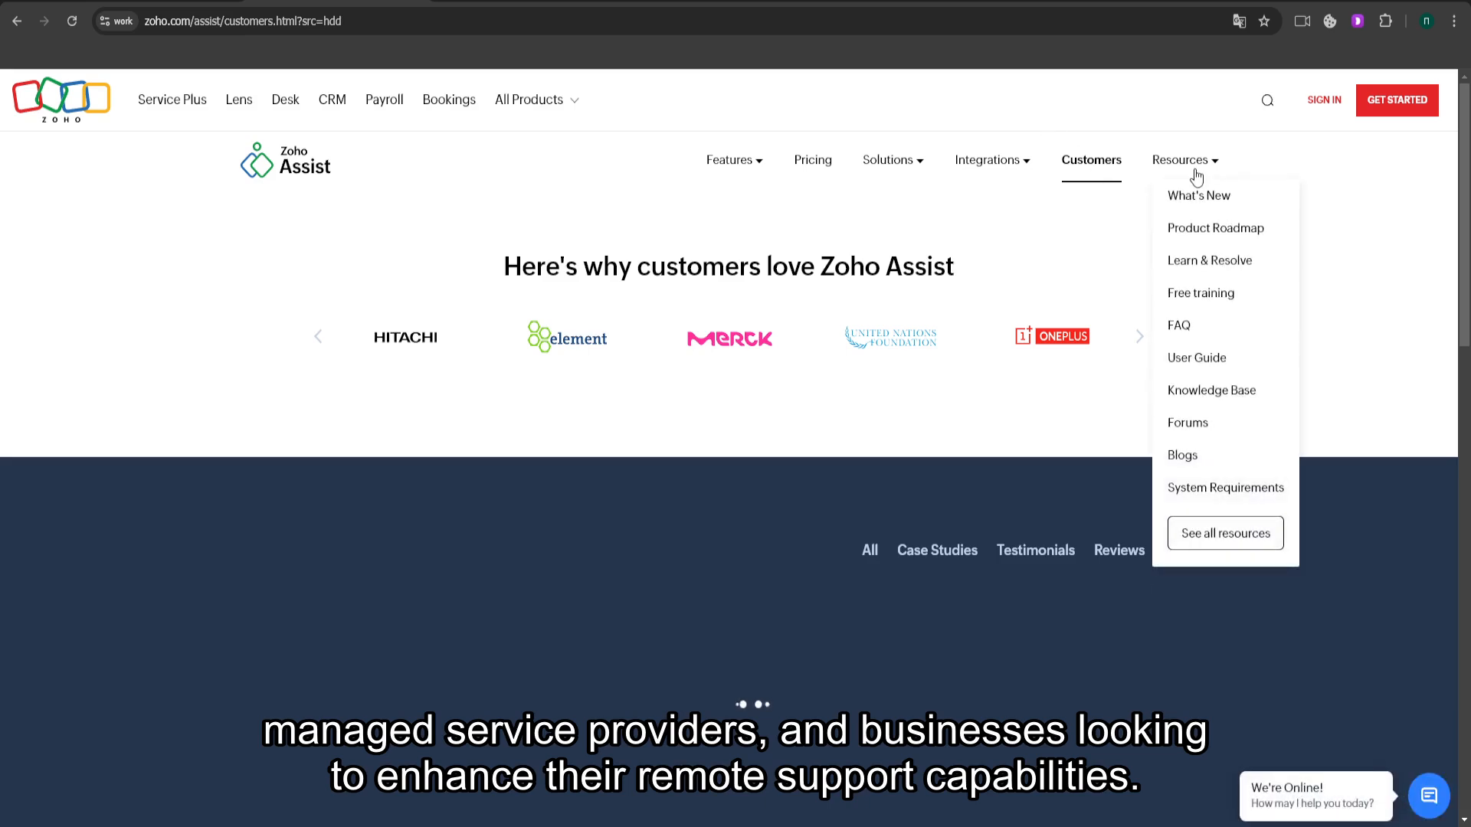